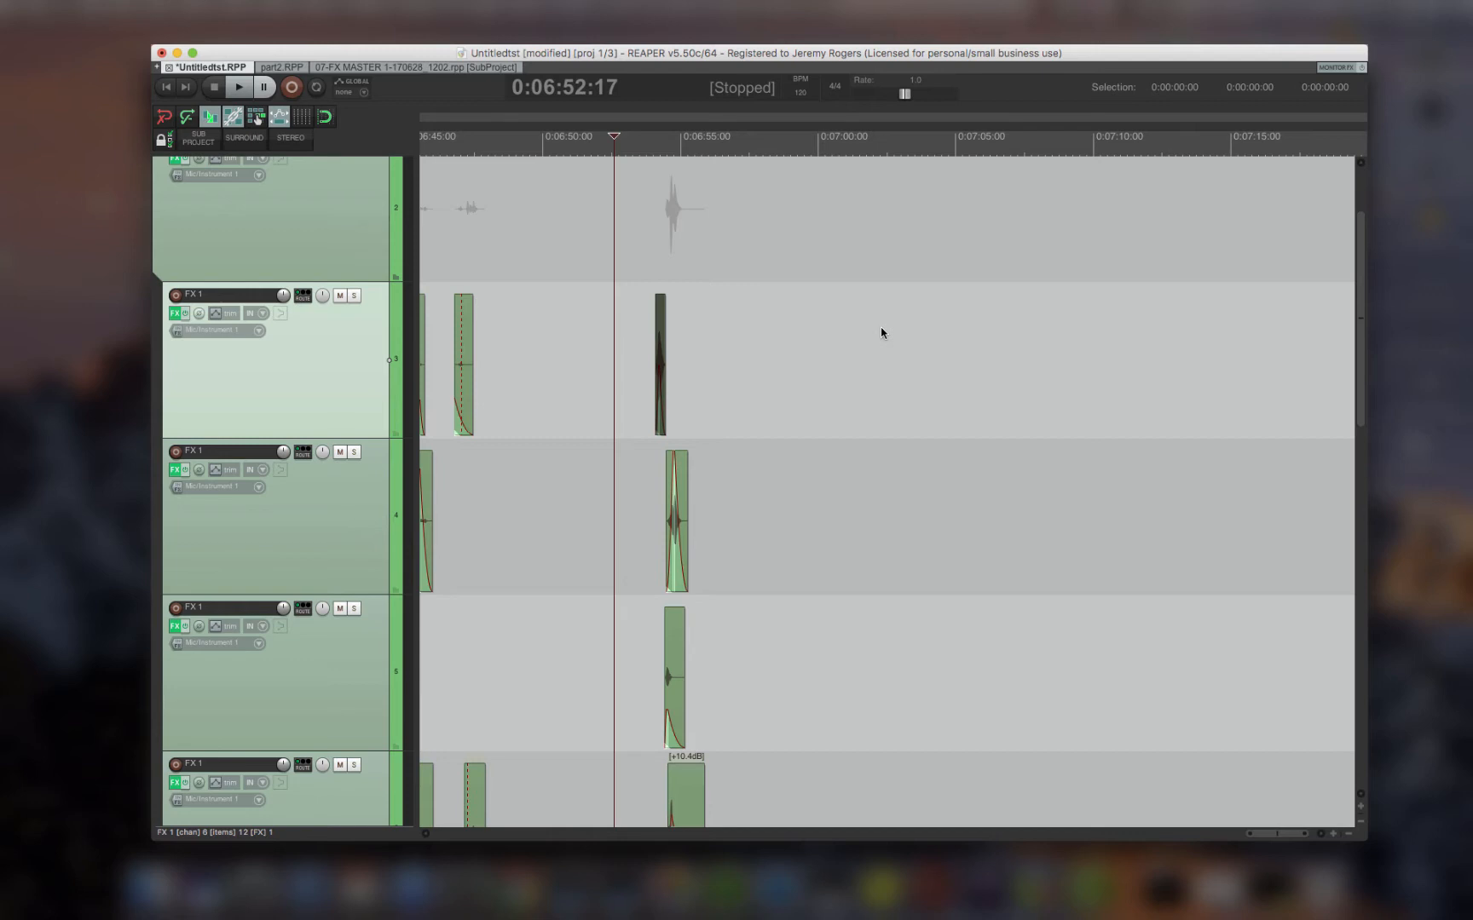
mouse_move(661, 235)
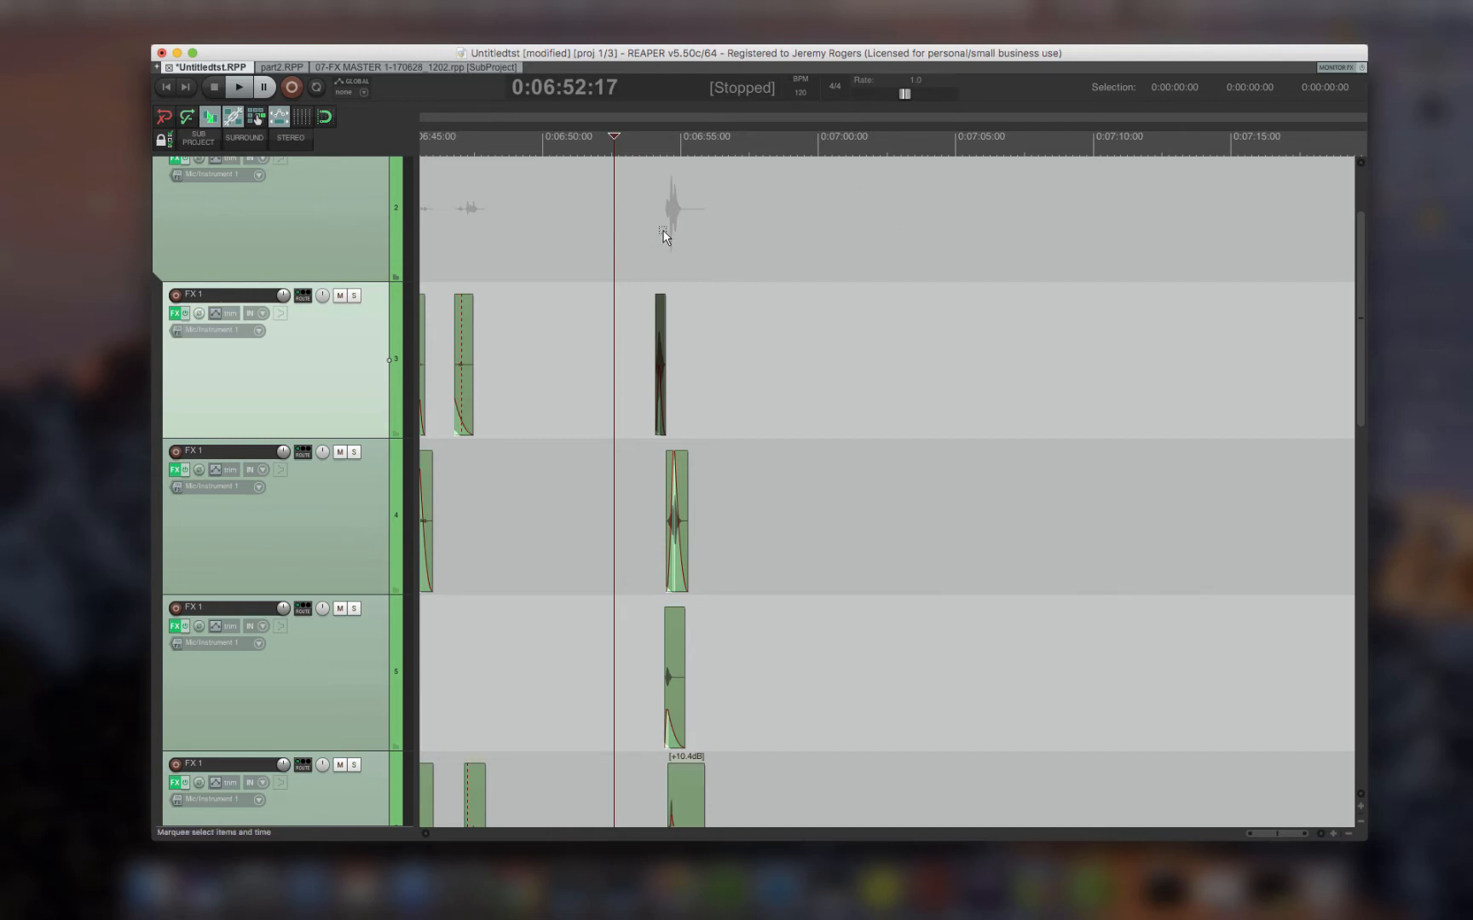
mouse_move(971, 608)
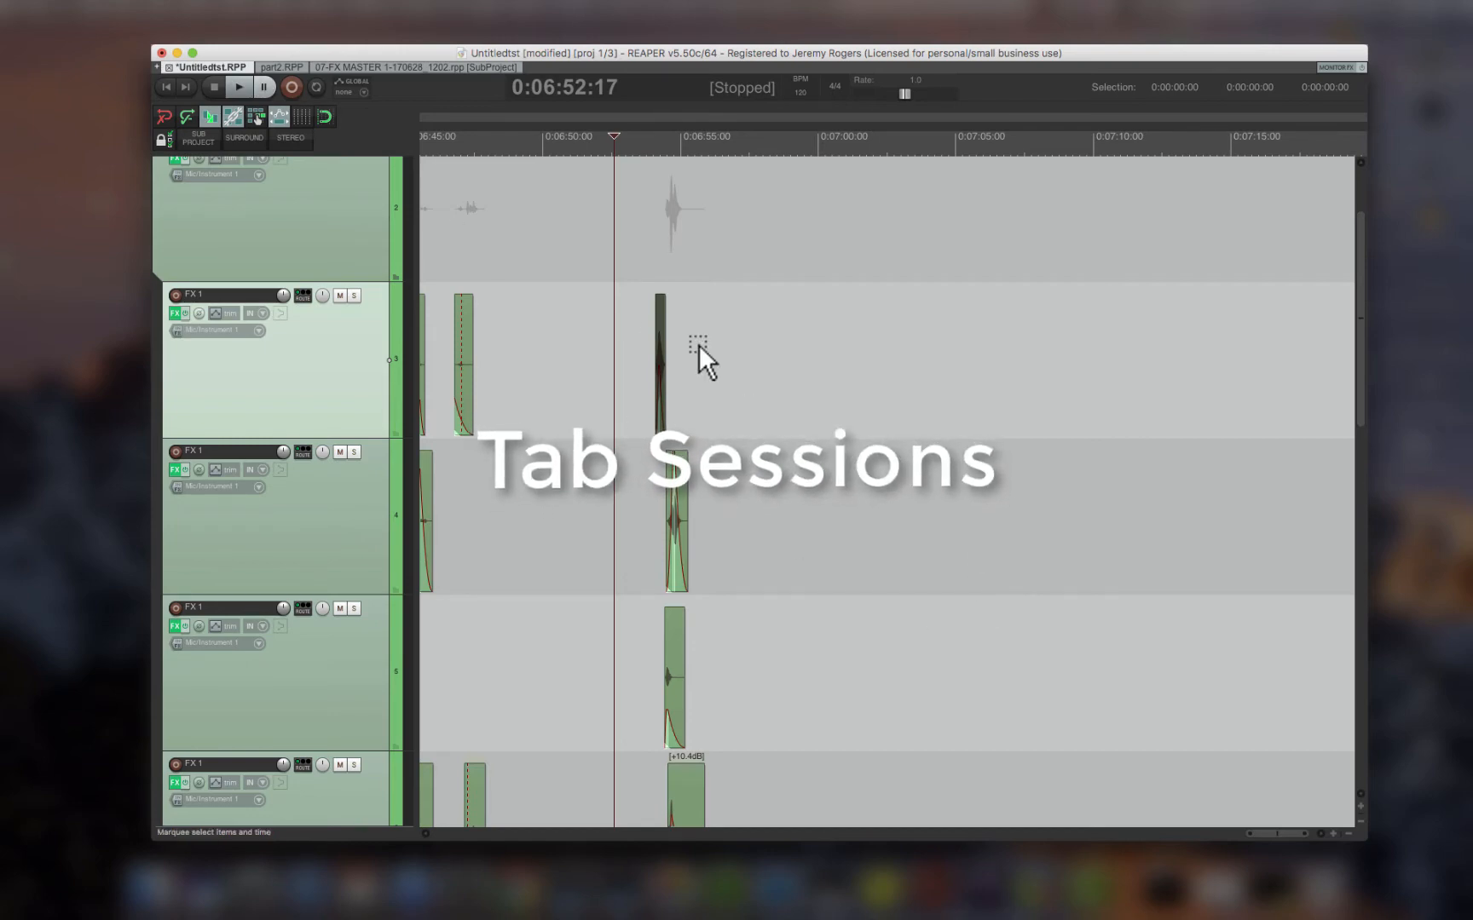
Step: Visit the 07-FX MASTER sub-project and part2 project tabs, then return to Untitledst
left_click(280, 66)
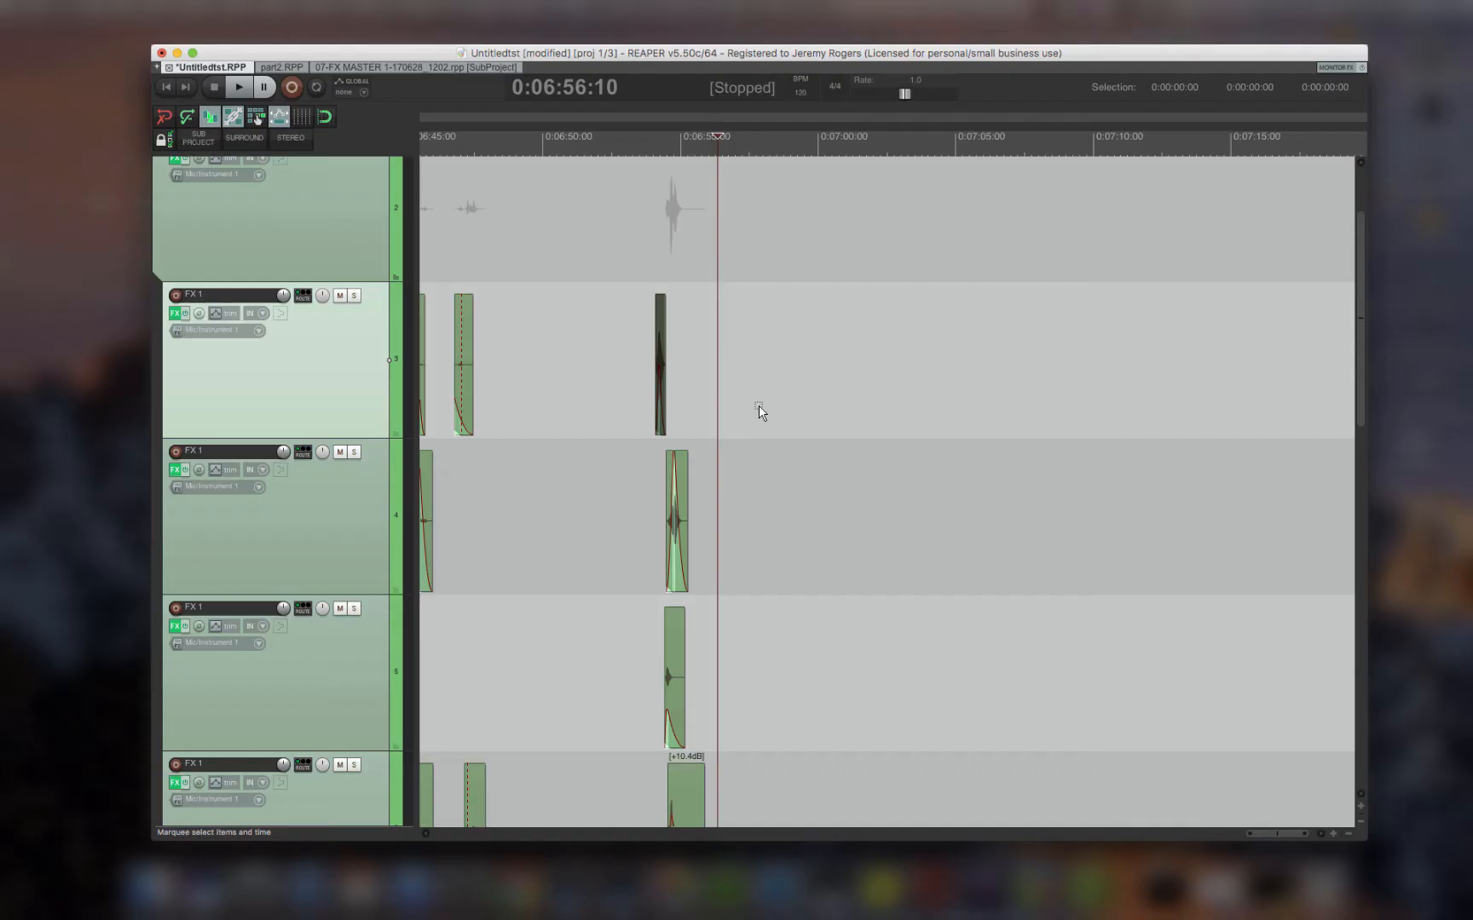
left_click(411, 66)
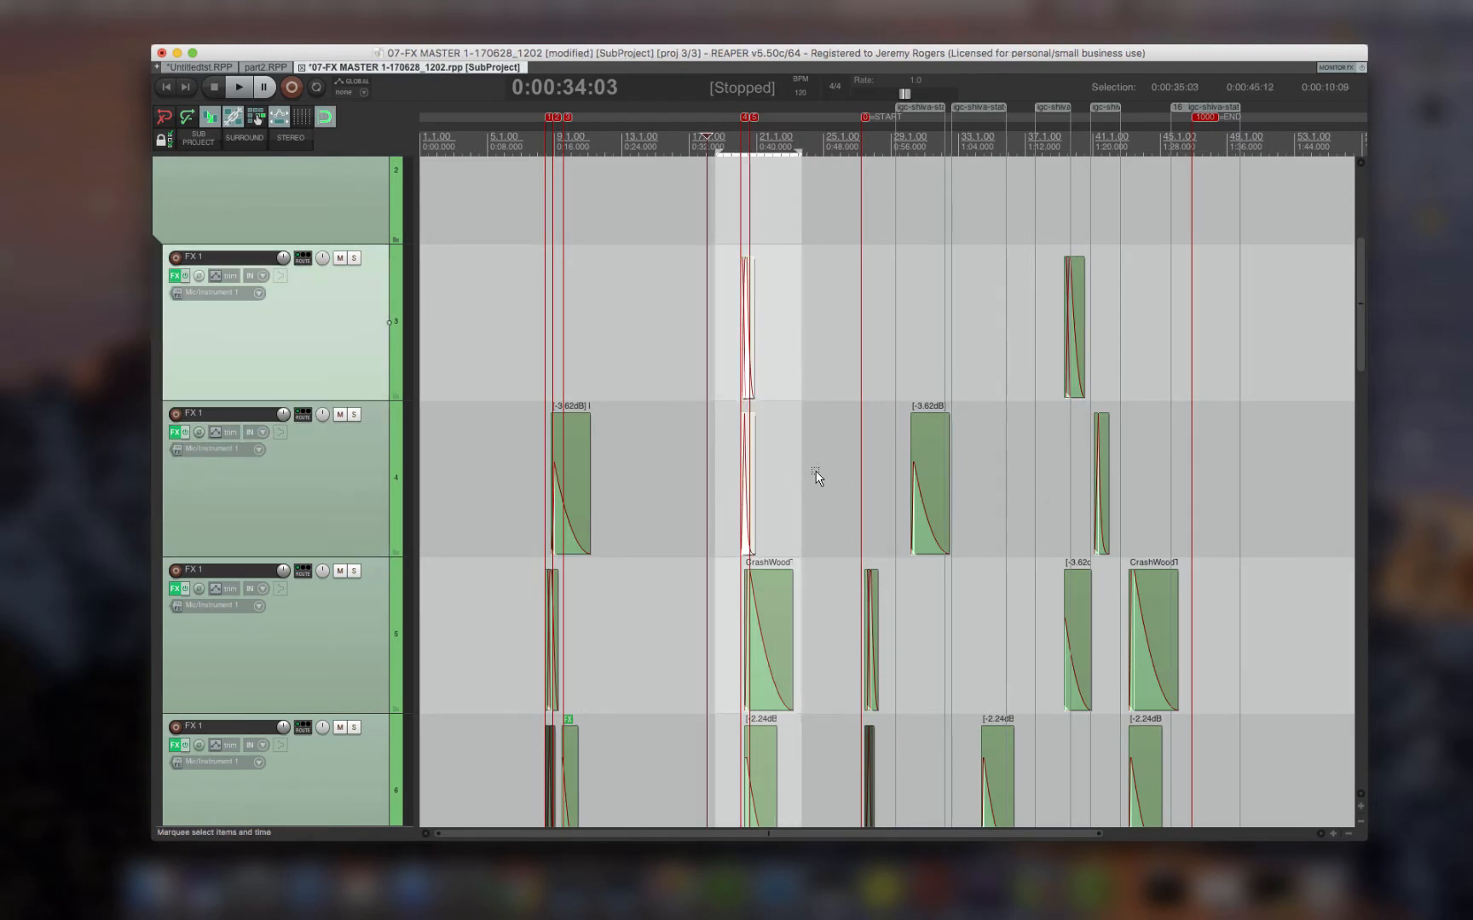
left_click(204, 67)
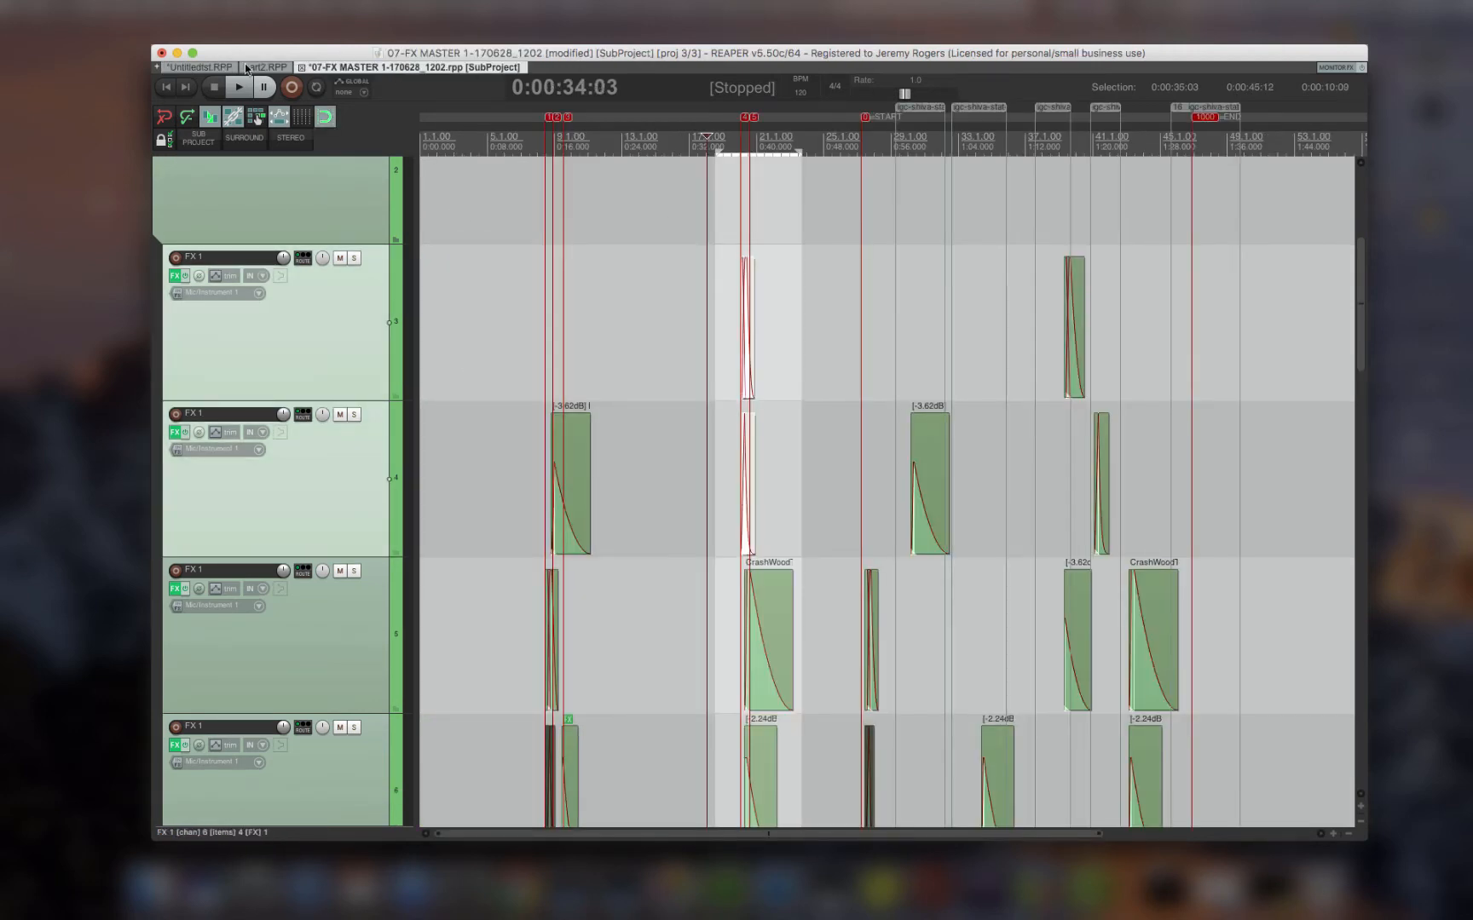
left_click(266, 67)
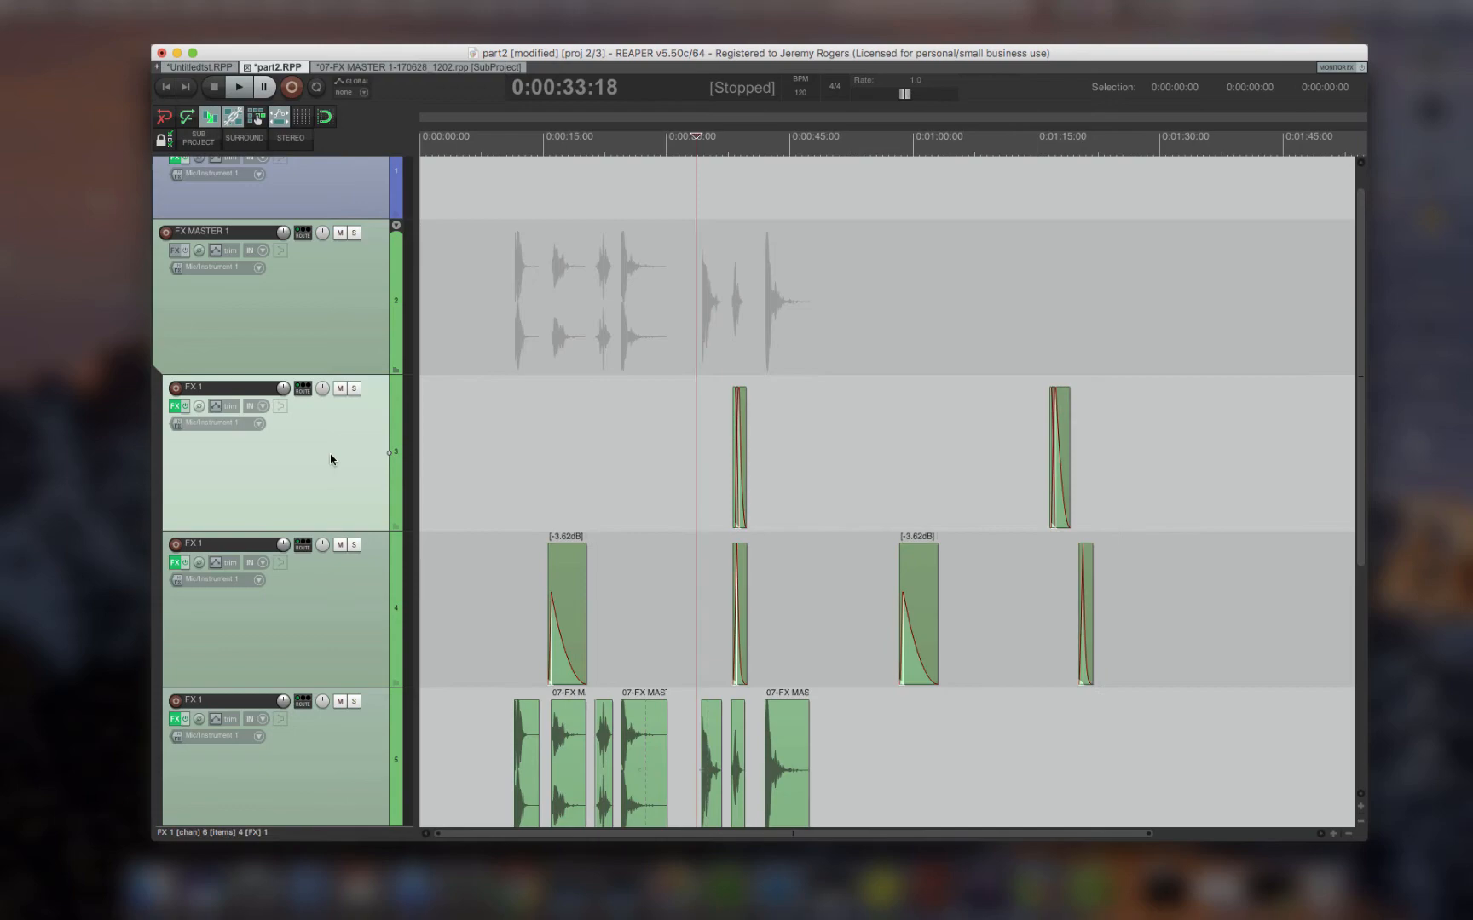
left_click(199, 66)
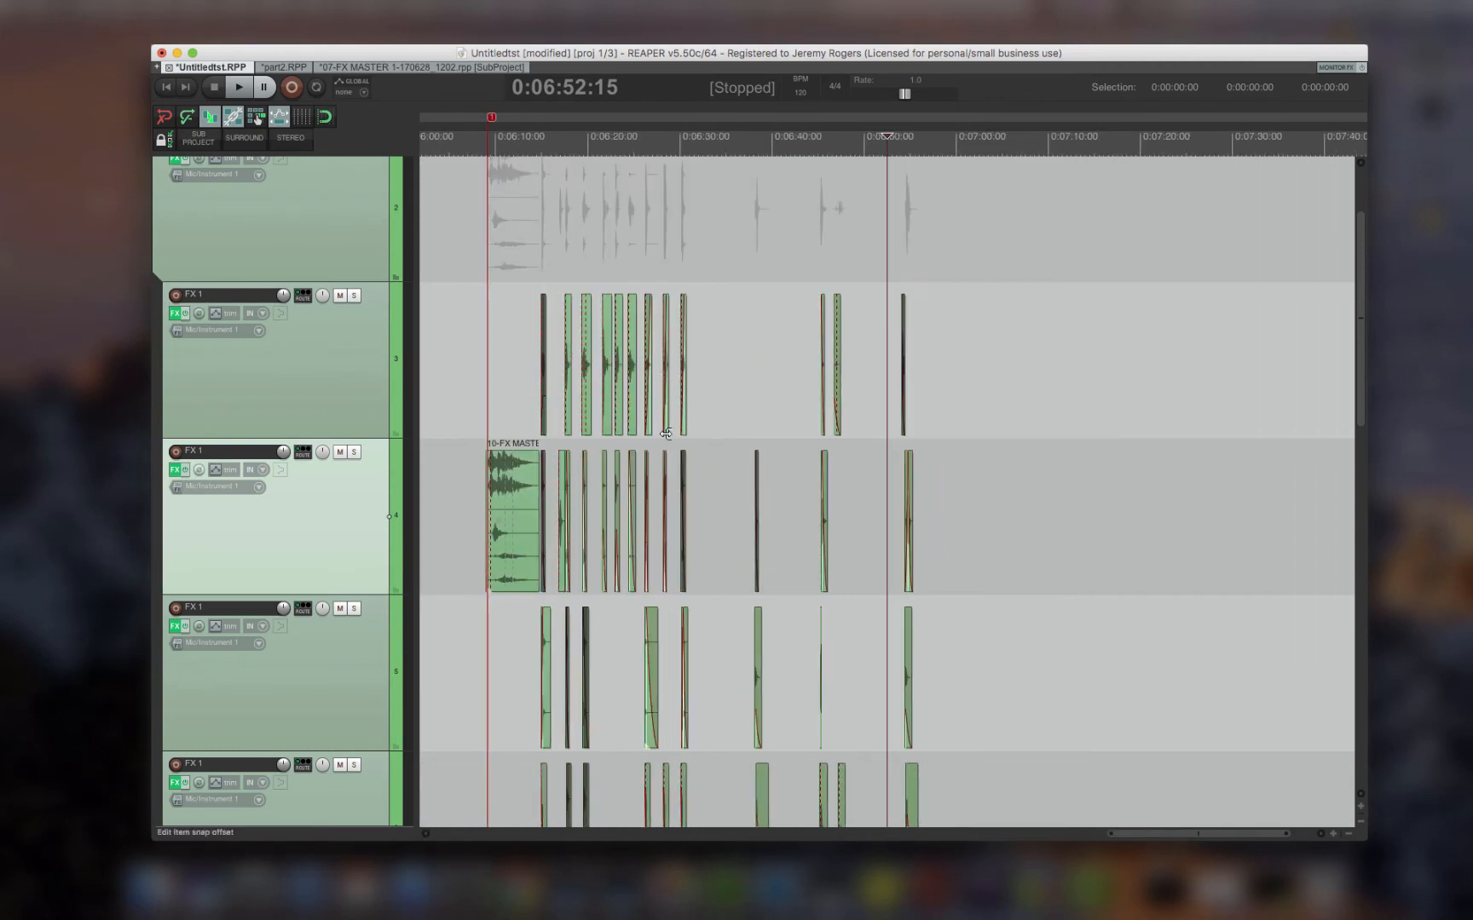
mouse_move(527, 407)
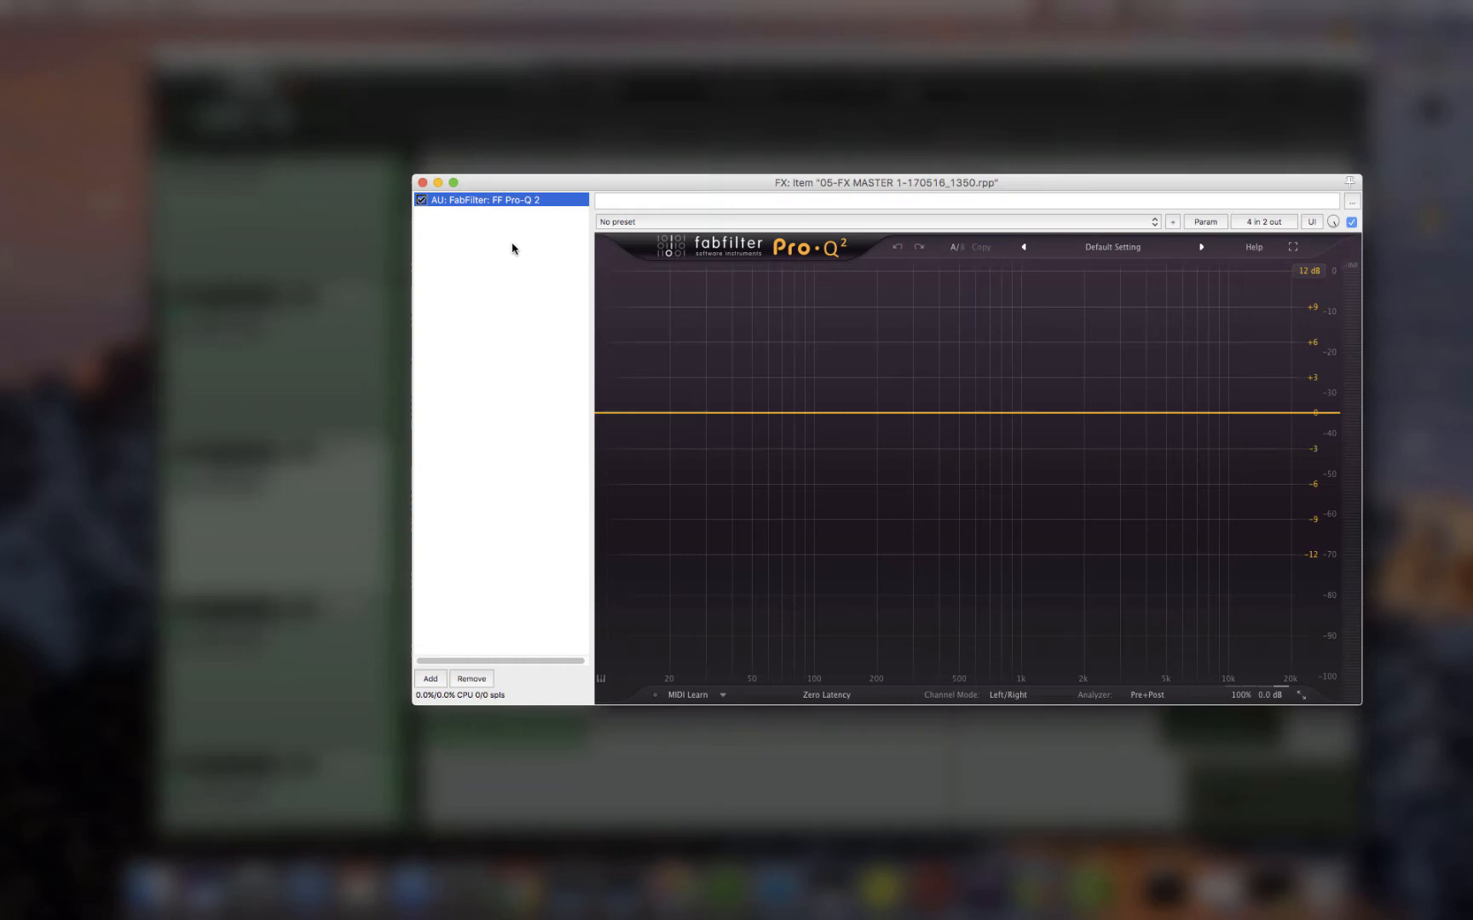
mouse_move(509, 508)
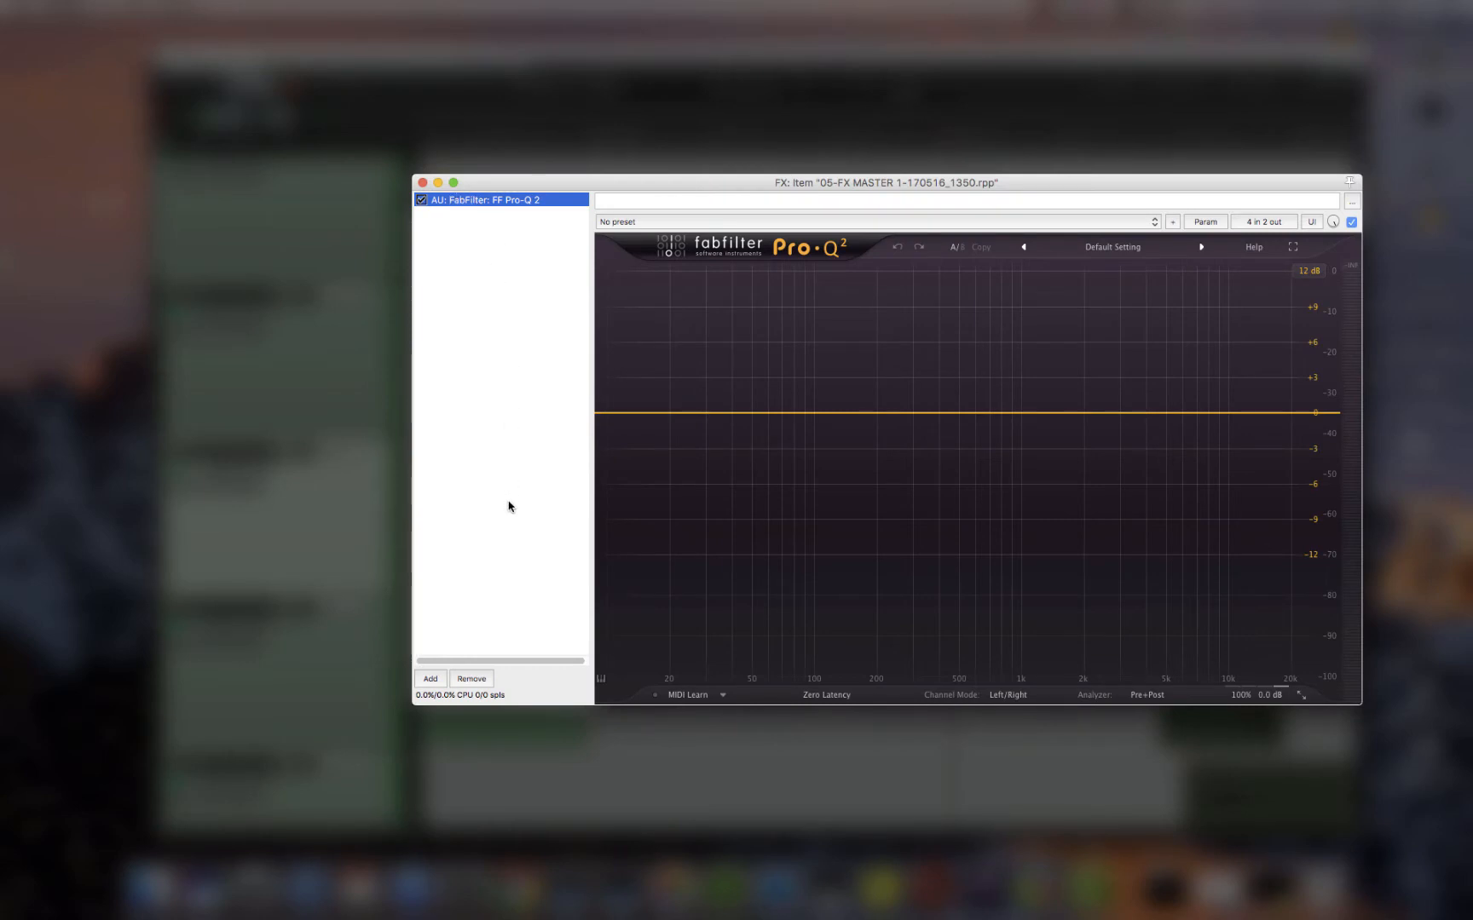
mouse_move(424, 182)
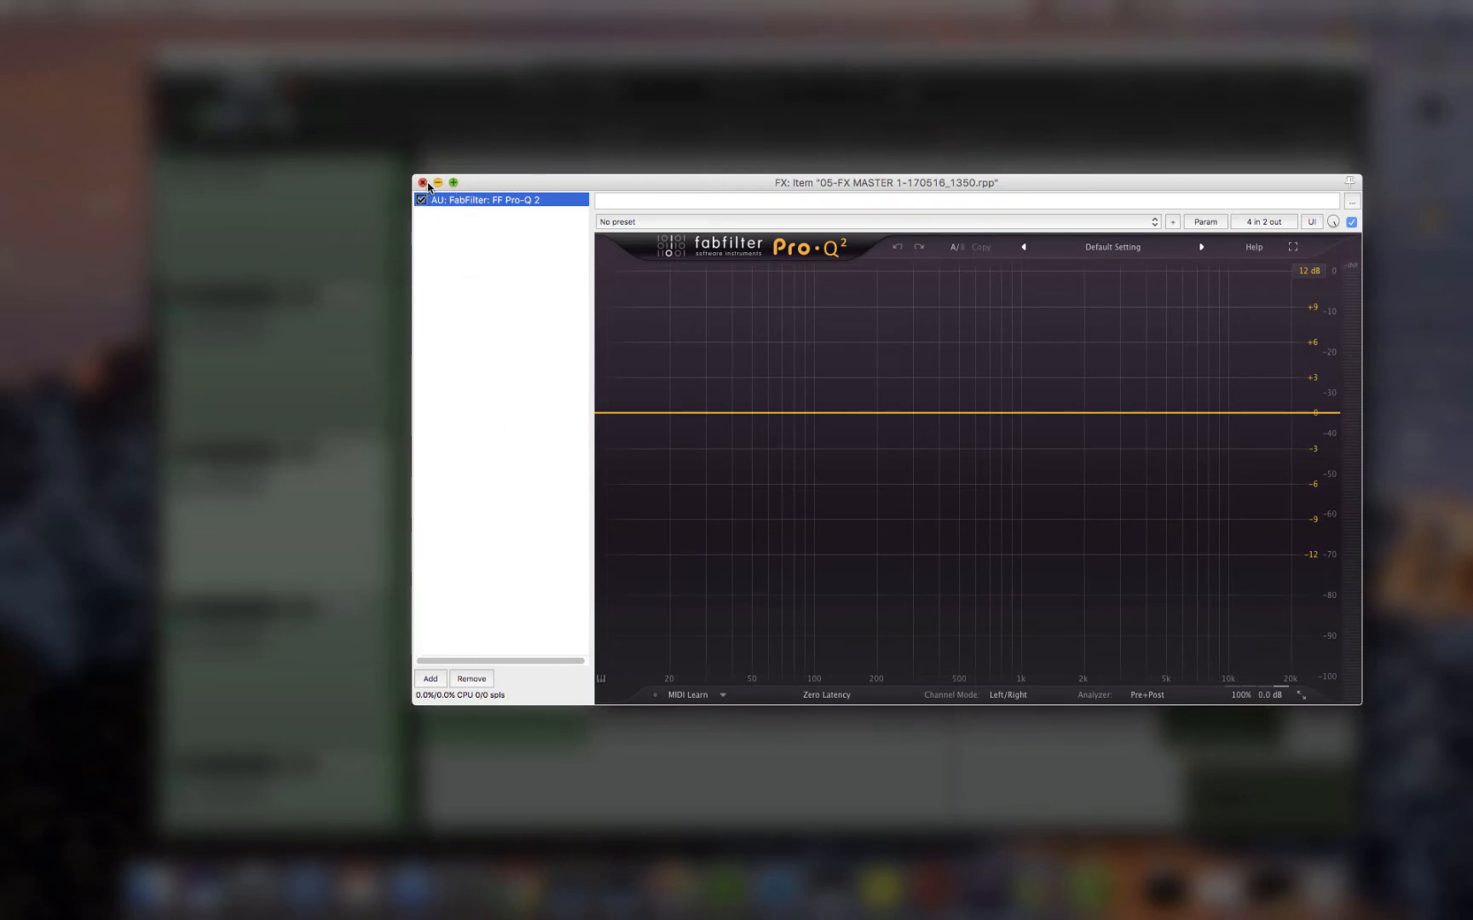
Step: Close the item's FabFilter Pro-Q 2 window before viewing track 4's Surround Pan 2
left_click(425, 183)
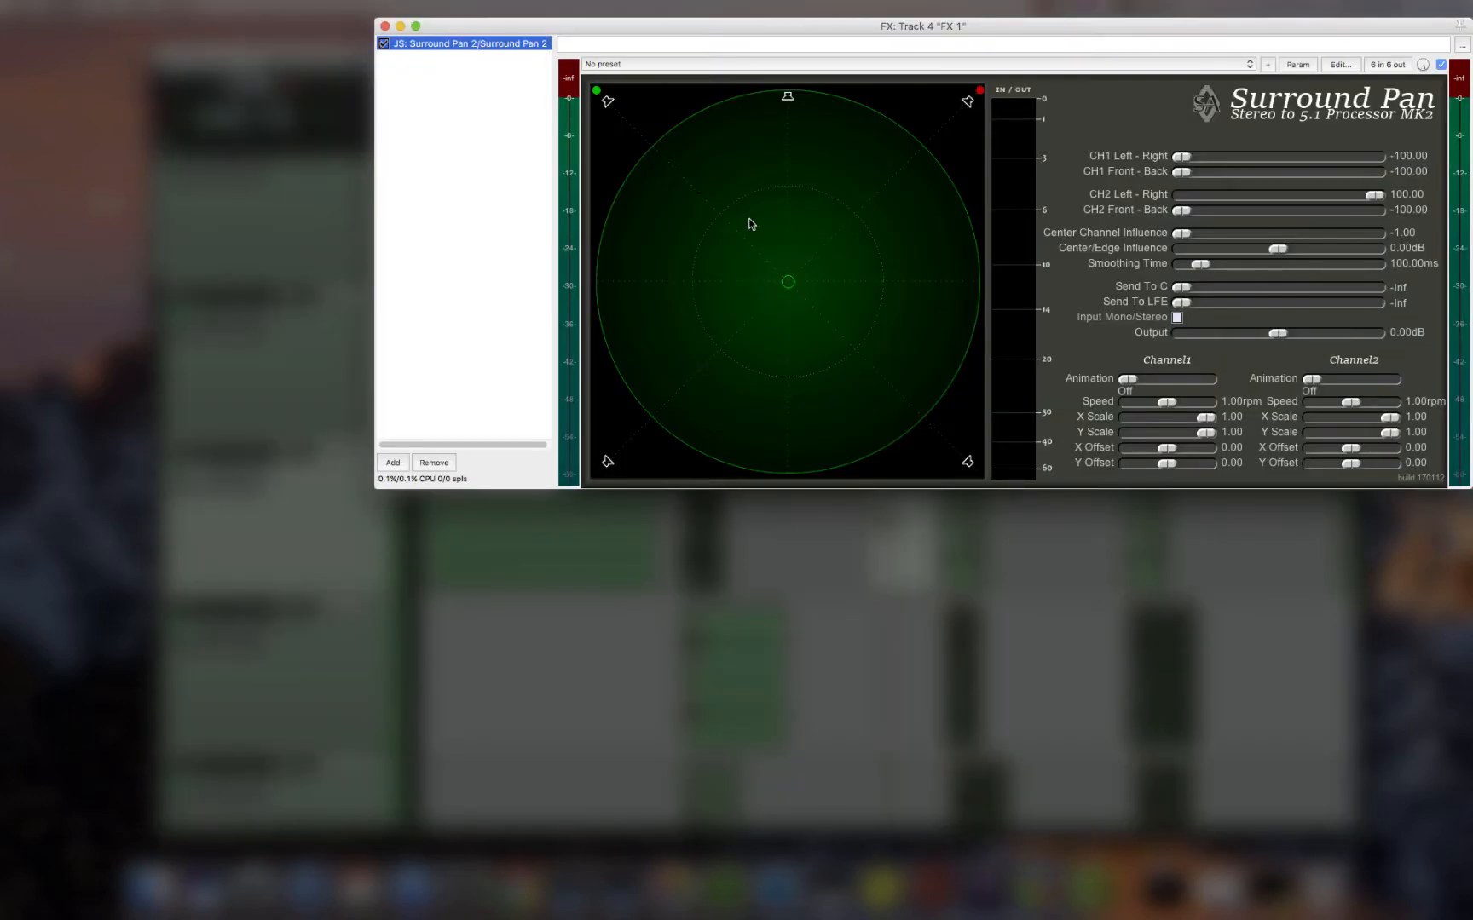
mouse_move(513, 155)
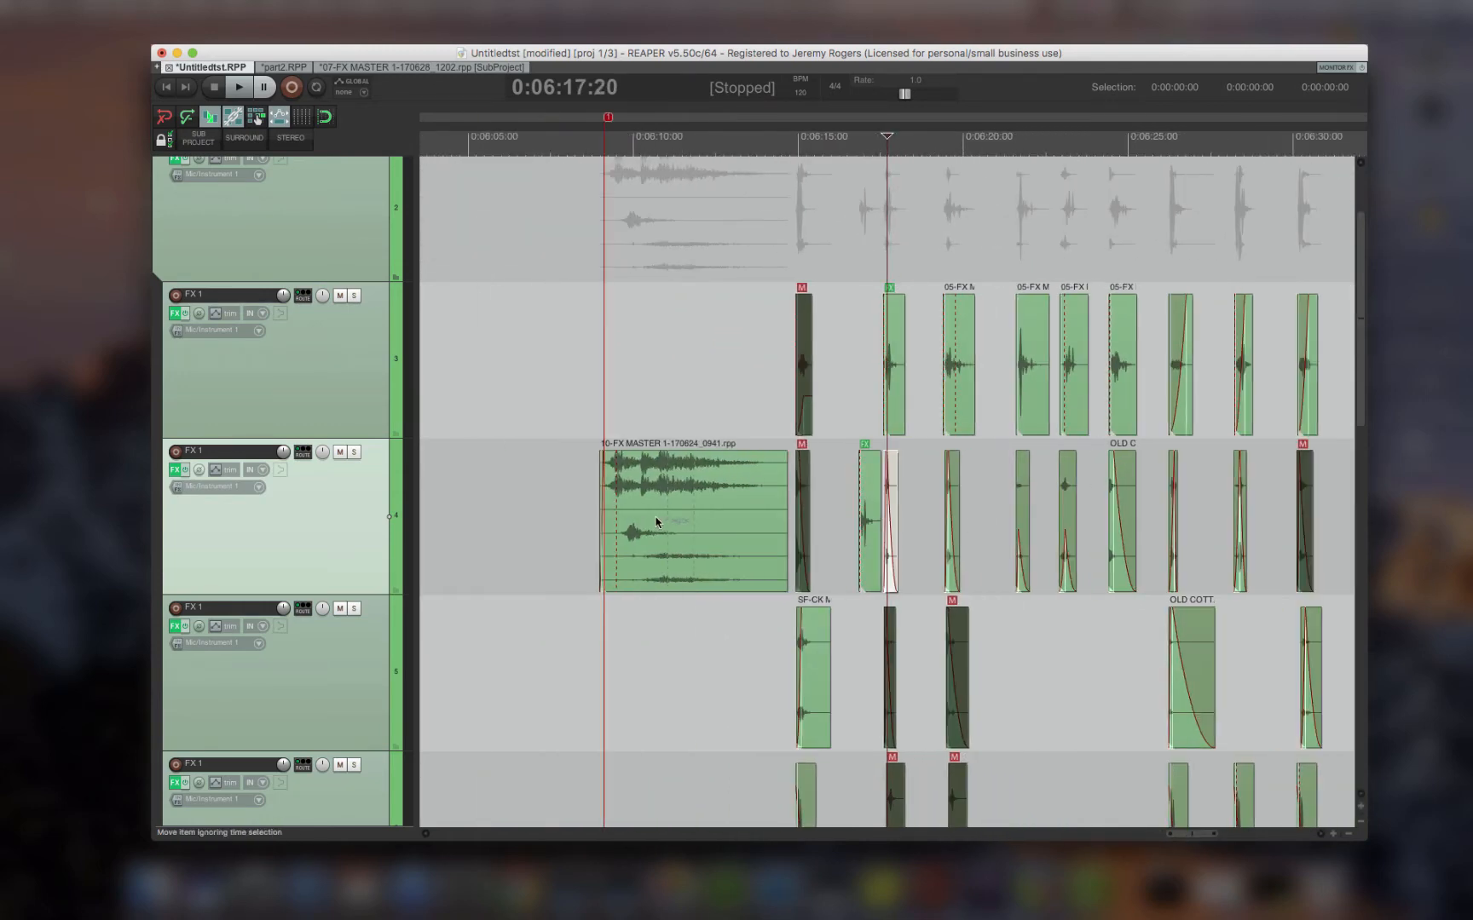
mouse_move(1231, 501)
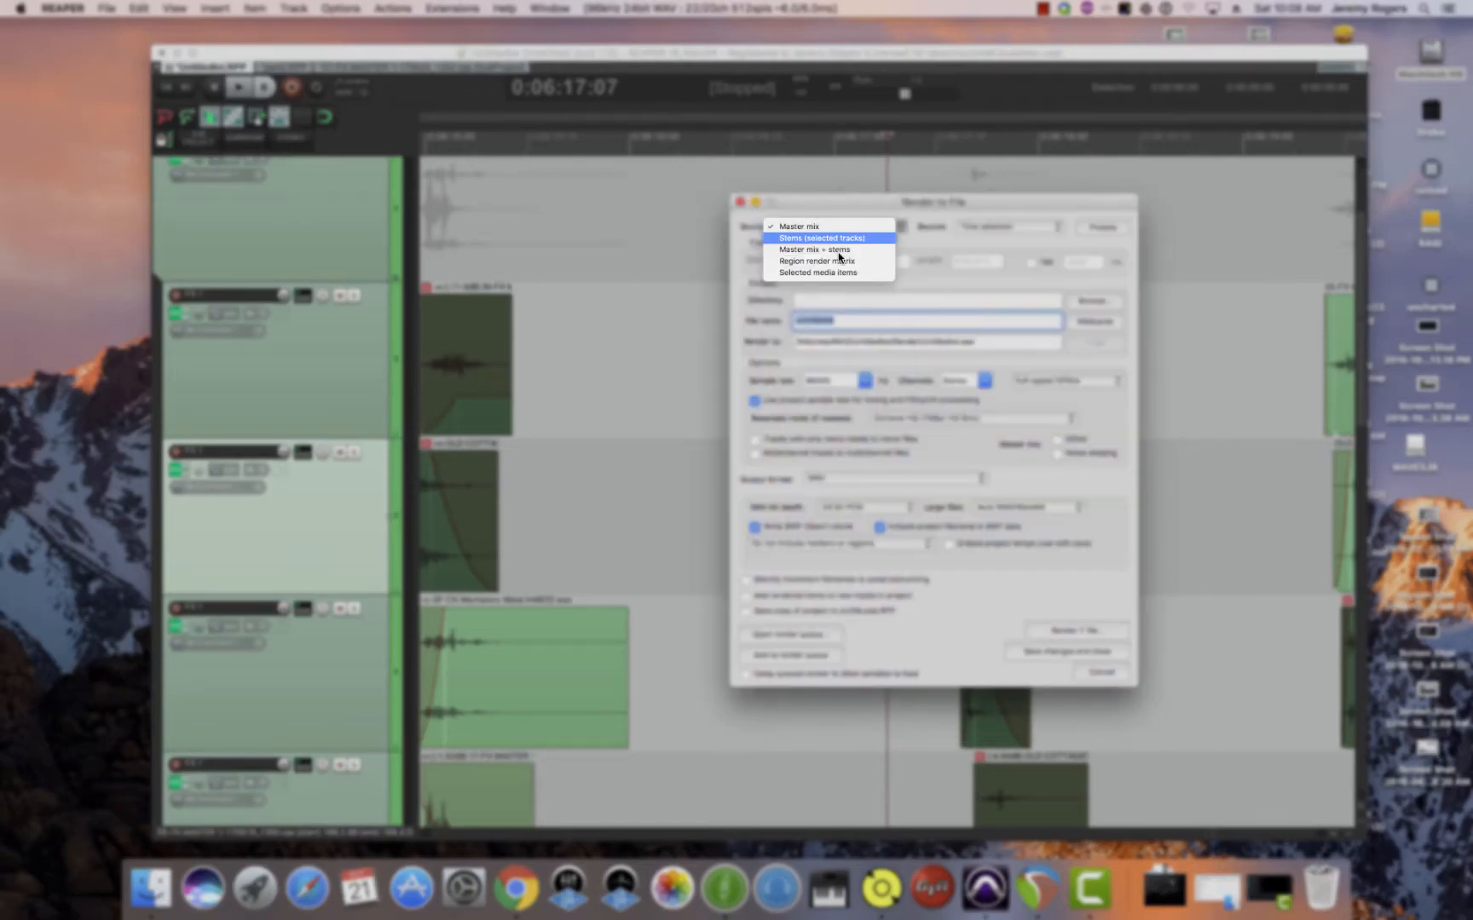
mouse_move(827, 260)
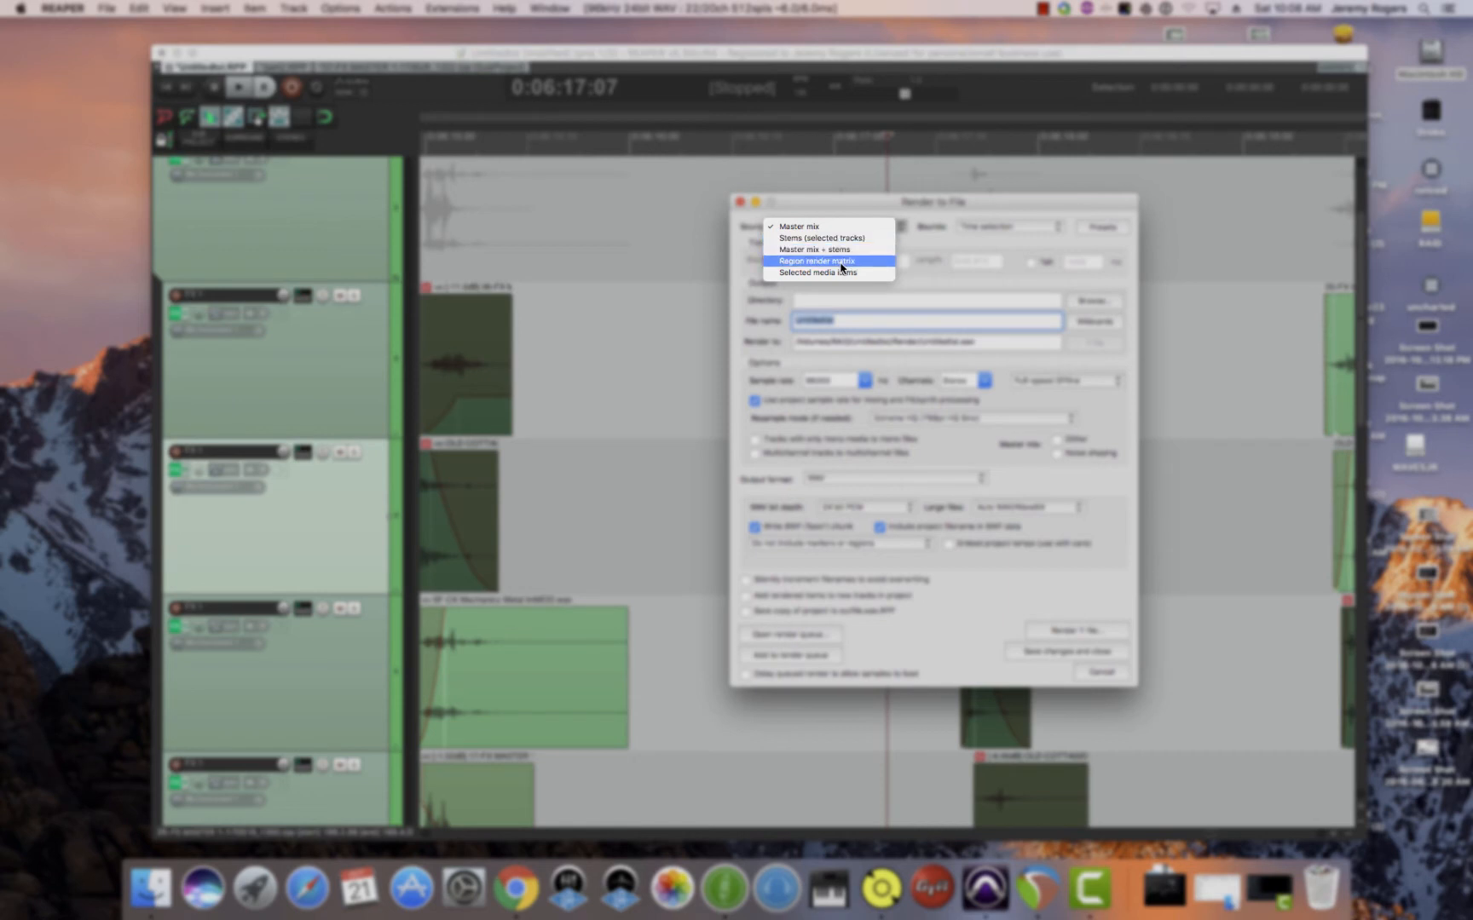
Step: Set render source to Selected media items and review the presets and filename wildcards lists
left_click(817, 272)
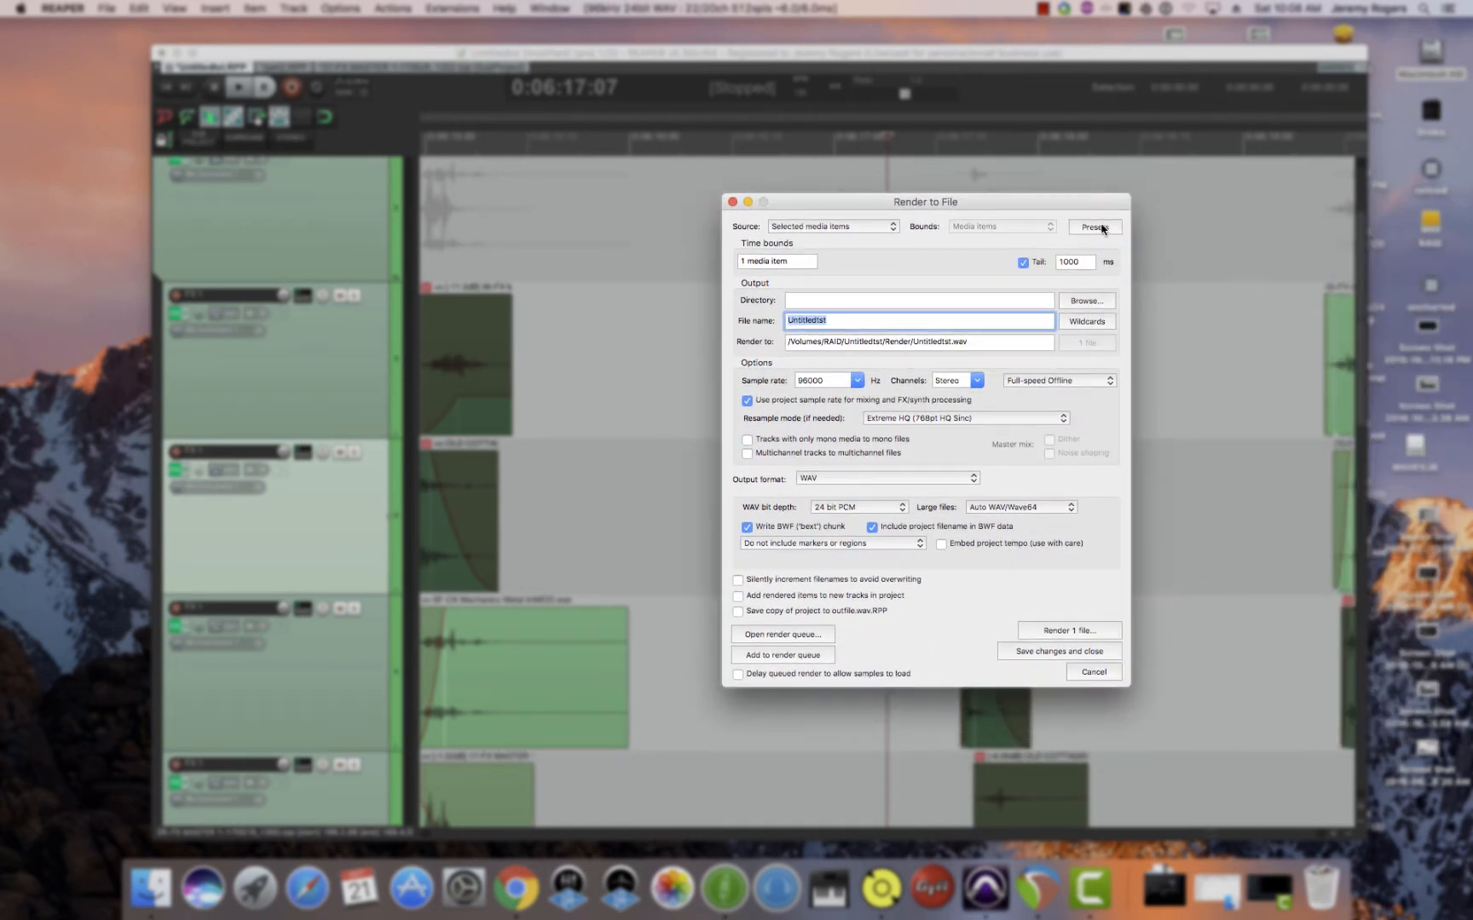
left_click(1093, 226)
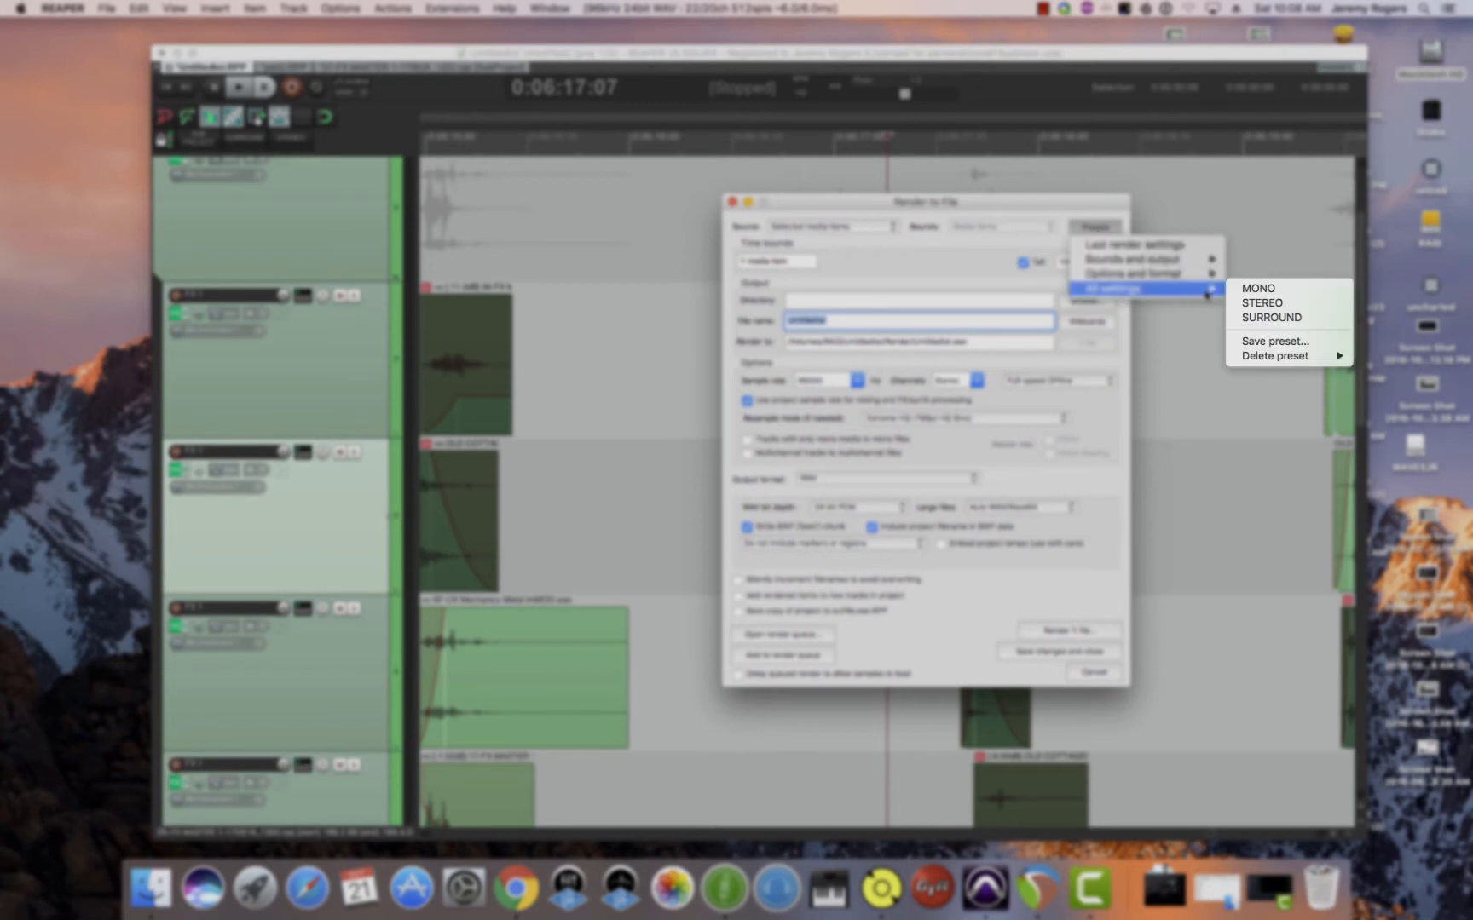
mouse_move(1272, 317)
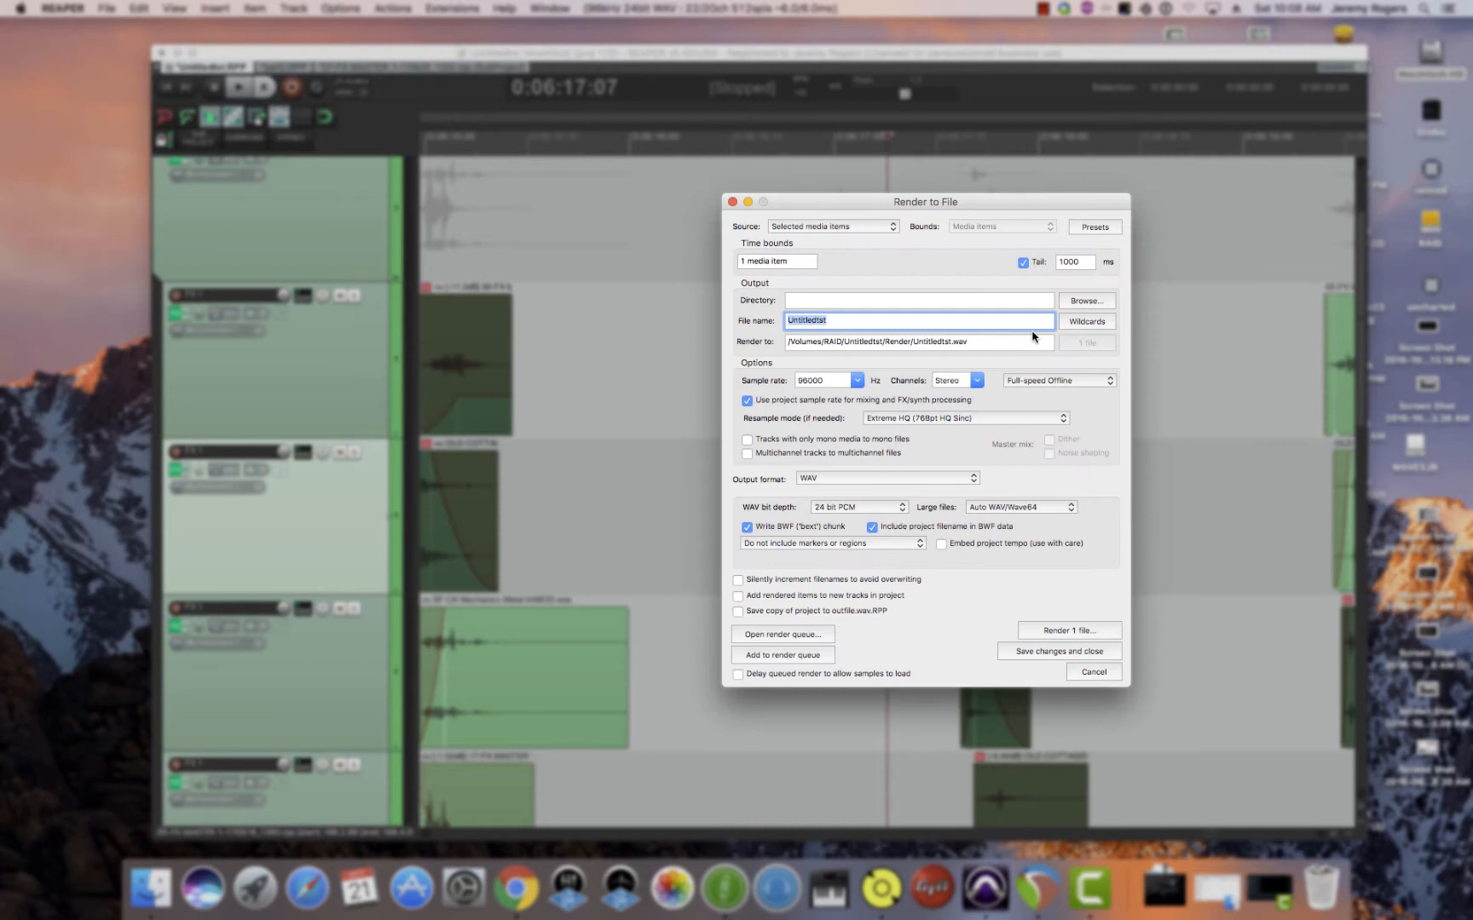
mouse_move(869, 413)
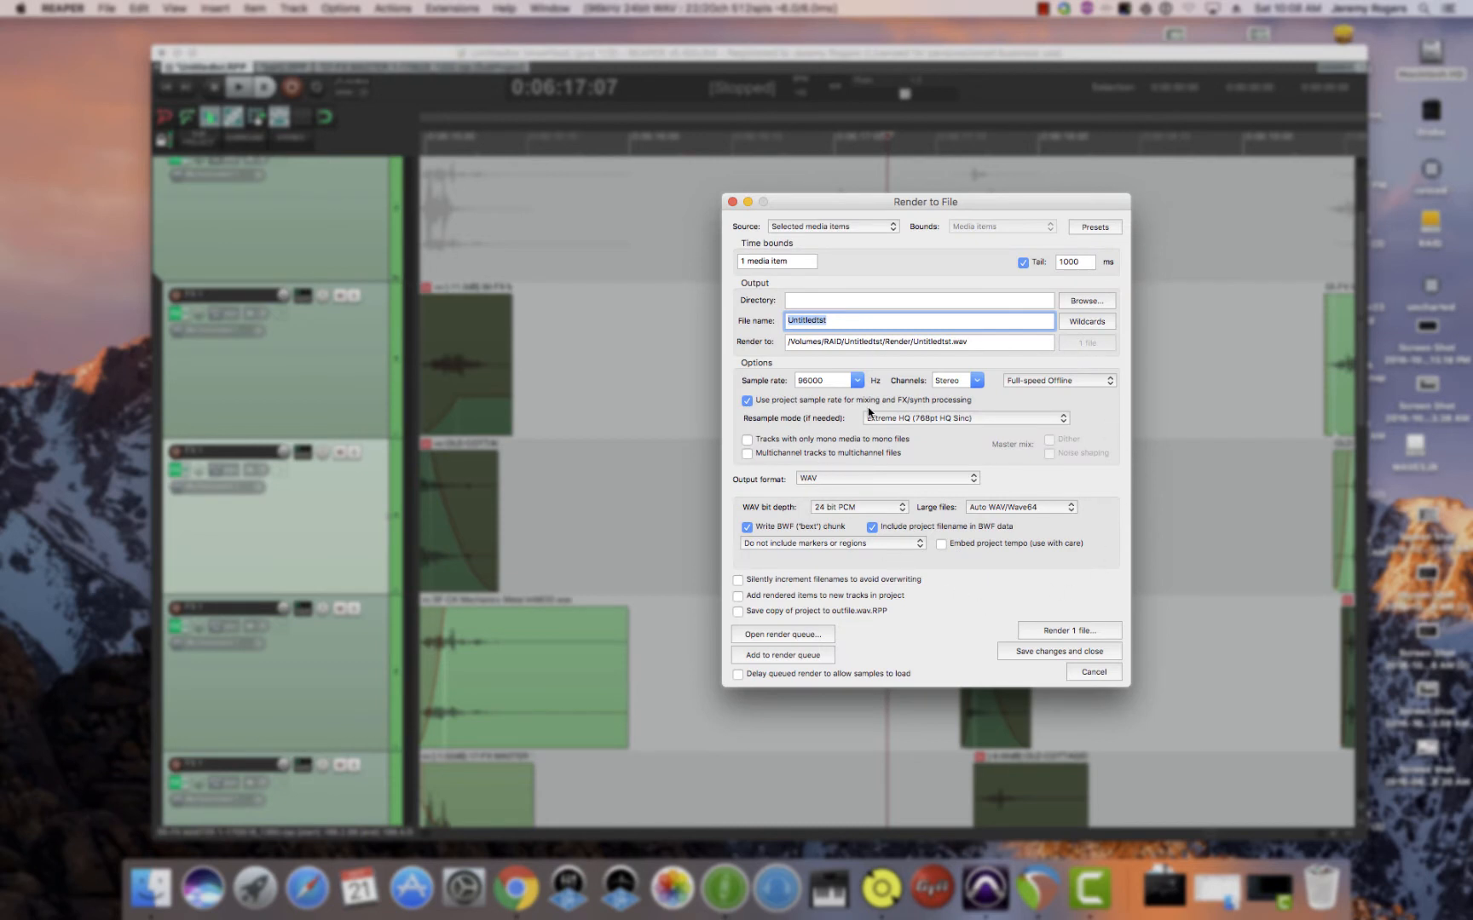
mouse_move(990, 375)
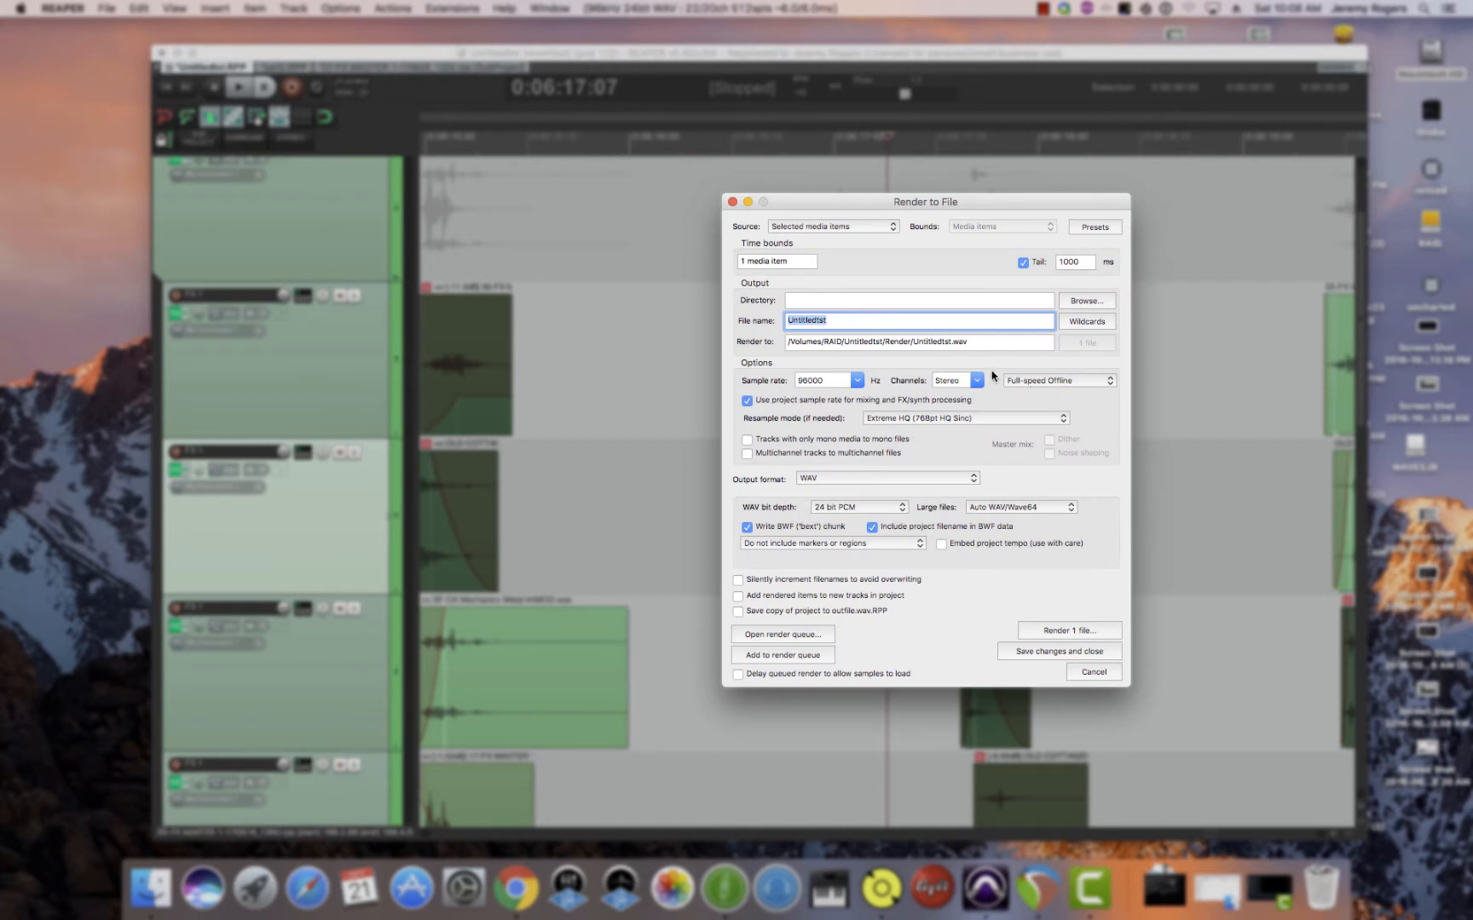
mouse_move(871, 337)
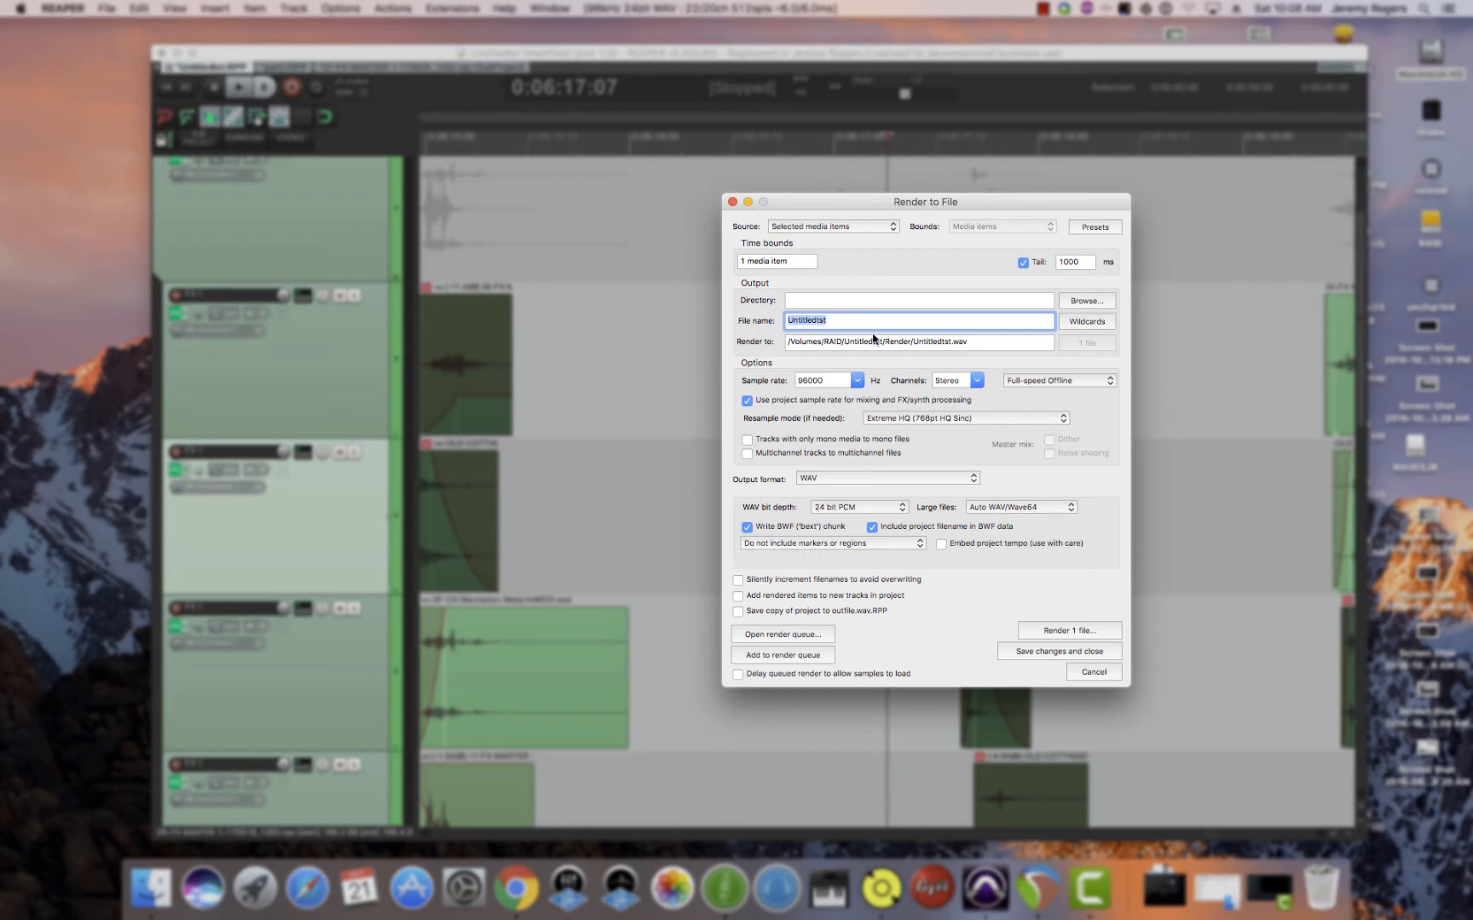
left_click(1085, 321)
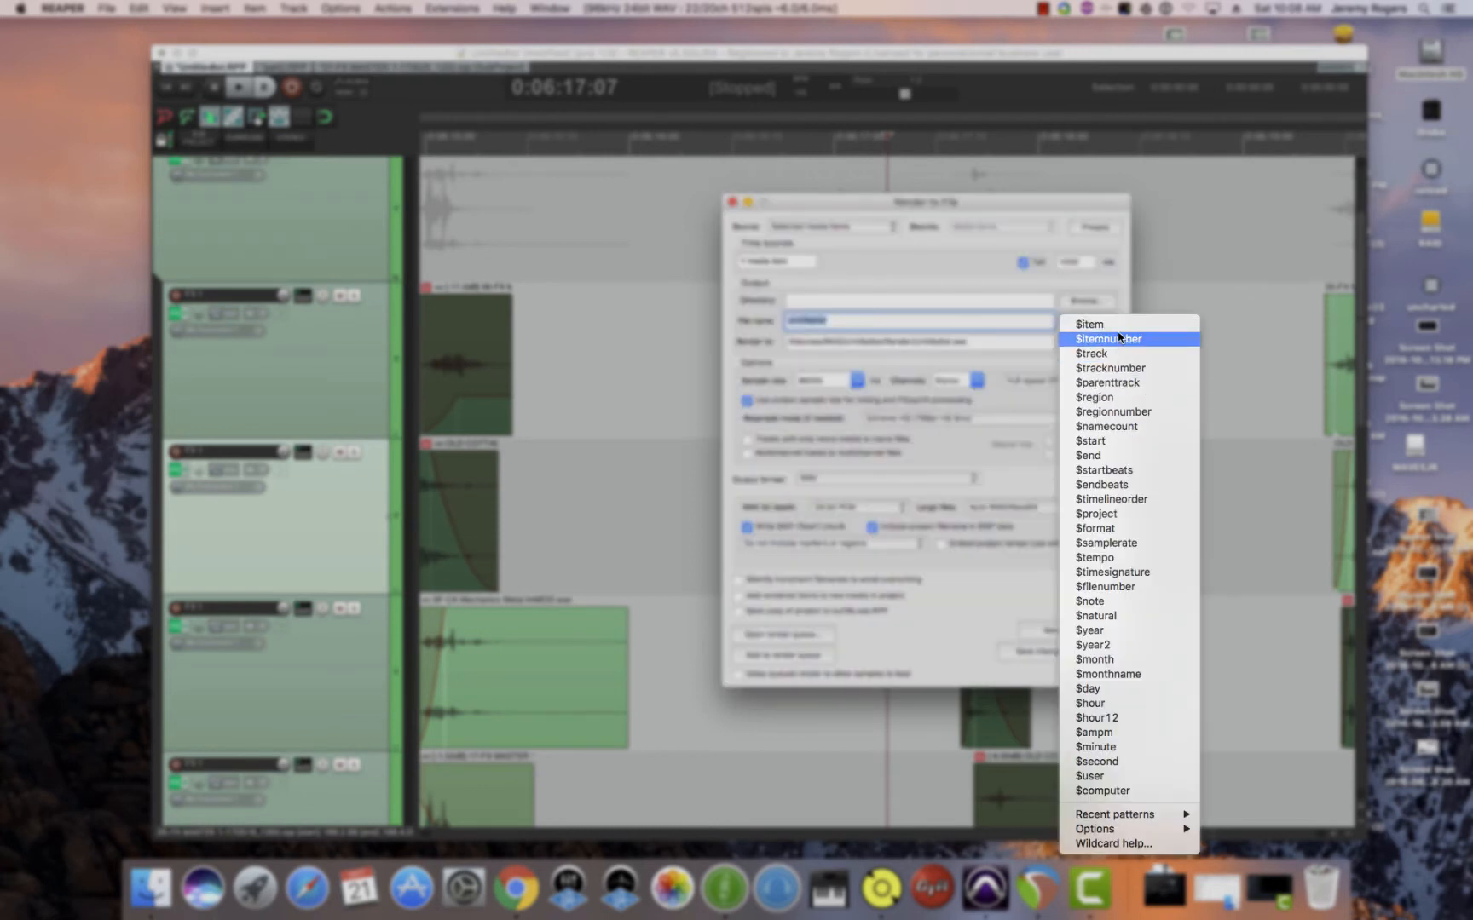
mouse_move(1143, 450)
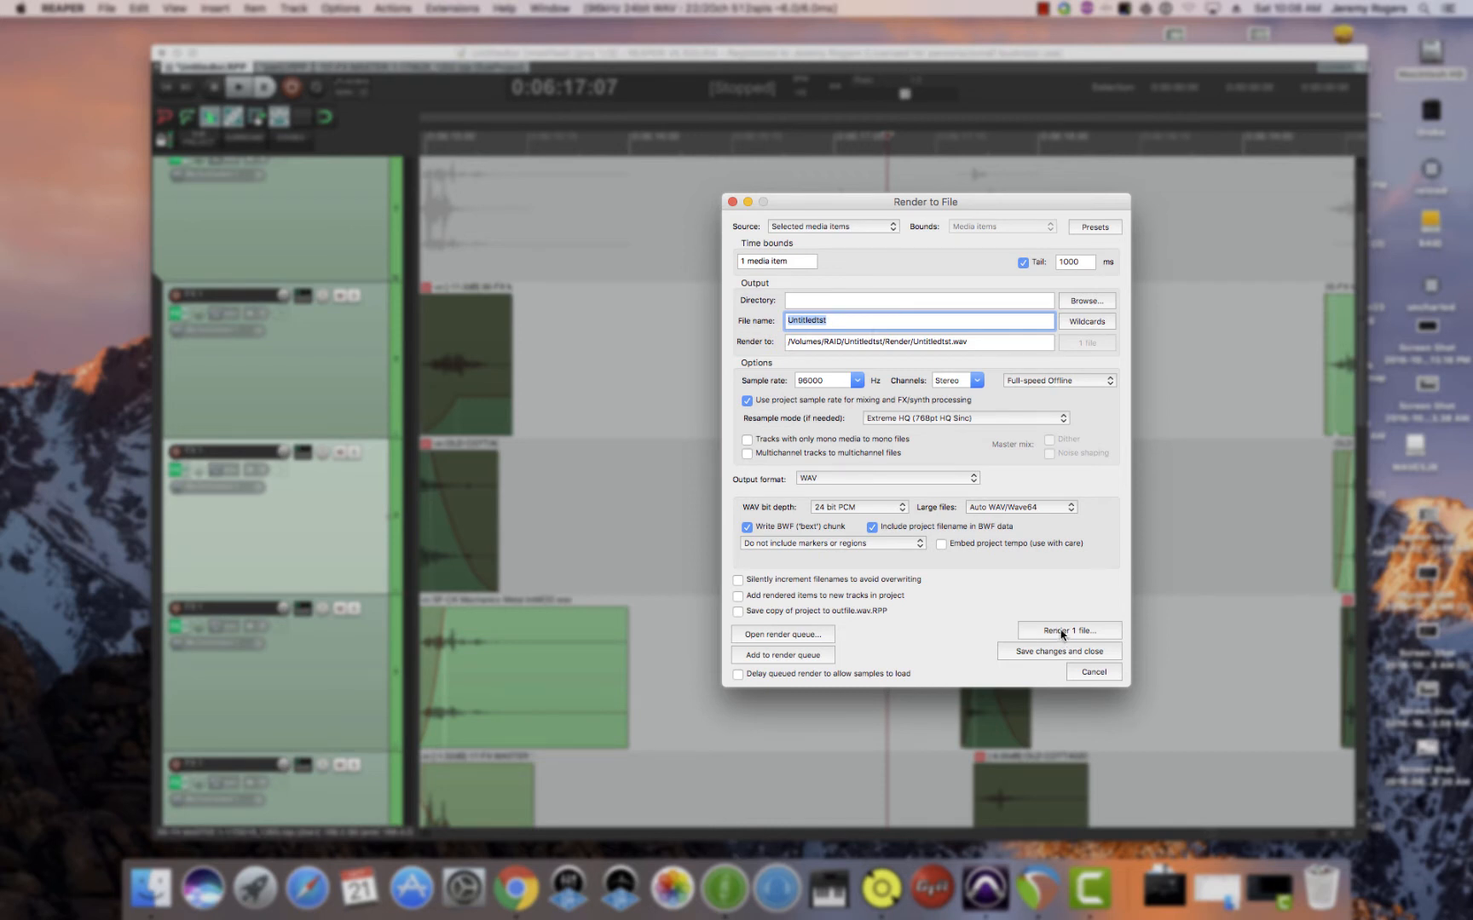
Step: Render the 1 file to Untitledst.wav and show it in the Render folder in Finder
left_click(1068, 630)
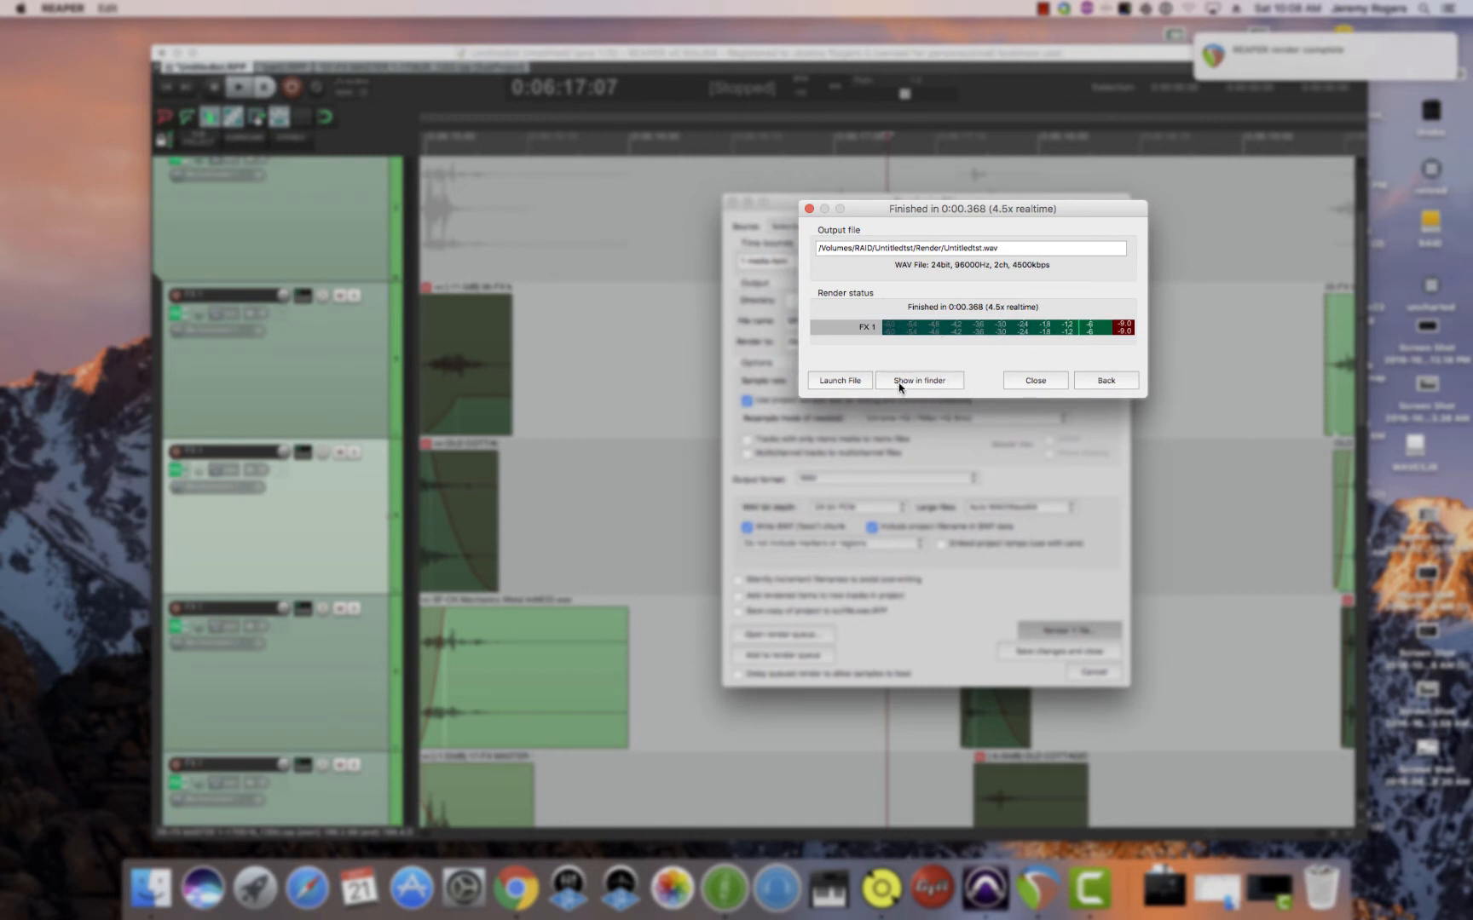
left_click(917, 381)
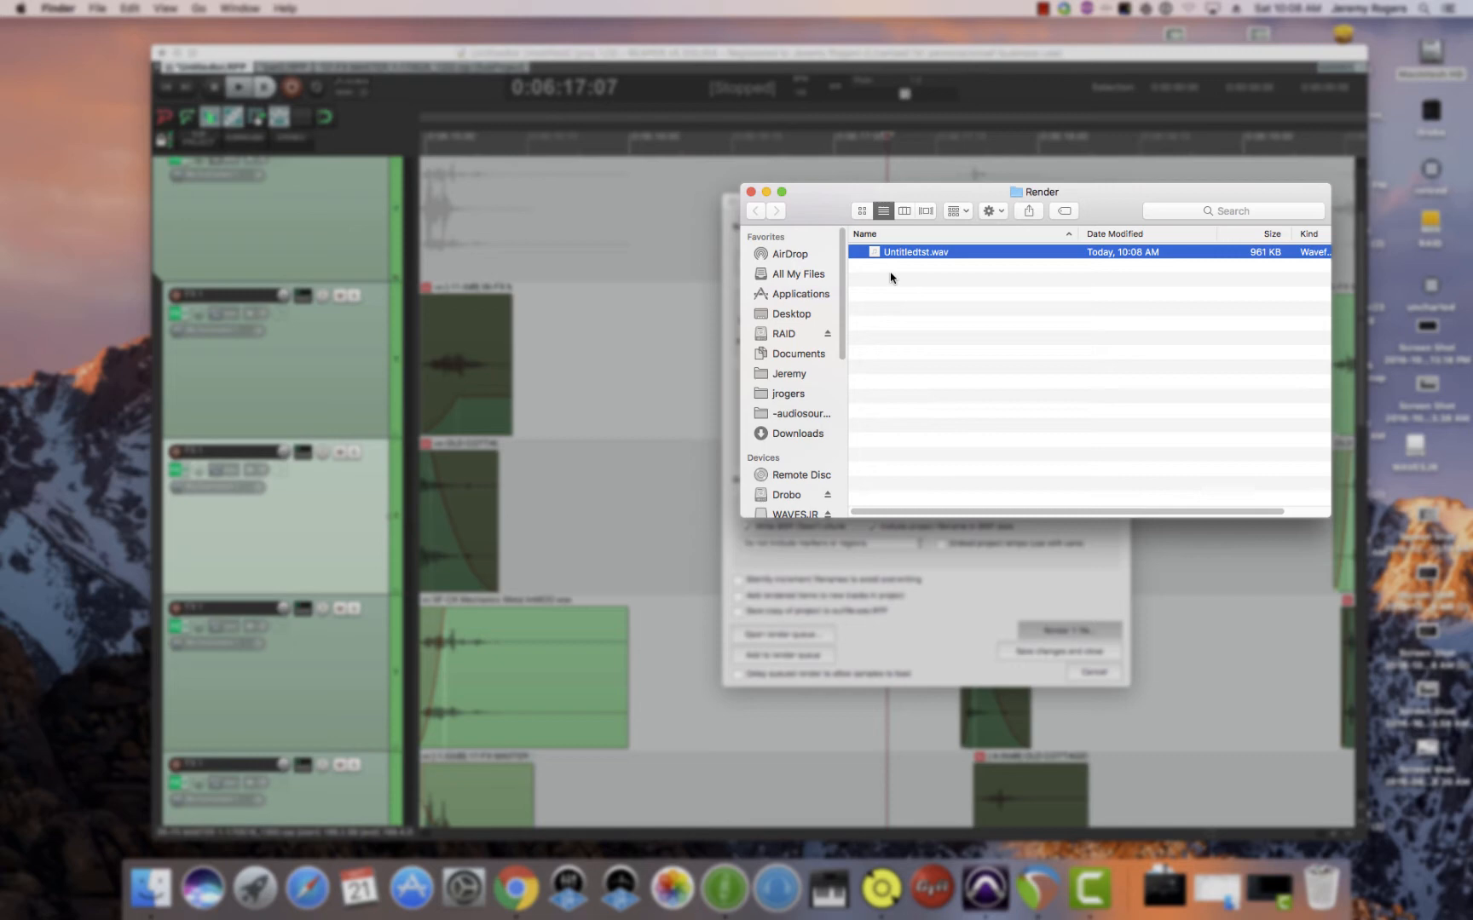
mouse_move(889, 279)
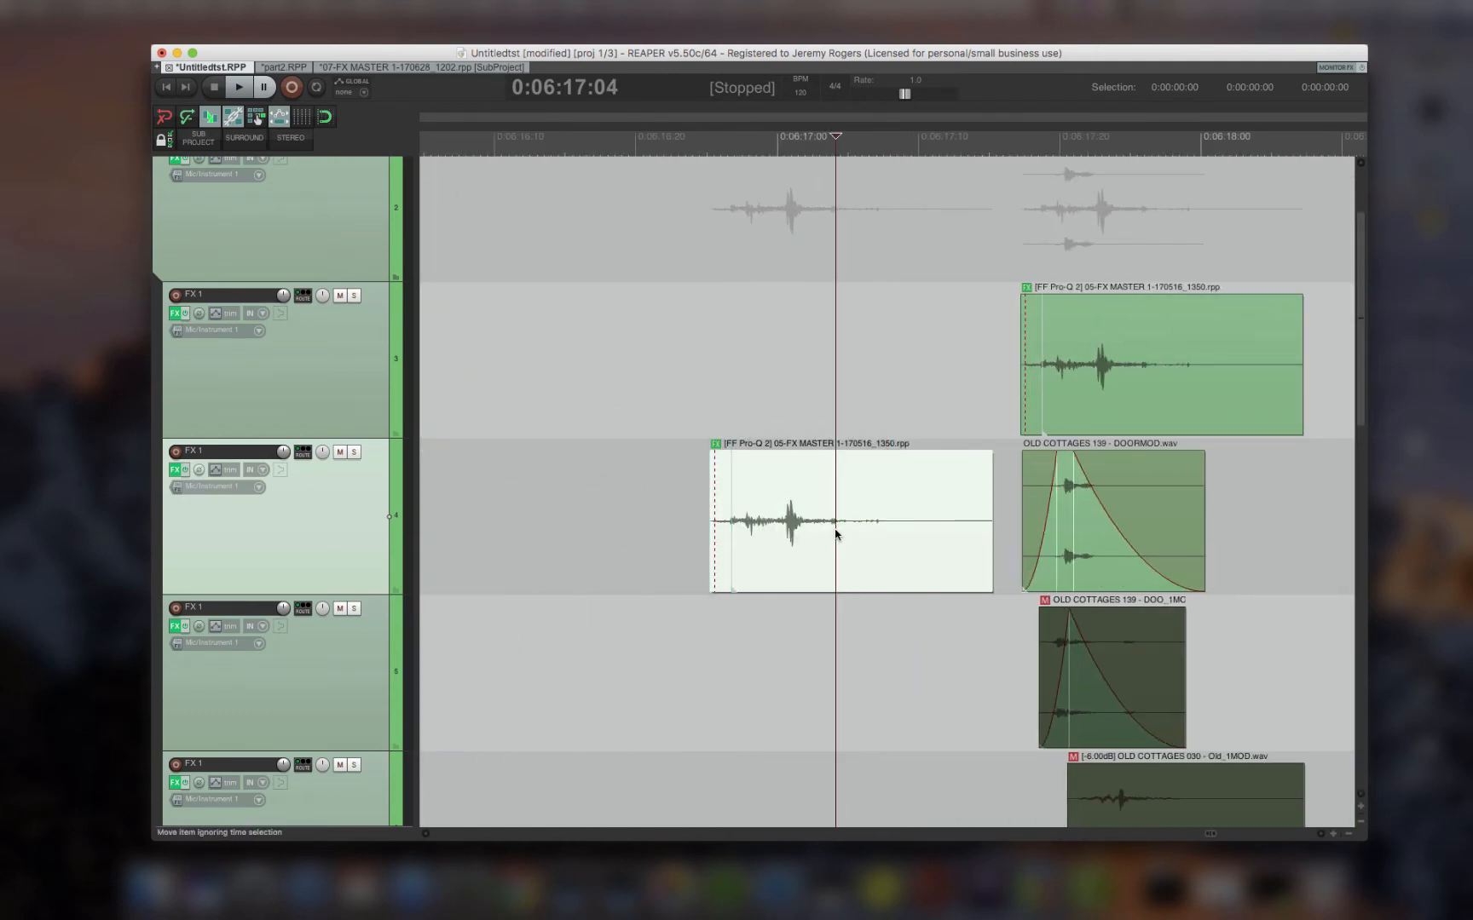
Step: Boost the 05-FX MASTER sub-project item's volume by about 6.95 dB and list its item actions
left_click(845, 522)
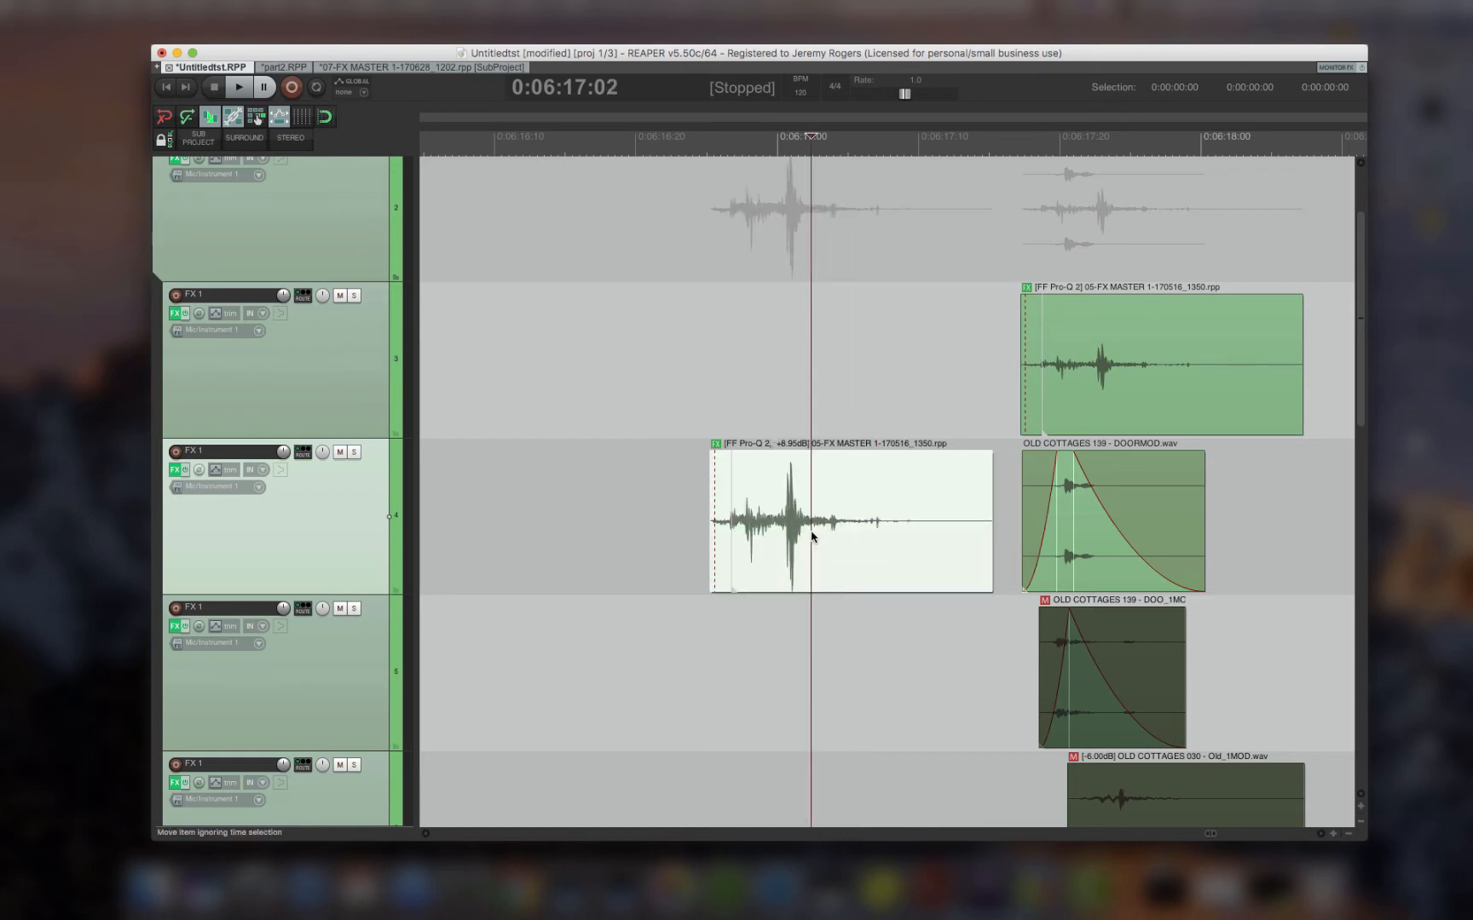
mouse_move(1157, 495)
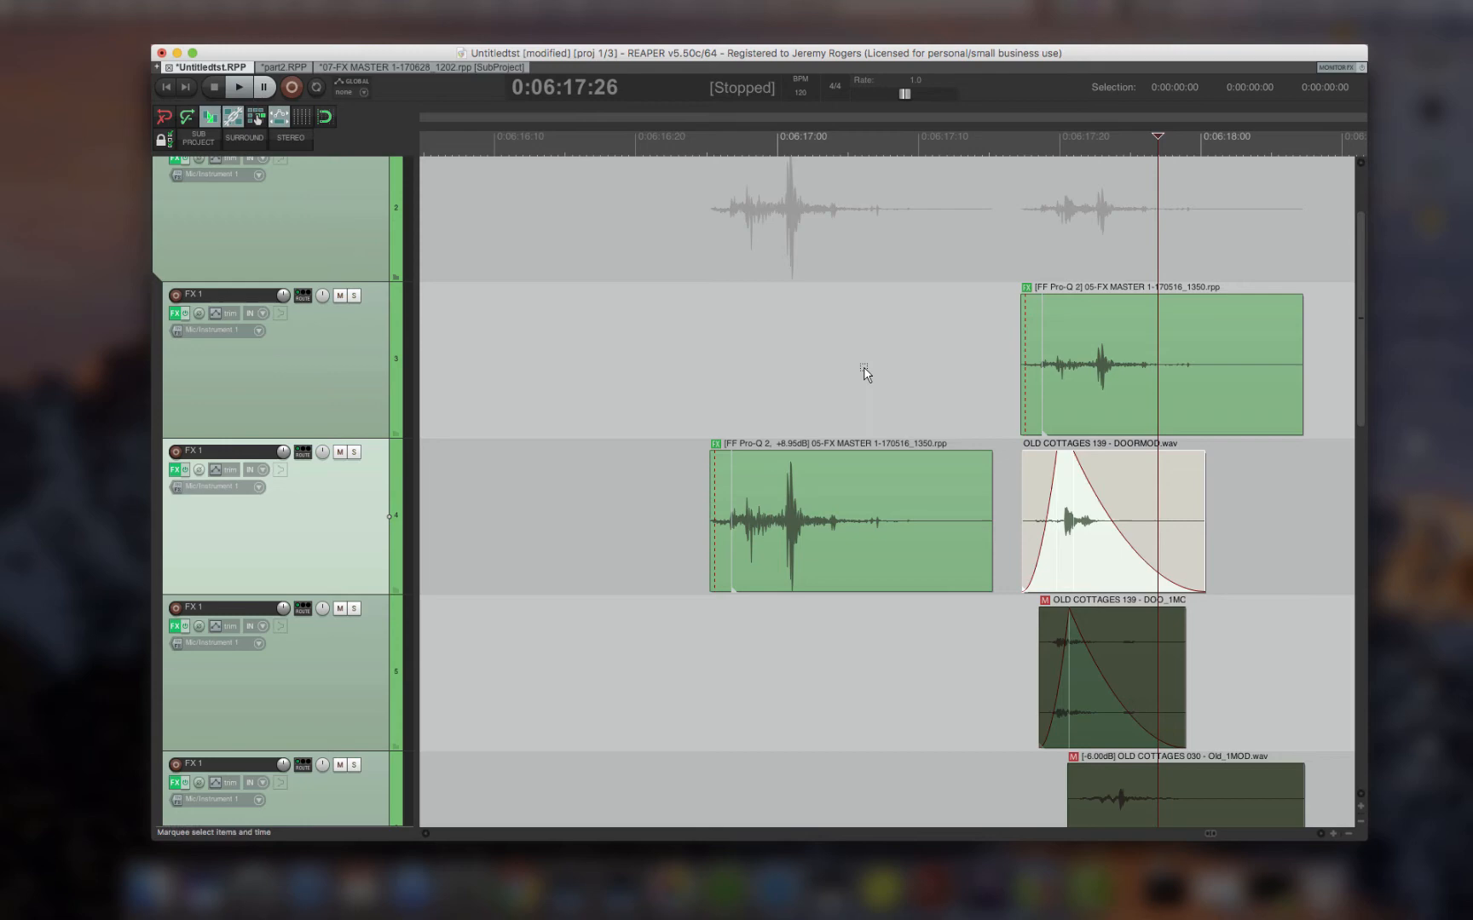
right_click(862, 372)
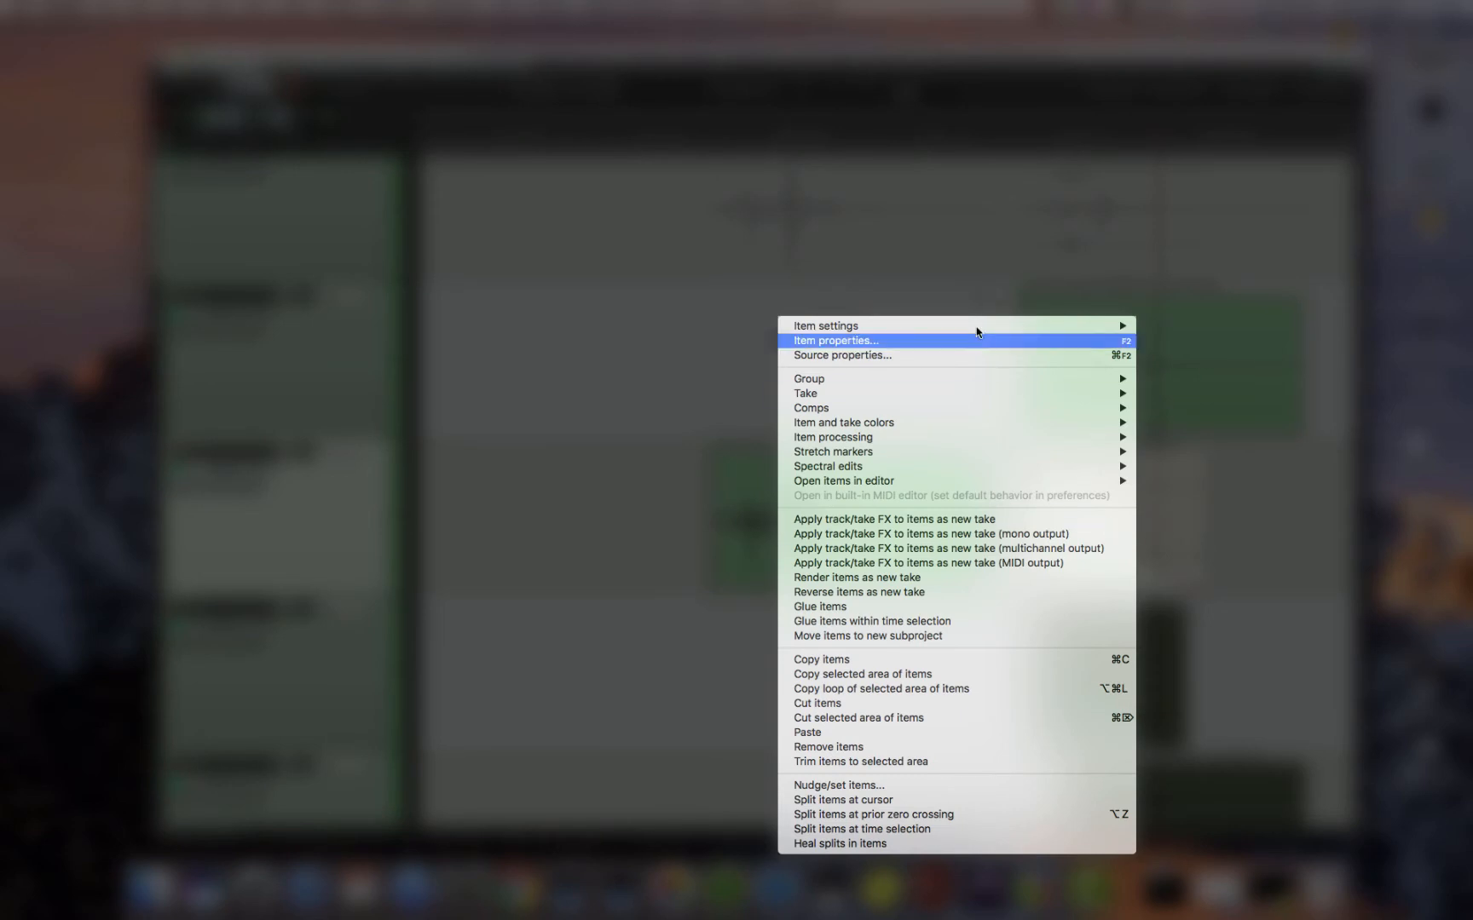
mouse_move(953, 339)
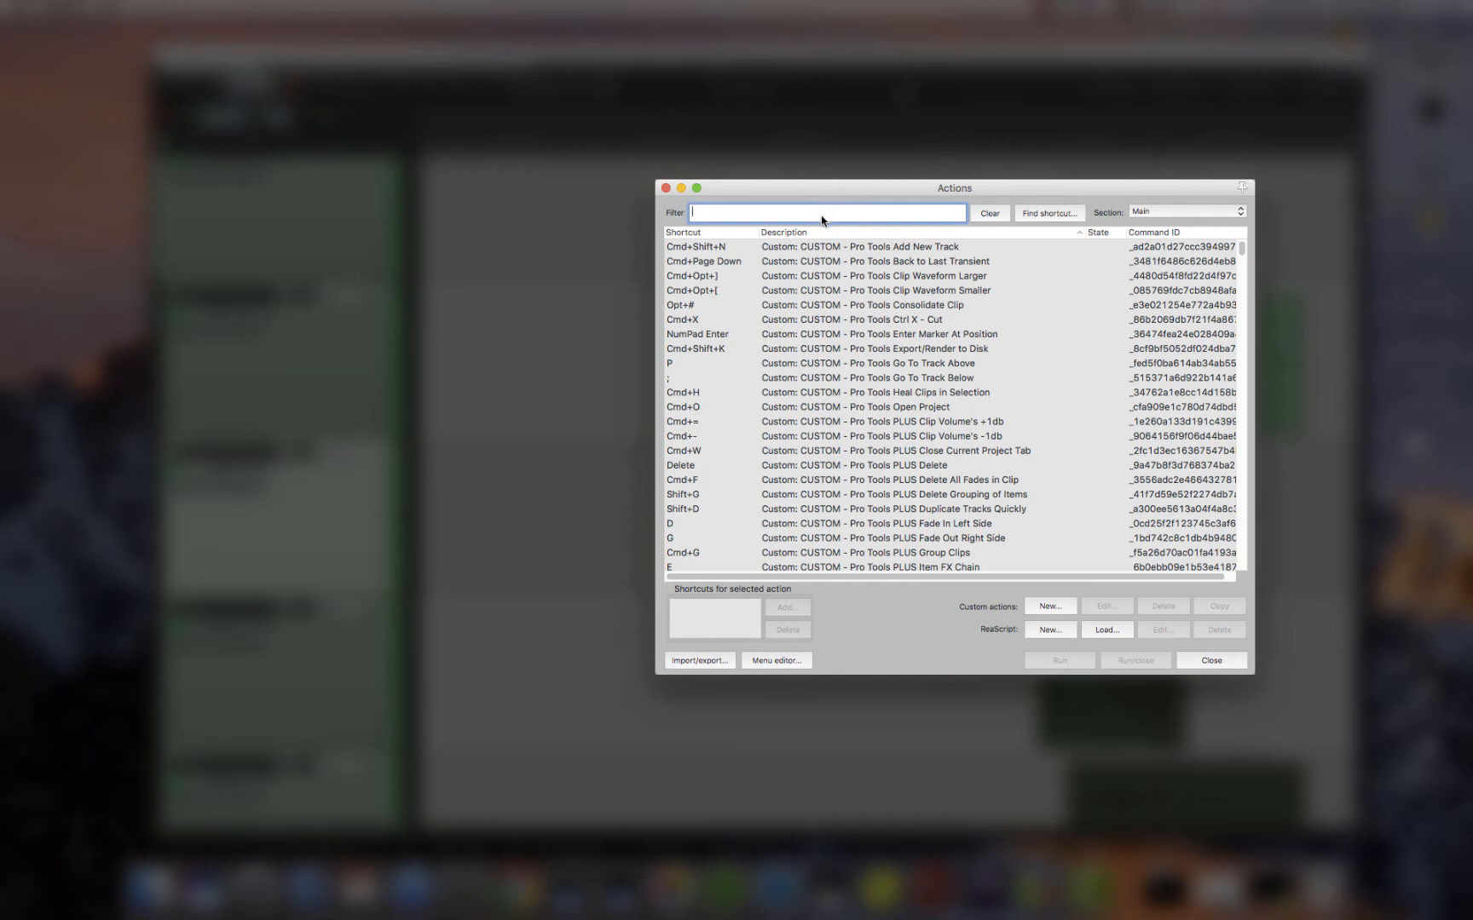
Step: Filter actions by 'normalize', browse the custom Pro Tools actions, then close the Actions list
type("normalize")
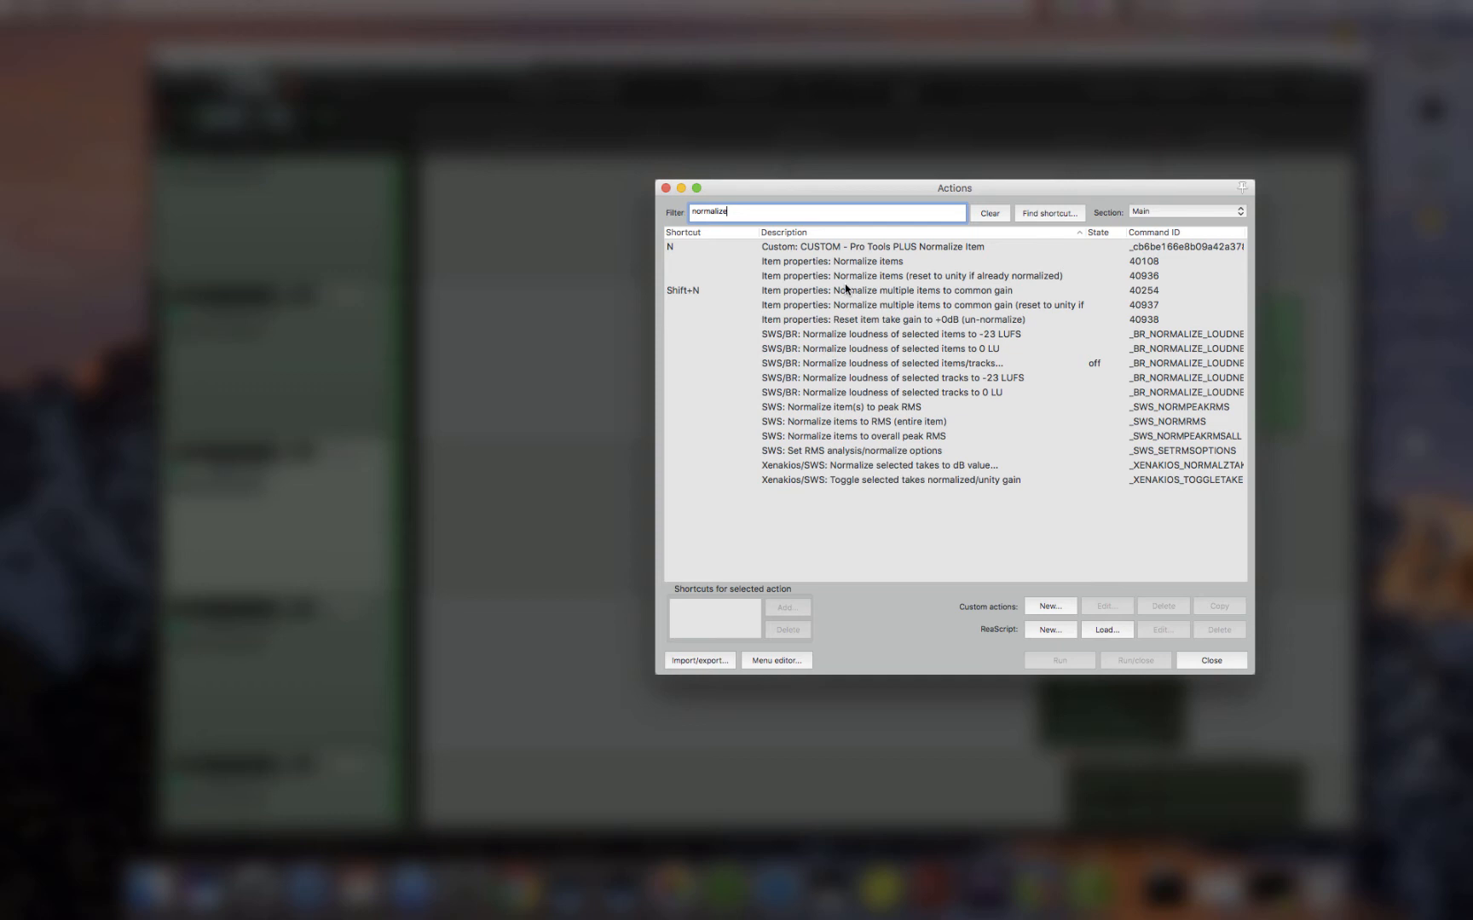
left_click(1210, 660)
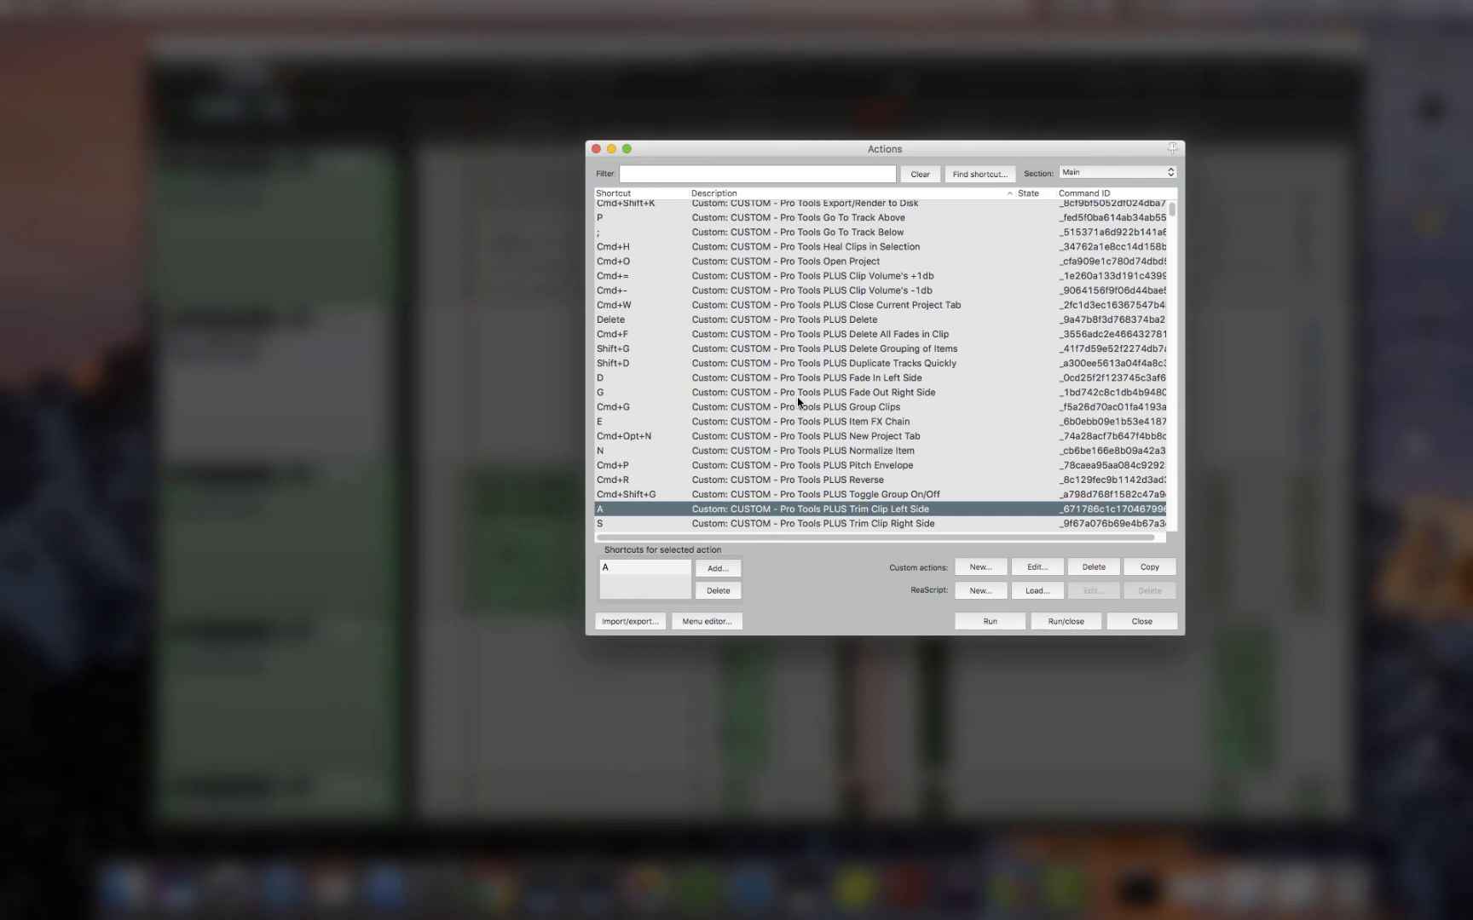
scroll("down", 3)
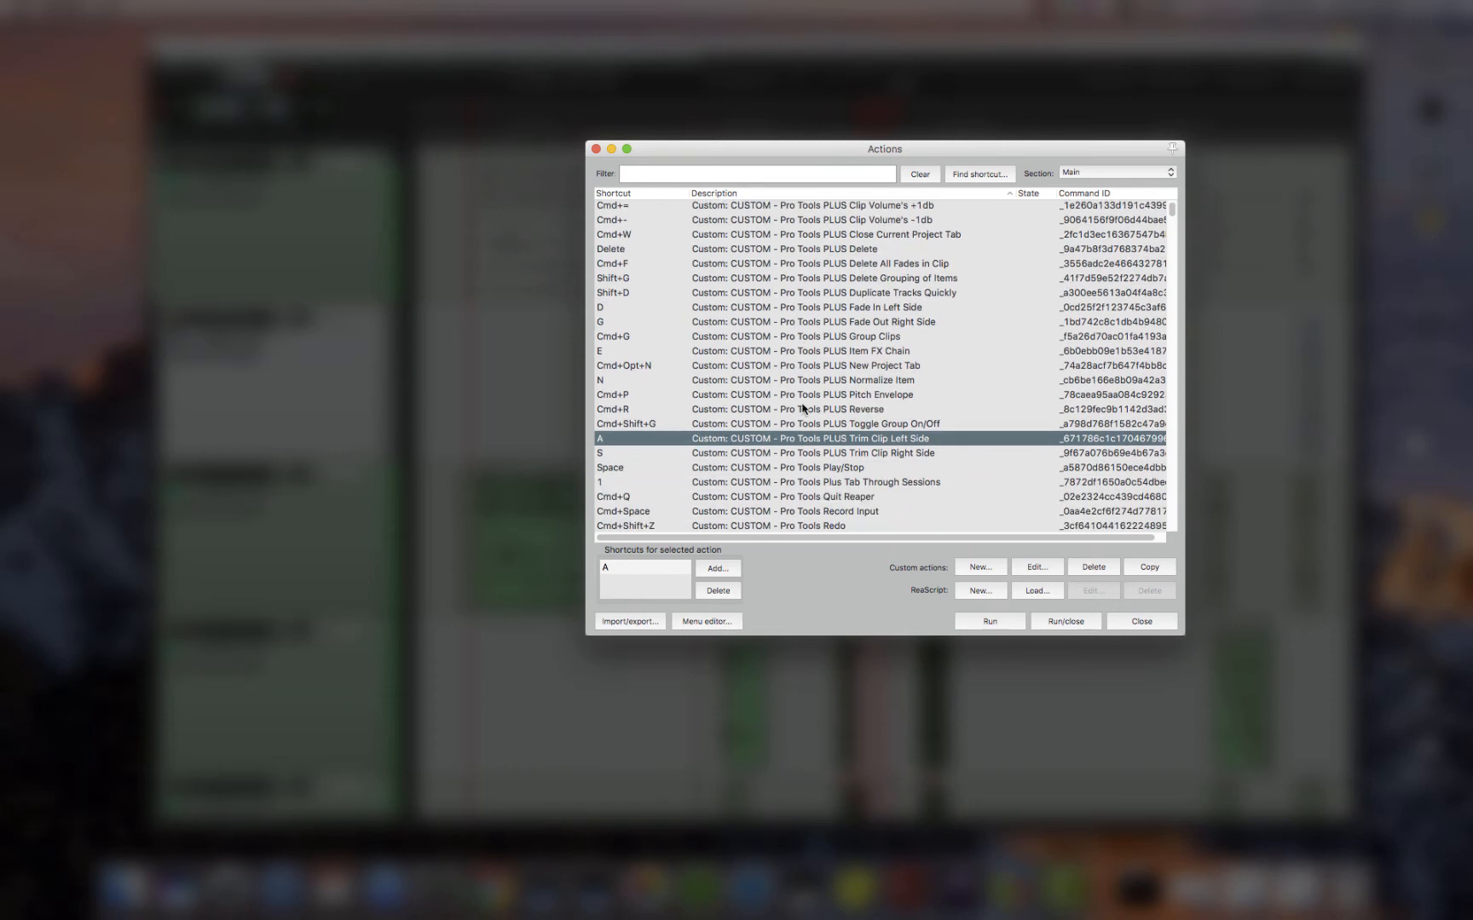
scroll("up", 3)
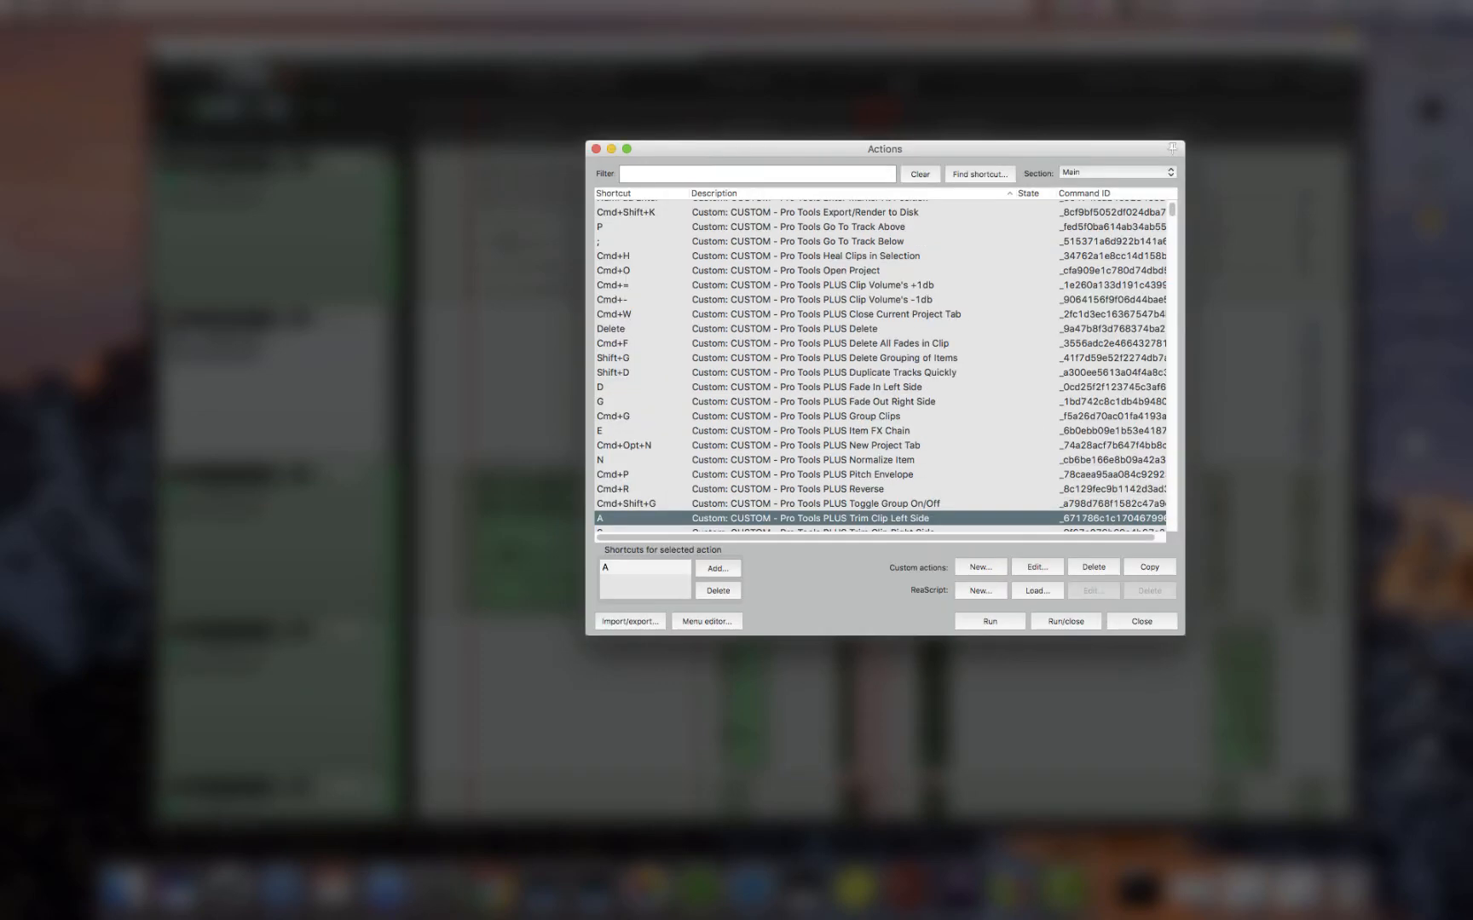
left_click(1138, 620)
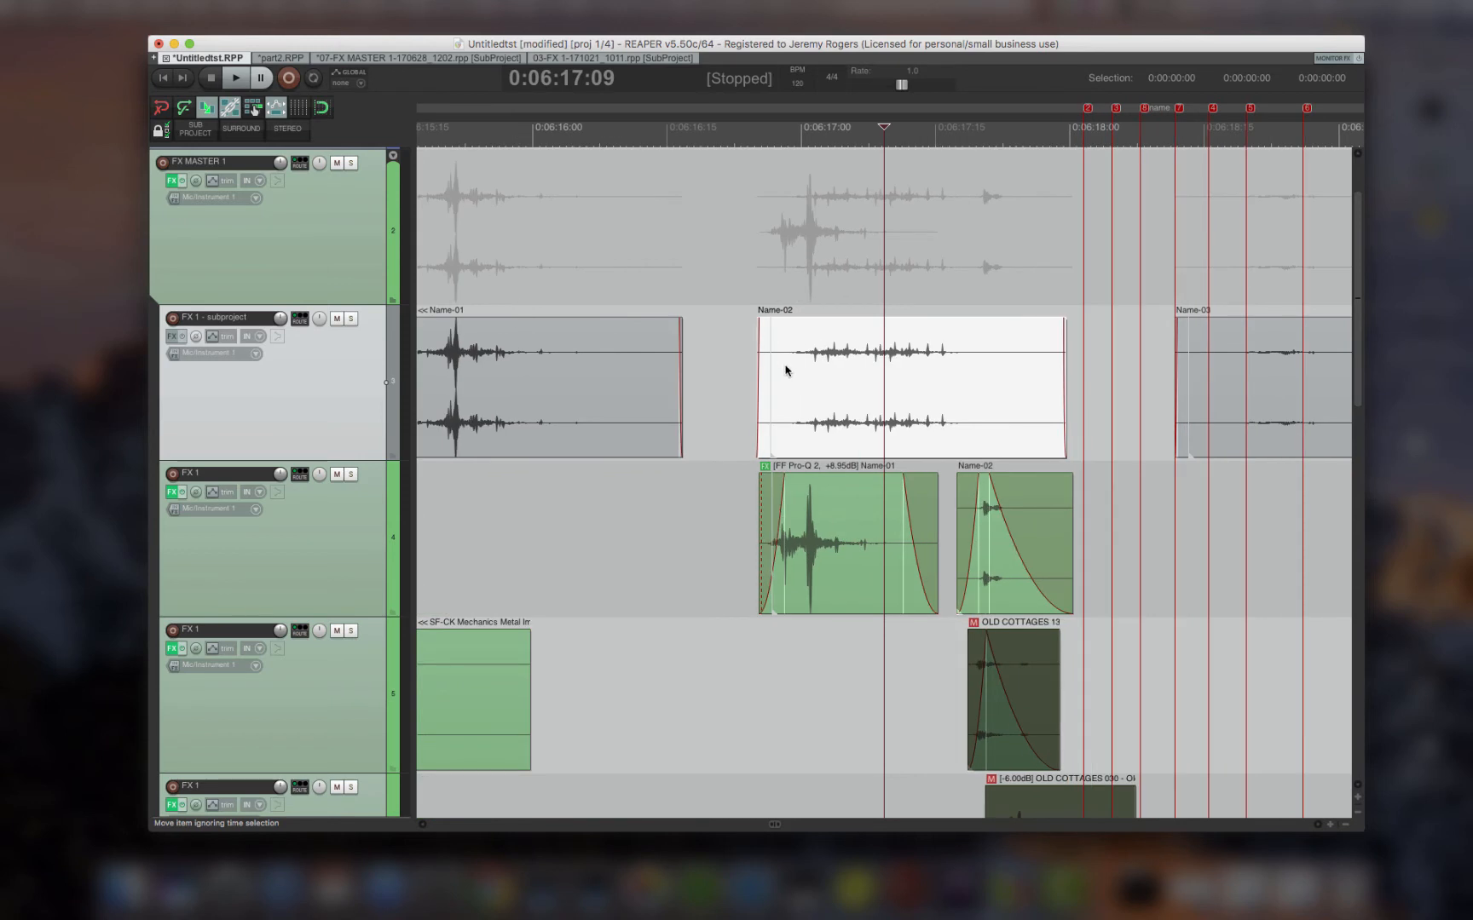
Step: Place the edit cursor inside the Name-02 clip near its start
left_click(790, 127)
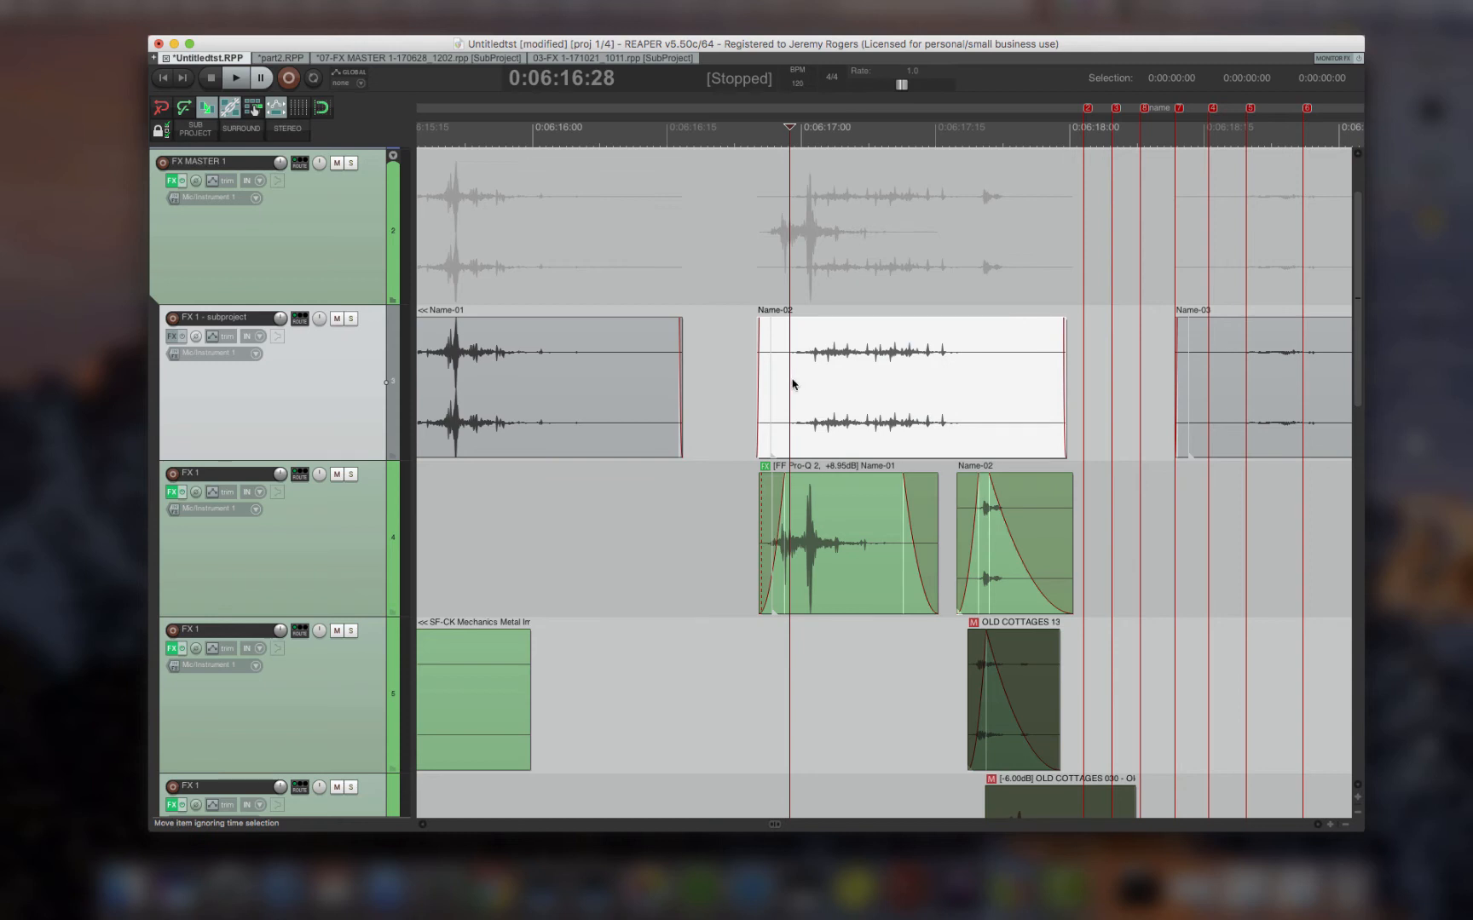
mouse_move(798, 386)
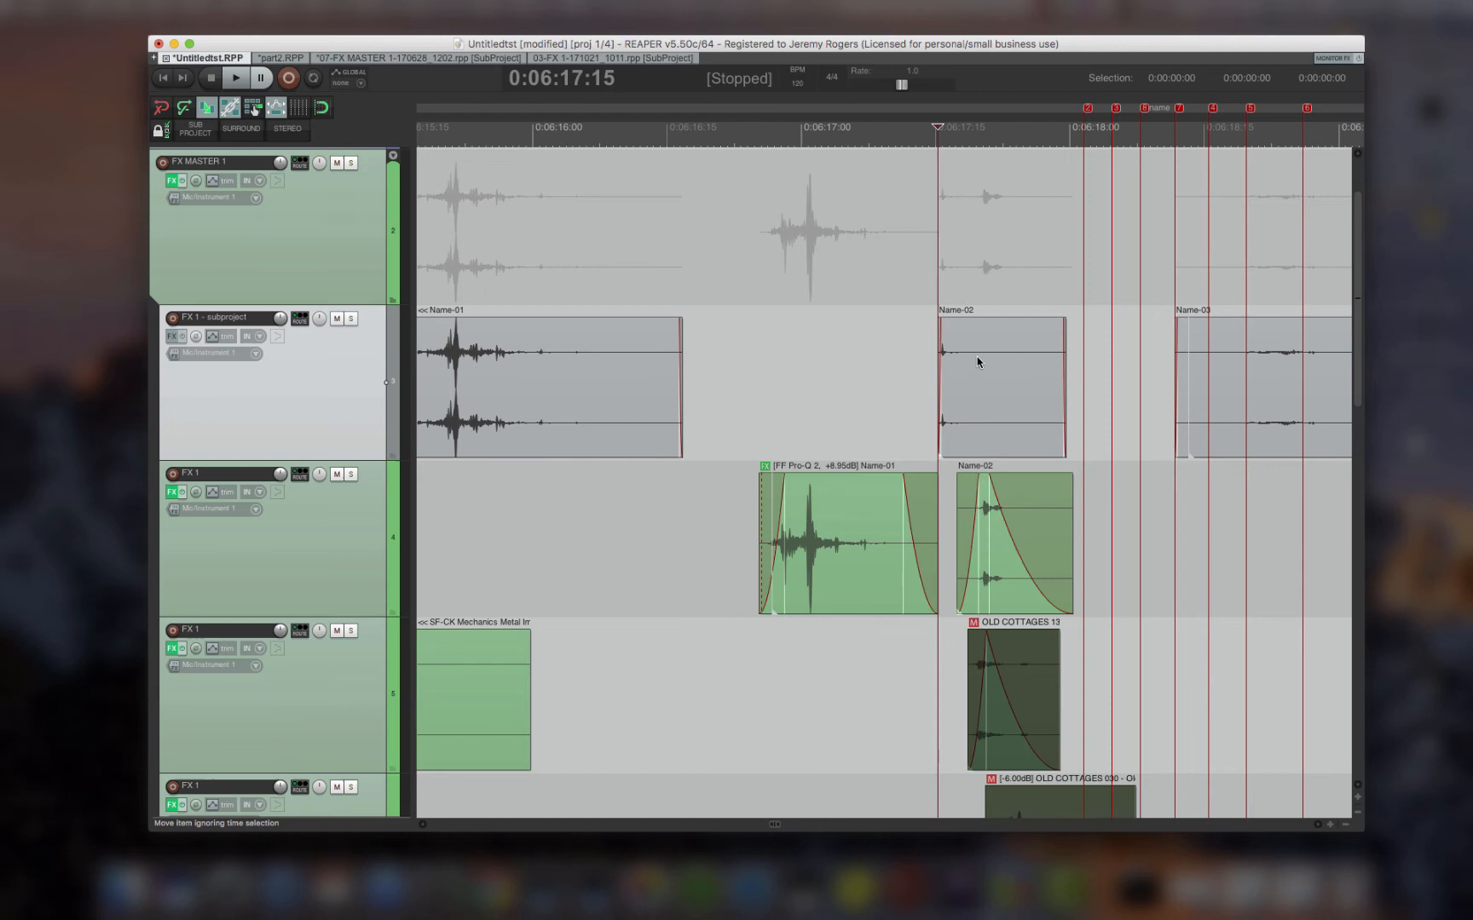
mouse_move(973, 391)
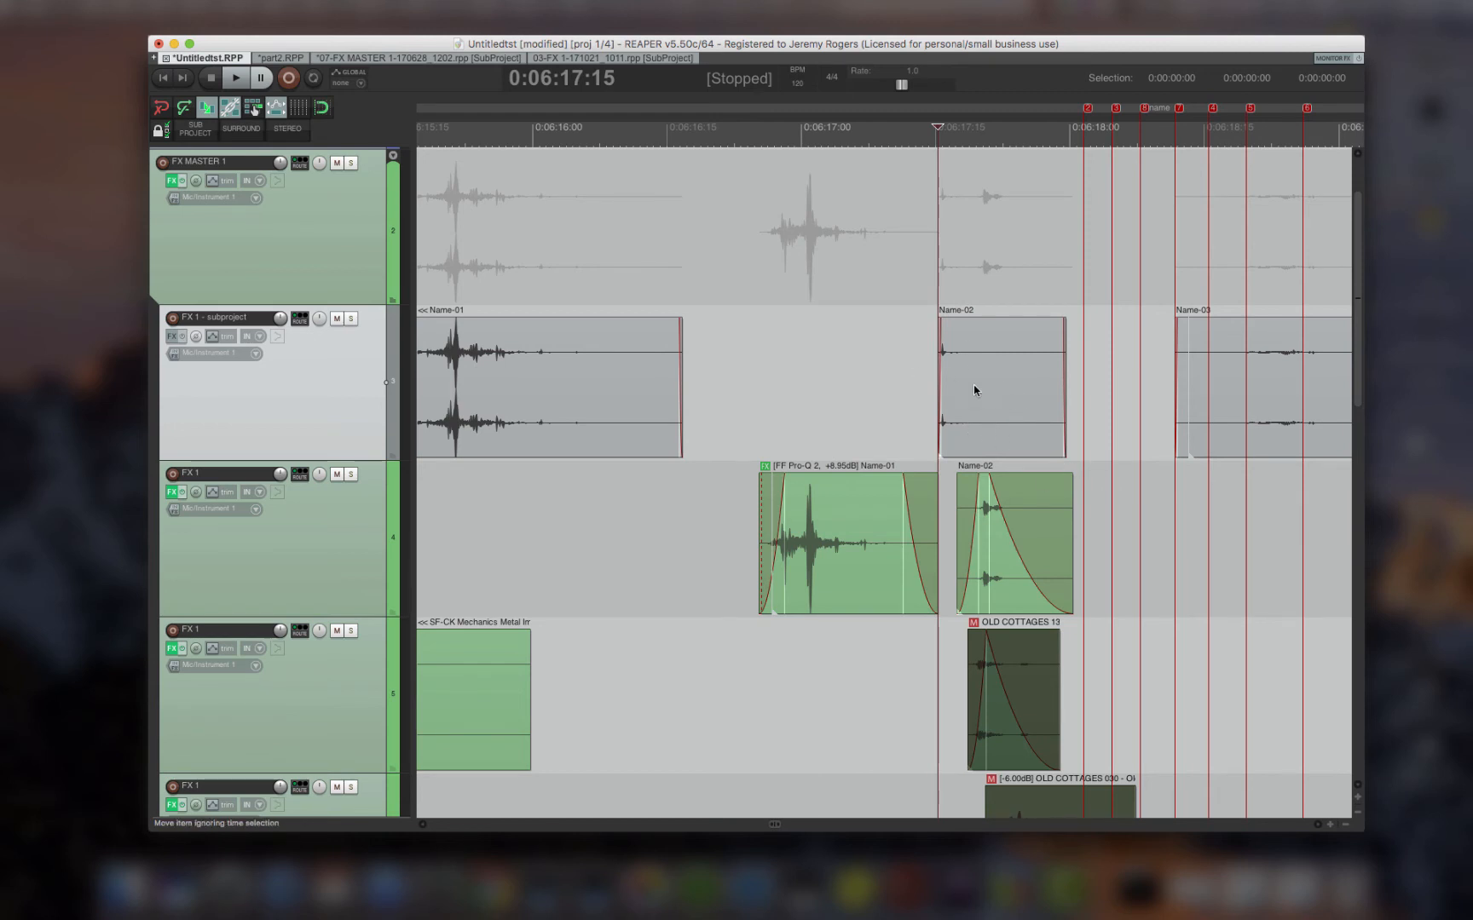
mouse_move(938, 422)
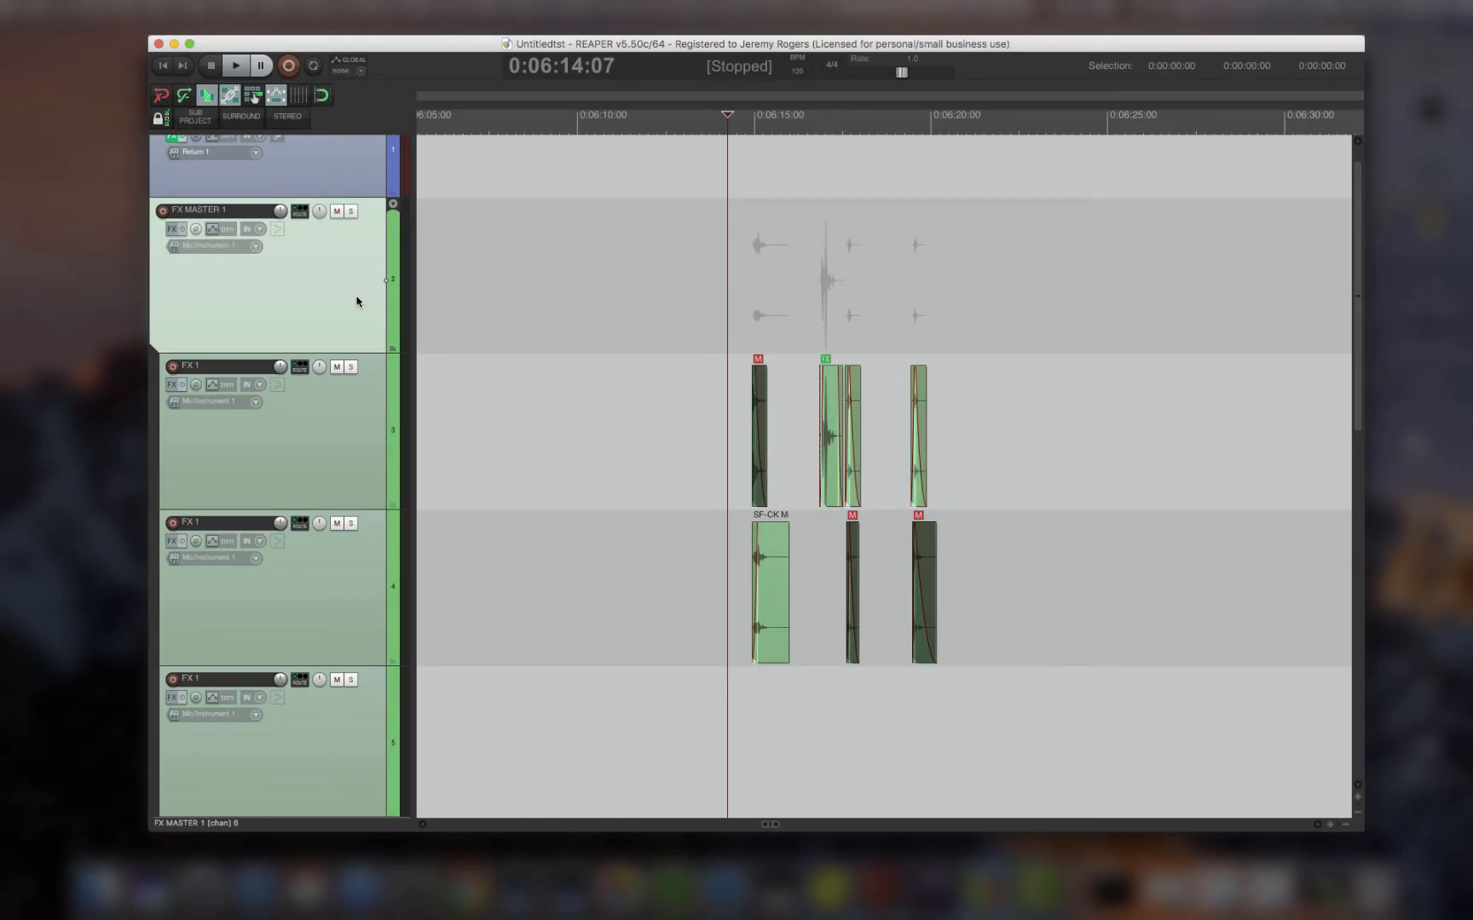
mouse_move(307, 265)
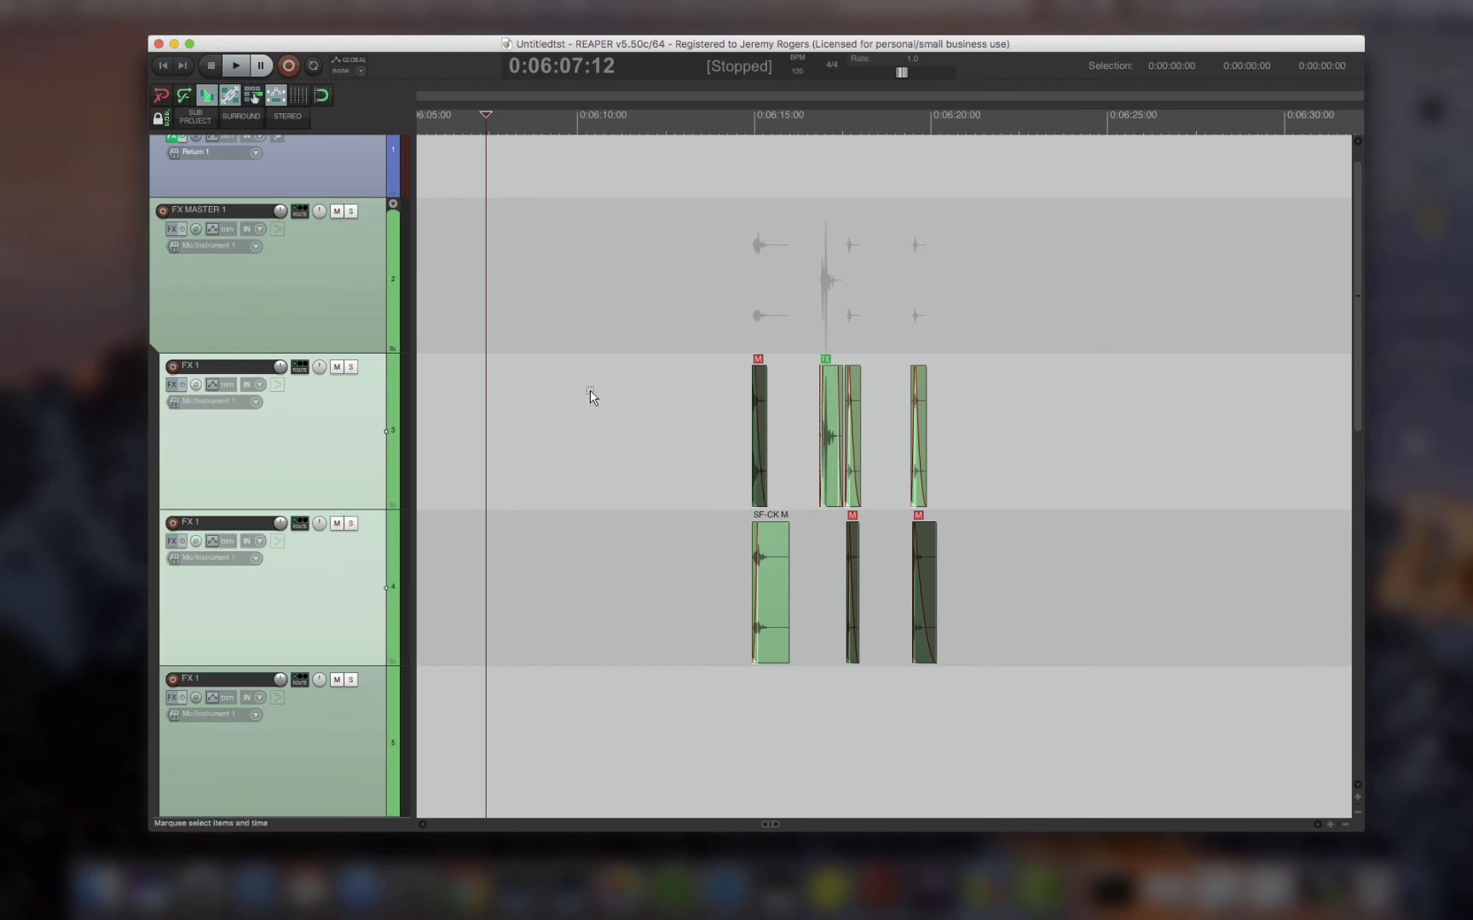
mouse_move(975, 508)
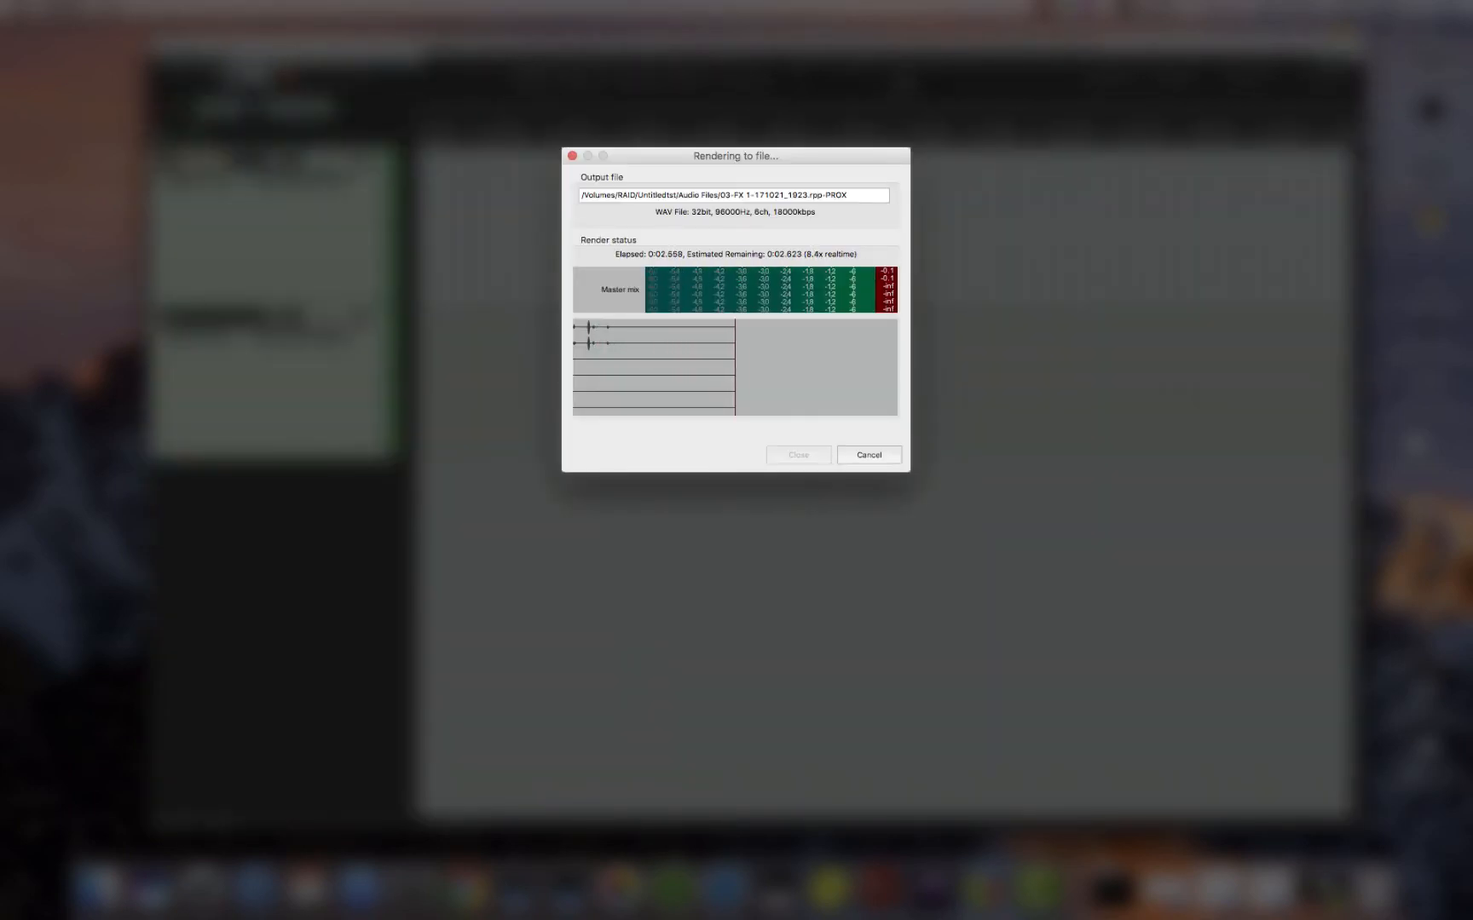
Step: Move the FX track items to a new subproject and view it between its START and END markers
left_click(796, 455)
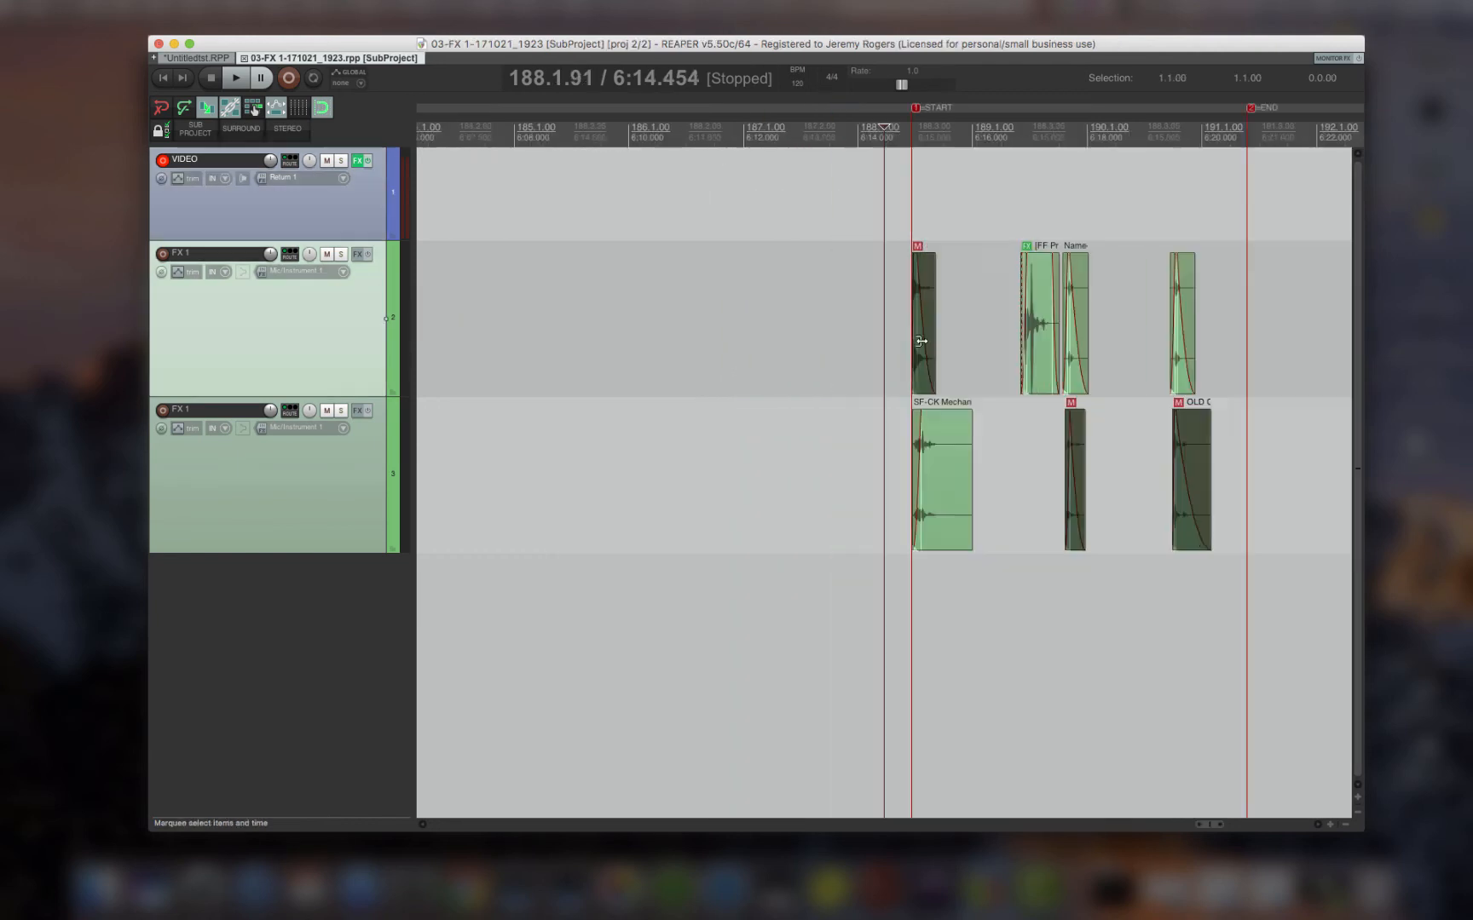
scroll("right", 3)
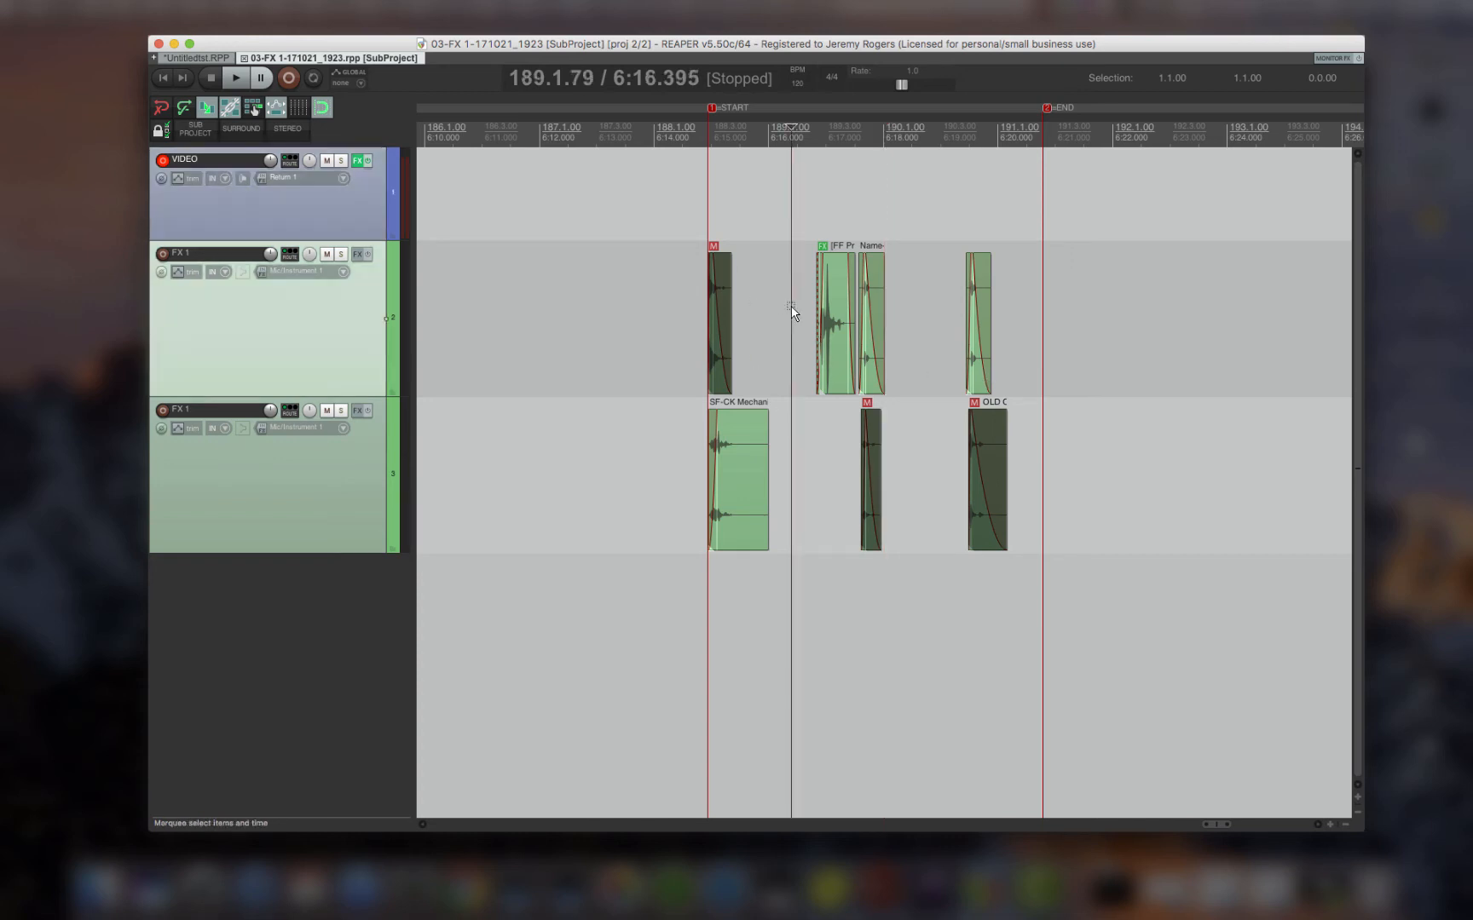
left_click(692, 126)
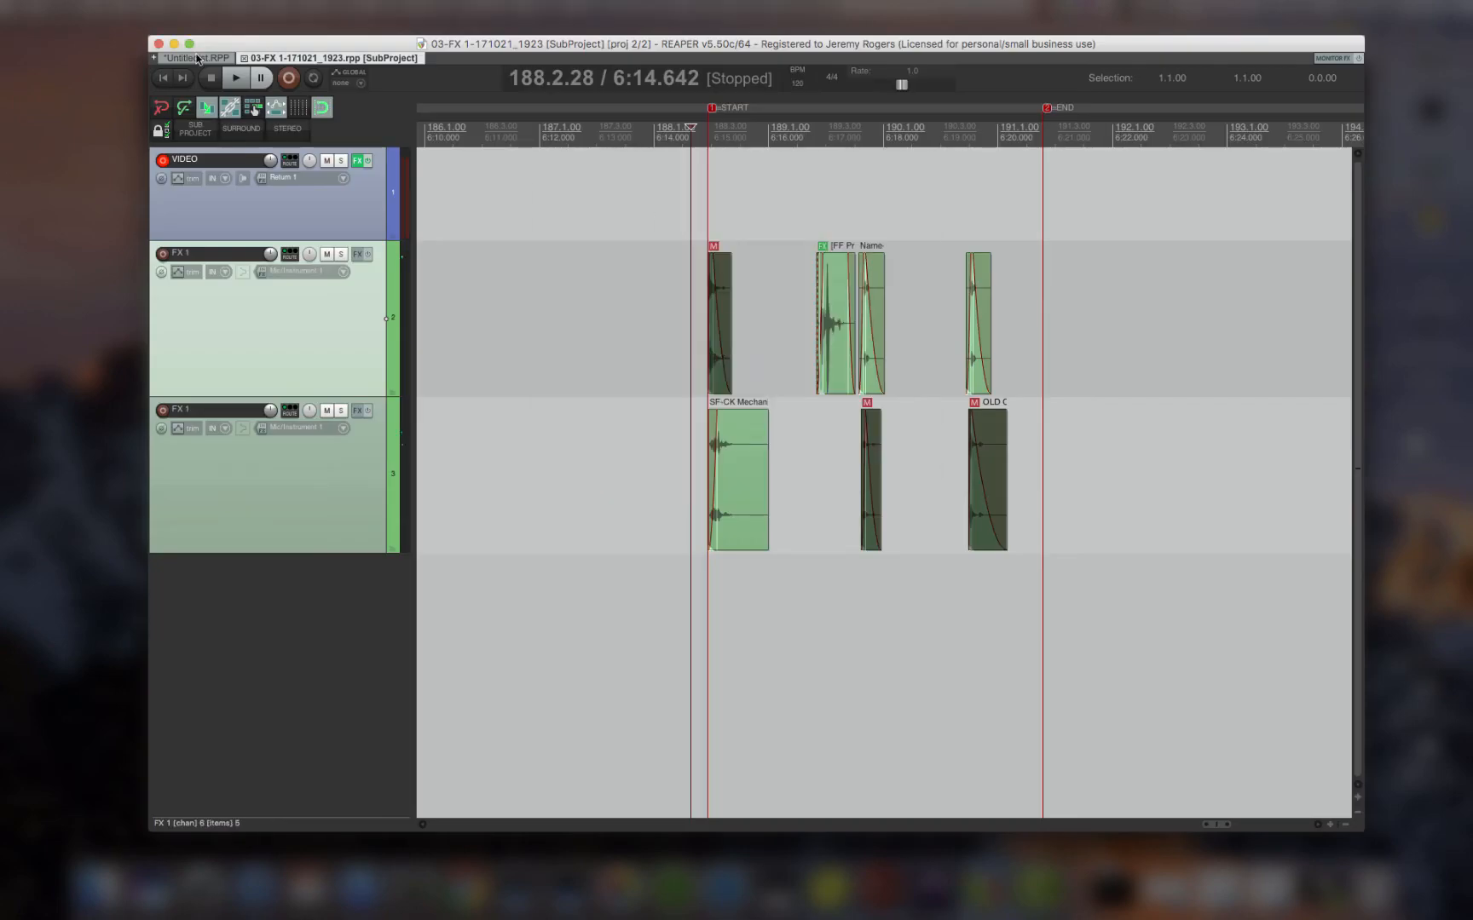
Step: Select the subproject clip in Untitledst and keep its Selected media items render settings for splitting
left_click(194, 58)
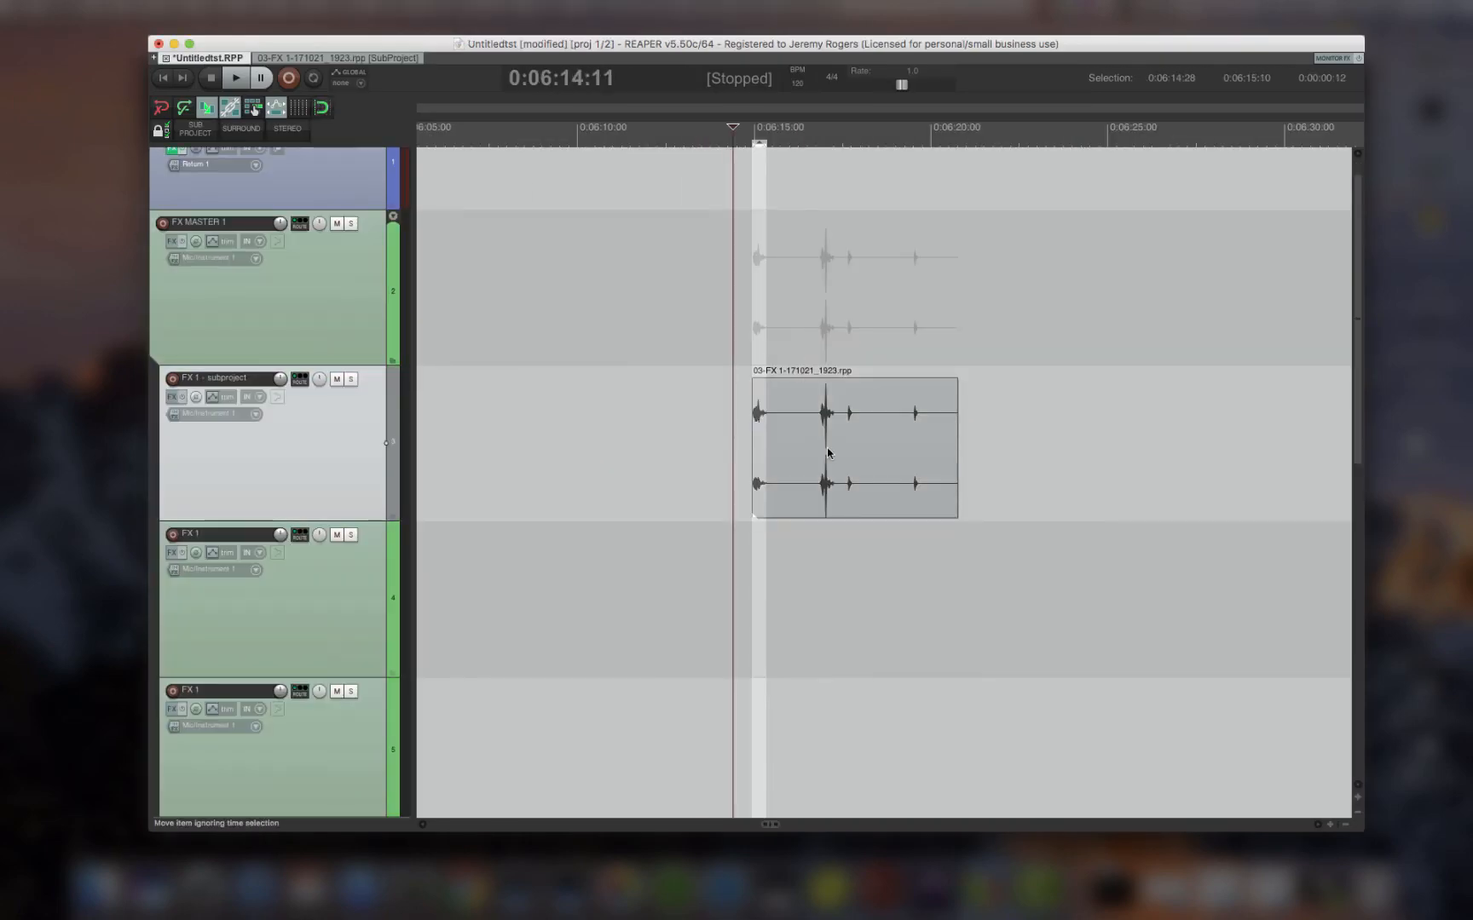
left_click(895, 429)
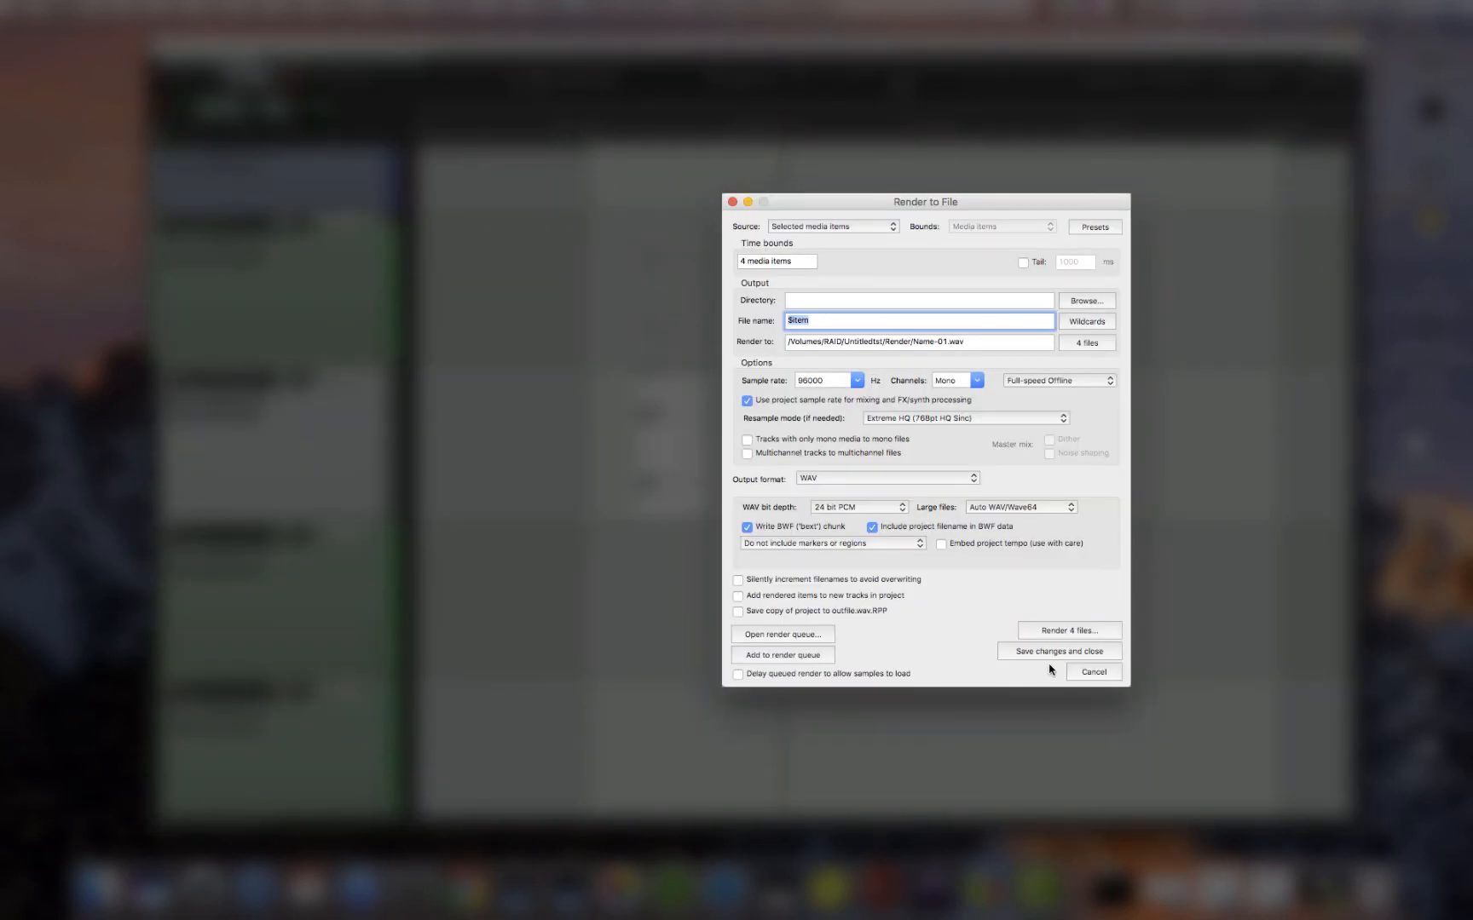
left_click(1091, 670)
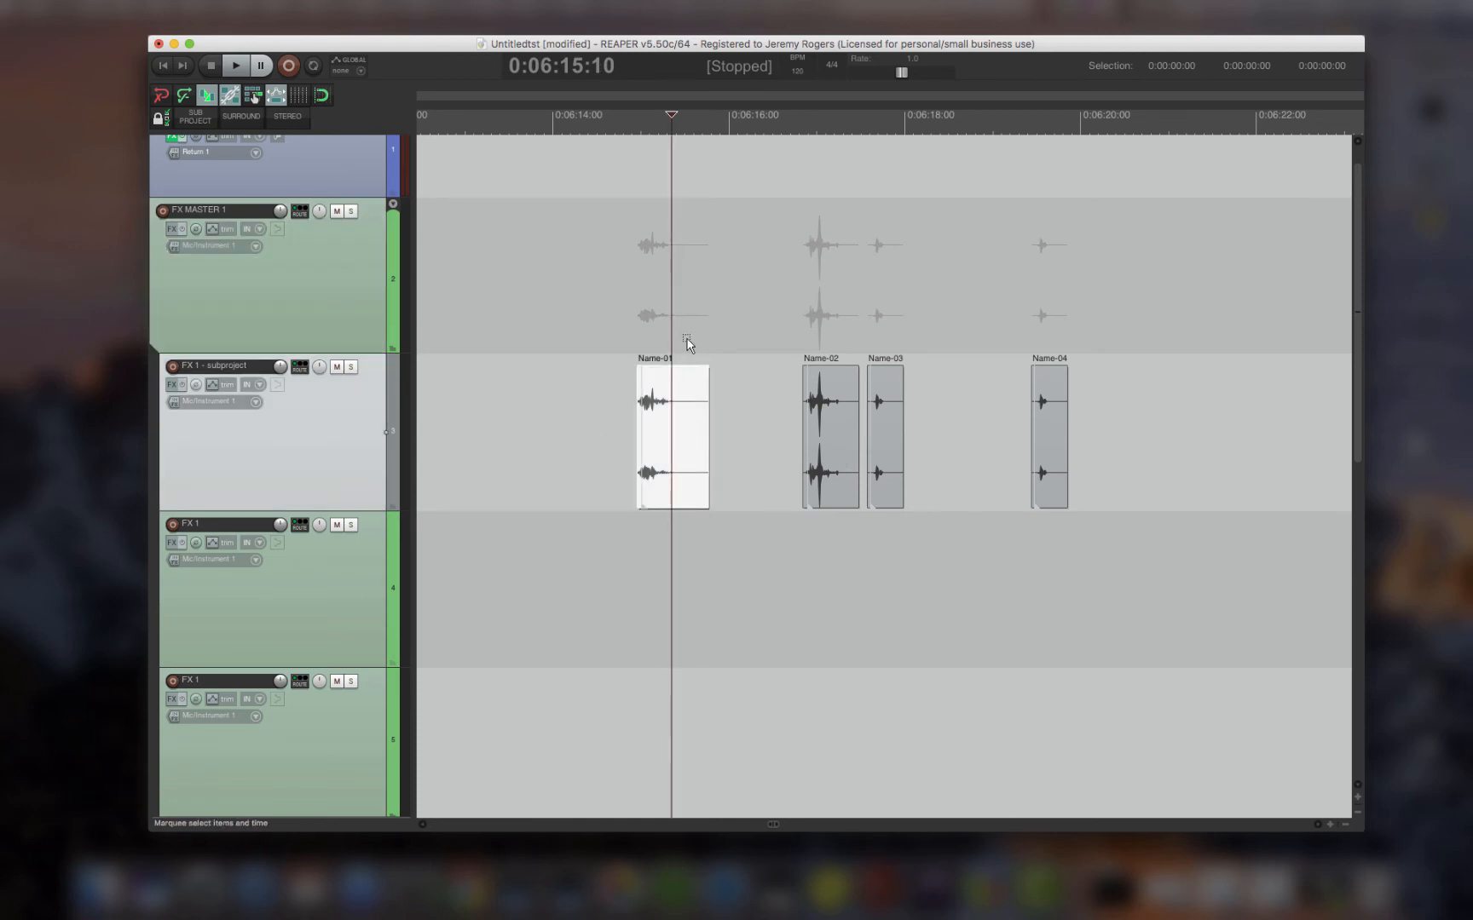
mouse_move(605, 363)
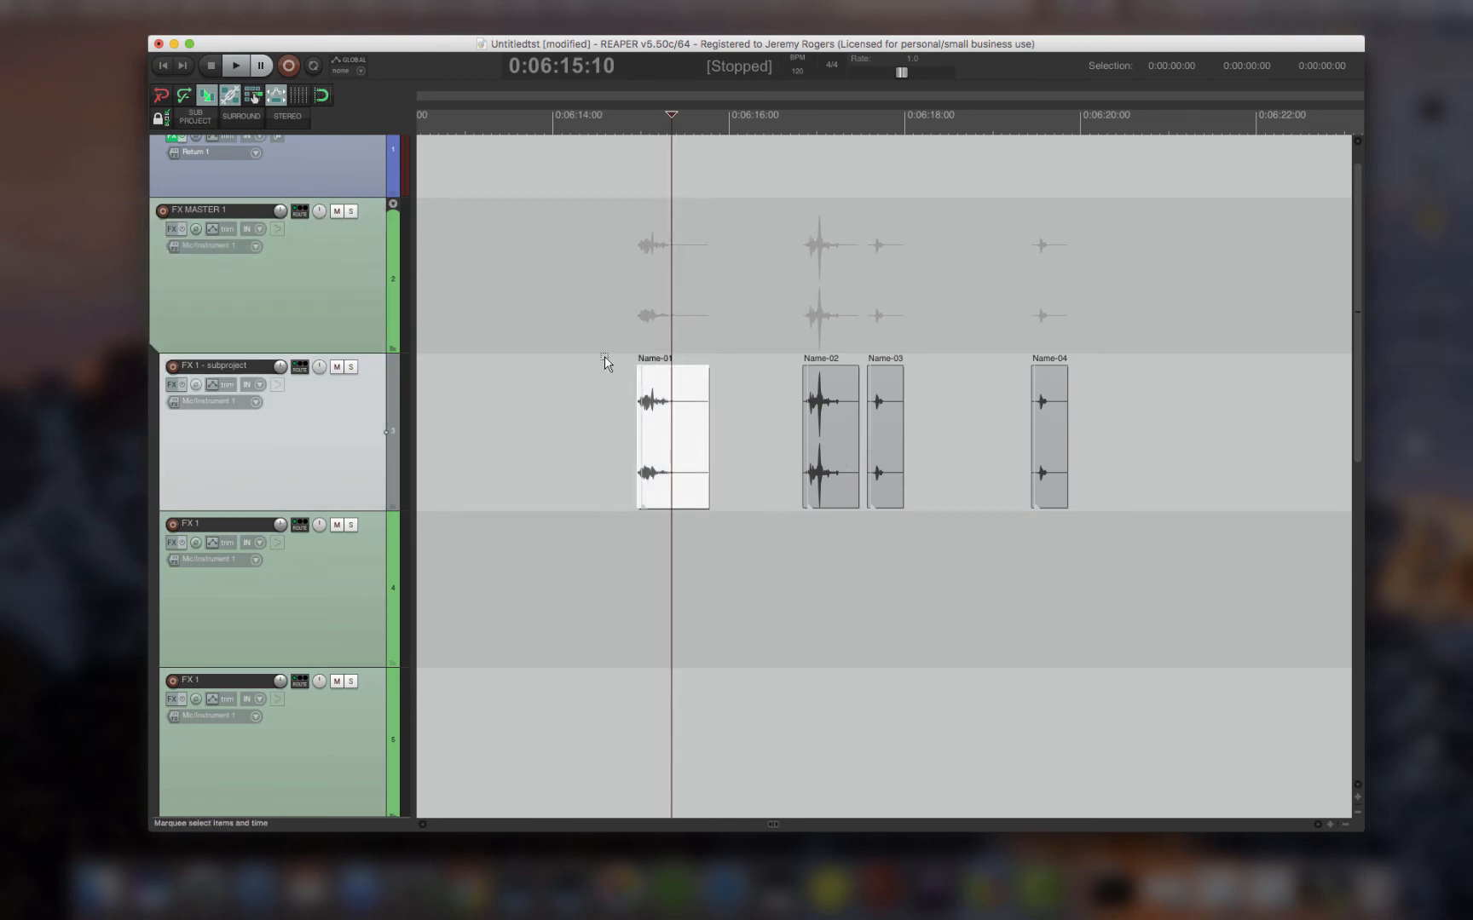
mouse_move(665, 424)
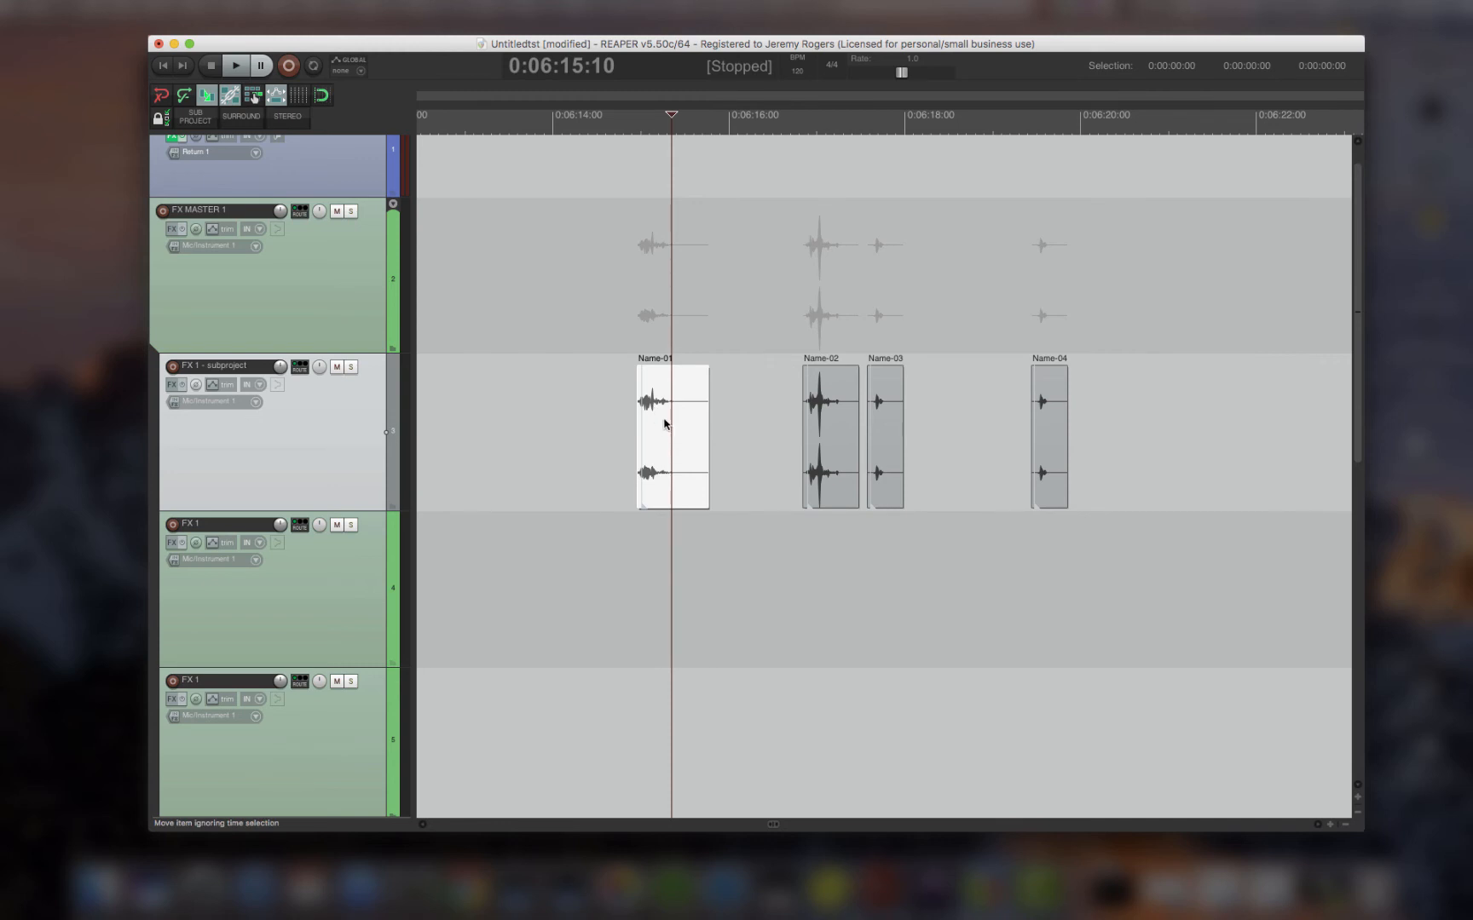
Step: Open Name-01's subproject, return to Untitledtst.RPP and cancel the Render to File dialog
double_click(671, 435)
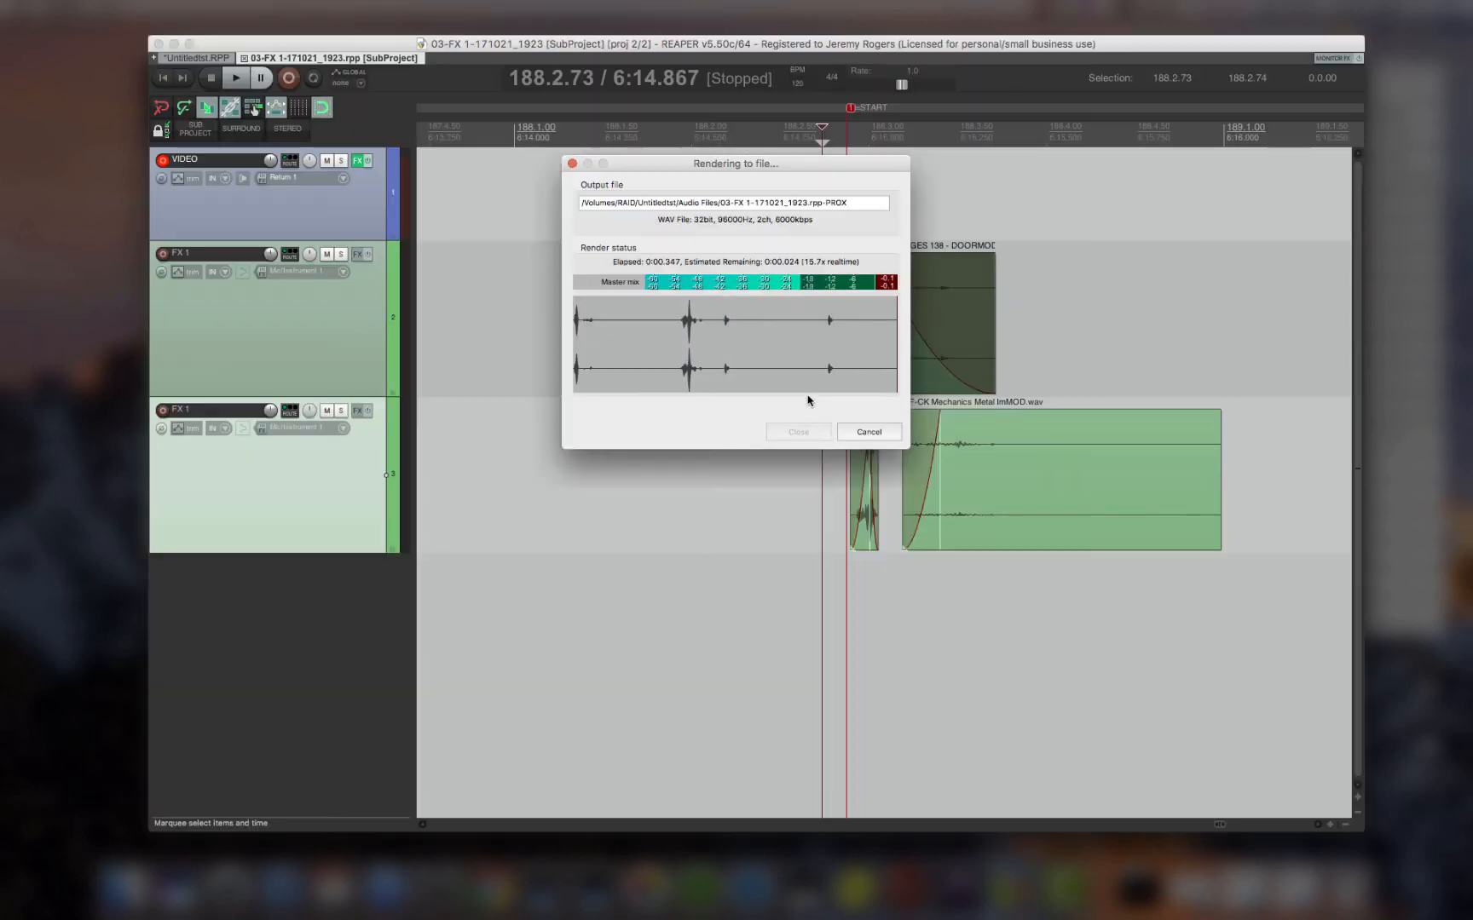
left_click(797, 431)
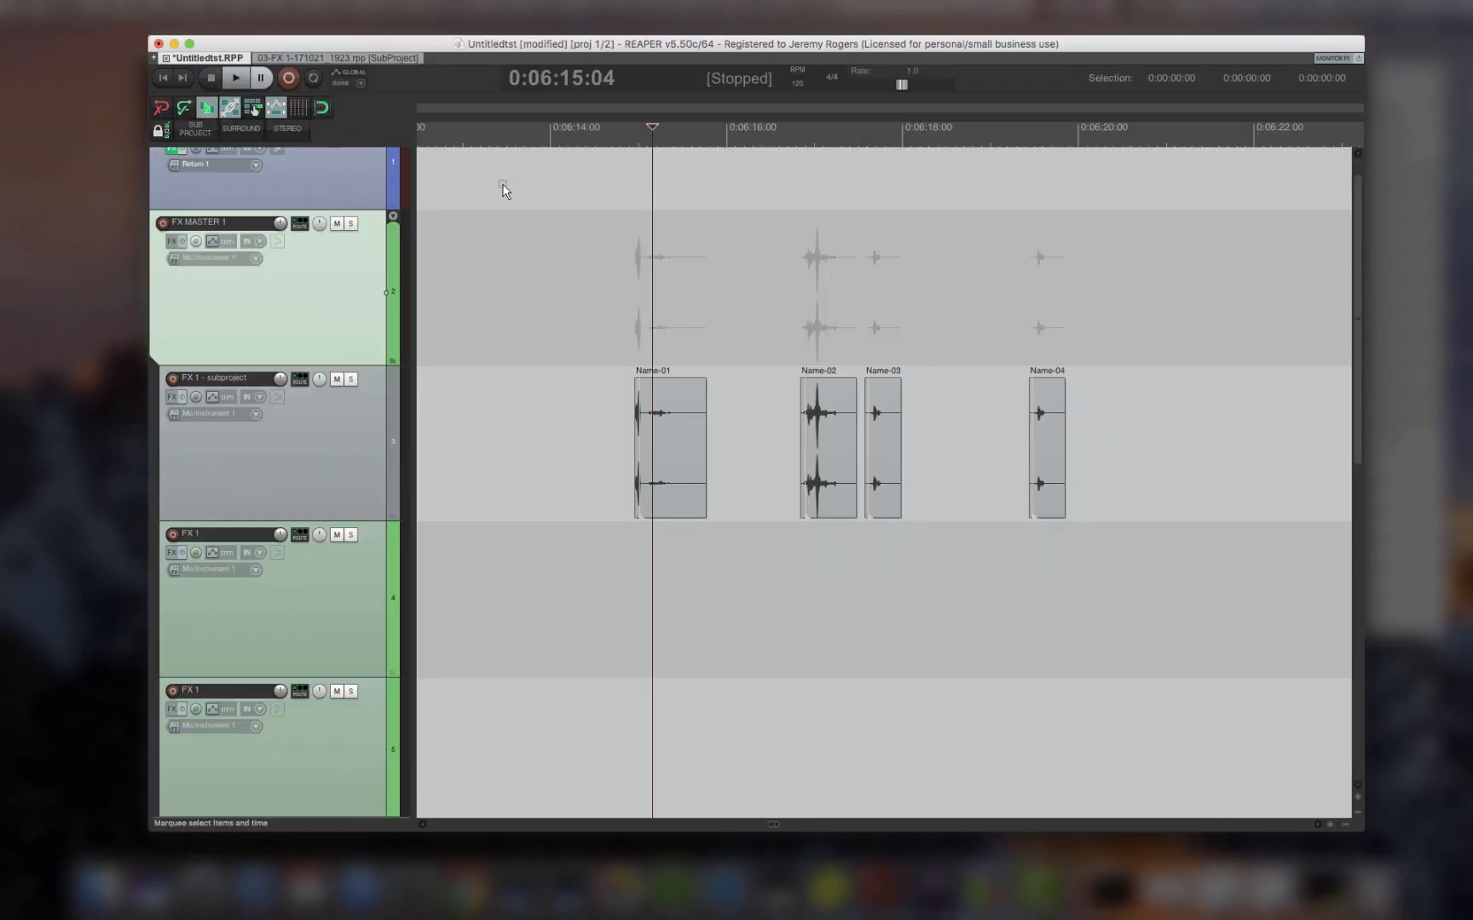
mouse_move(754, 418)
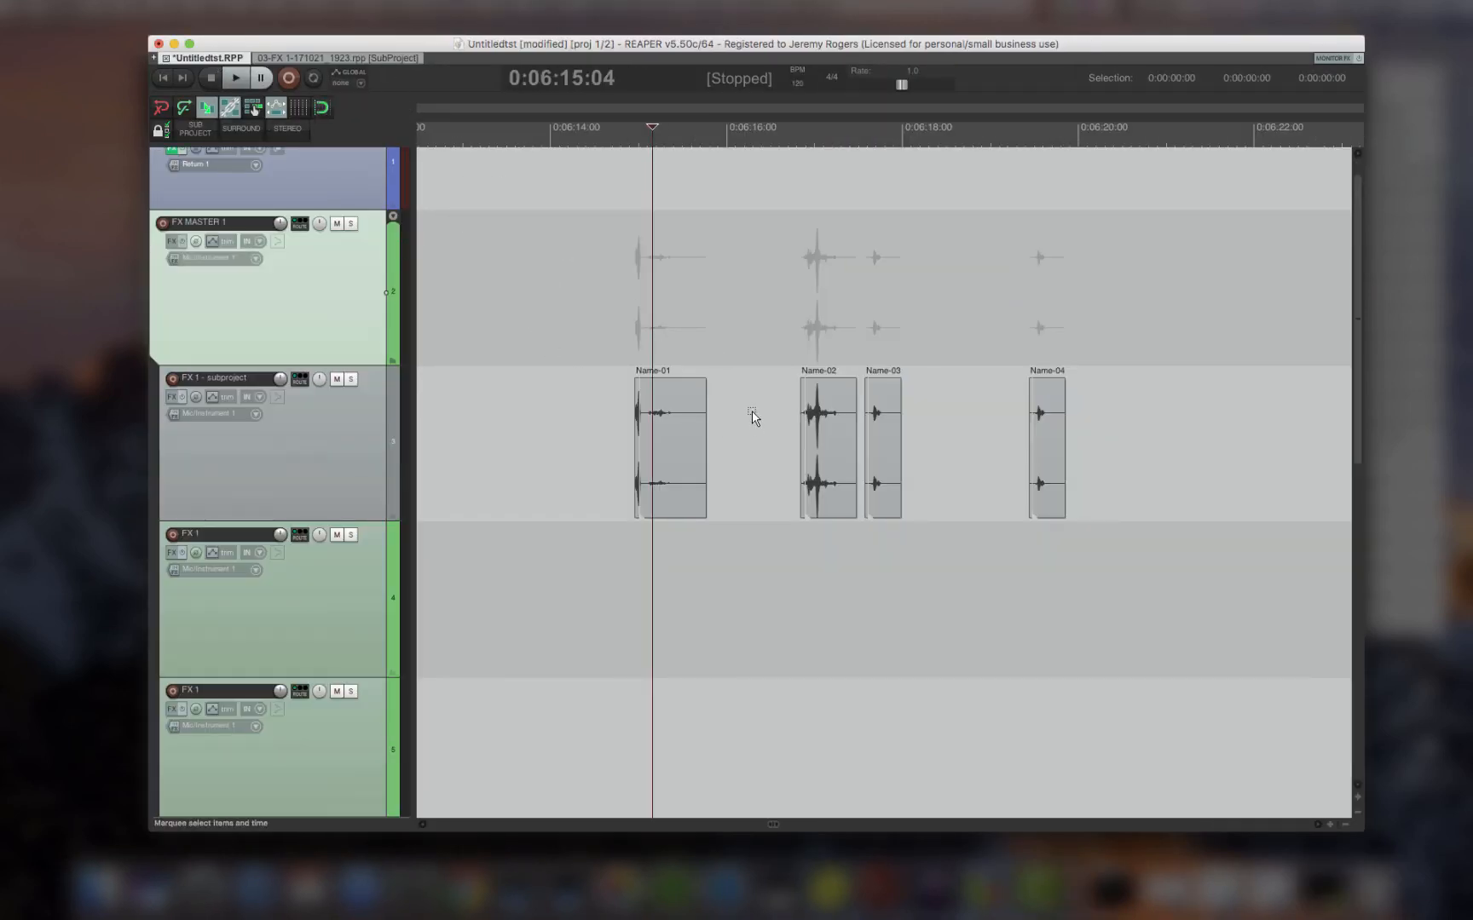
mouse_move(615, 366)
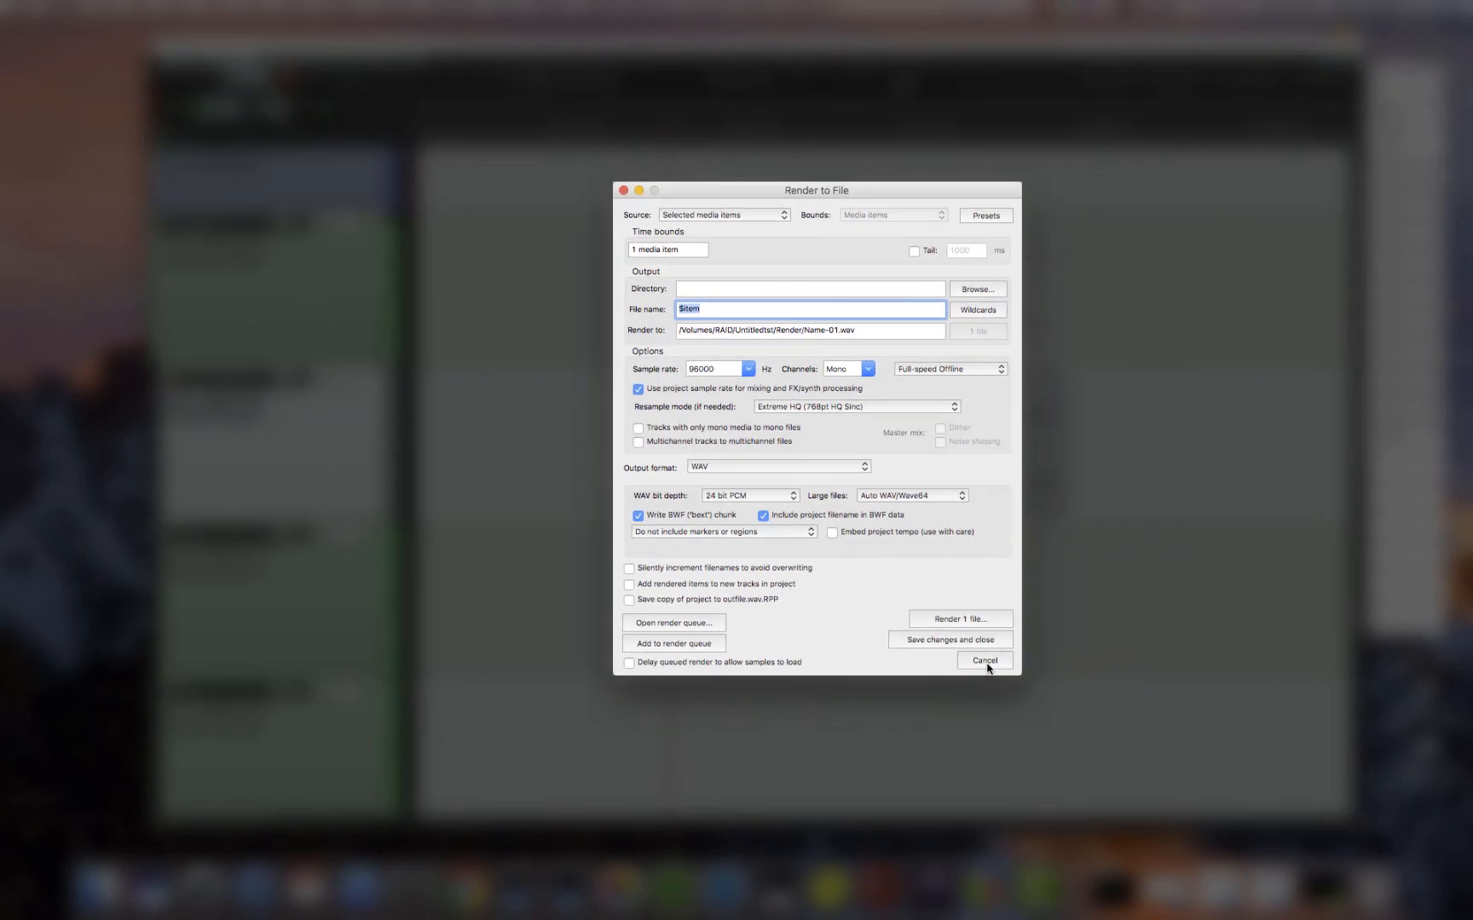
left_click(984, 660)
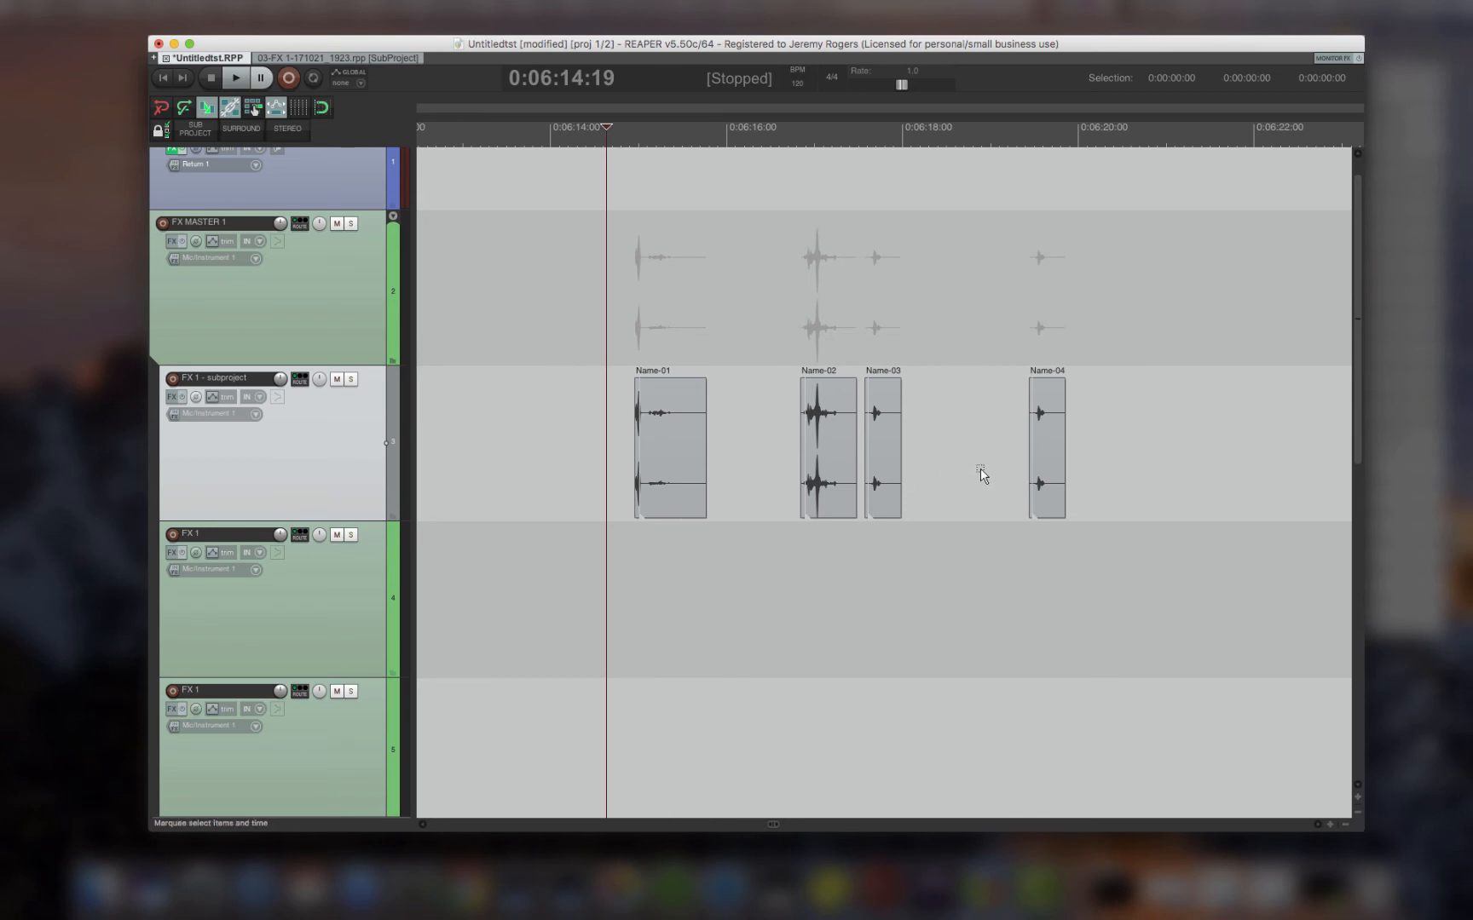
mouse_move(862, 341)
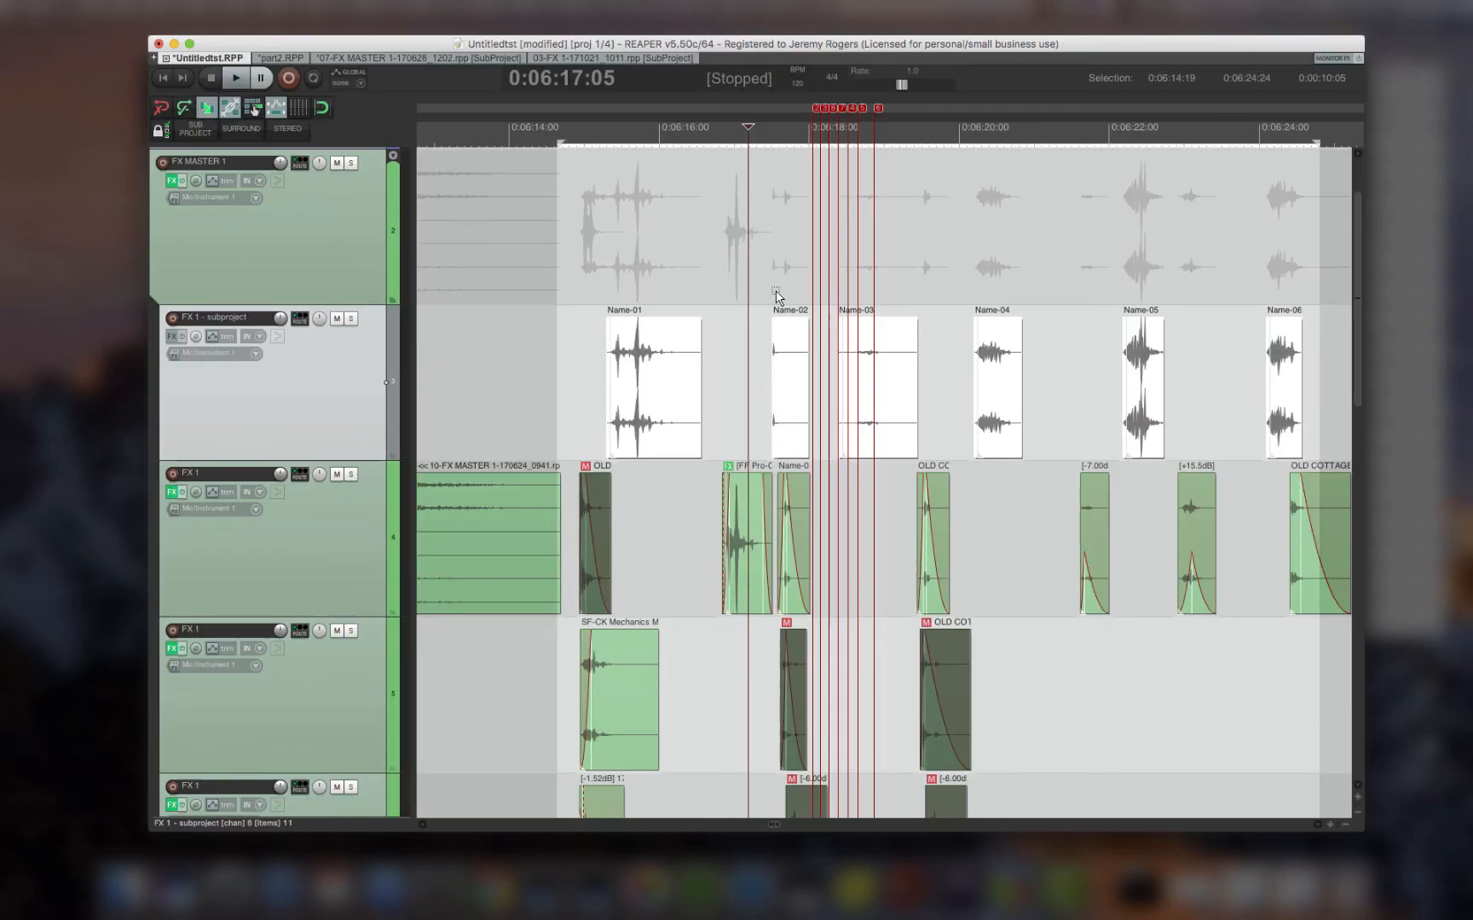
mouse_move(568, 364)
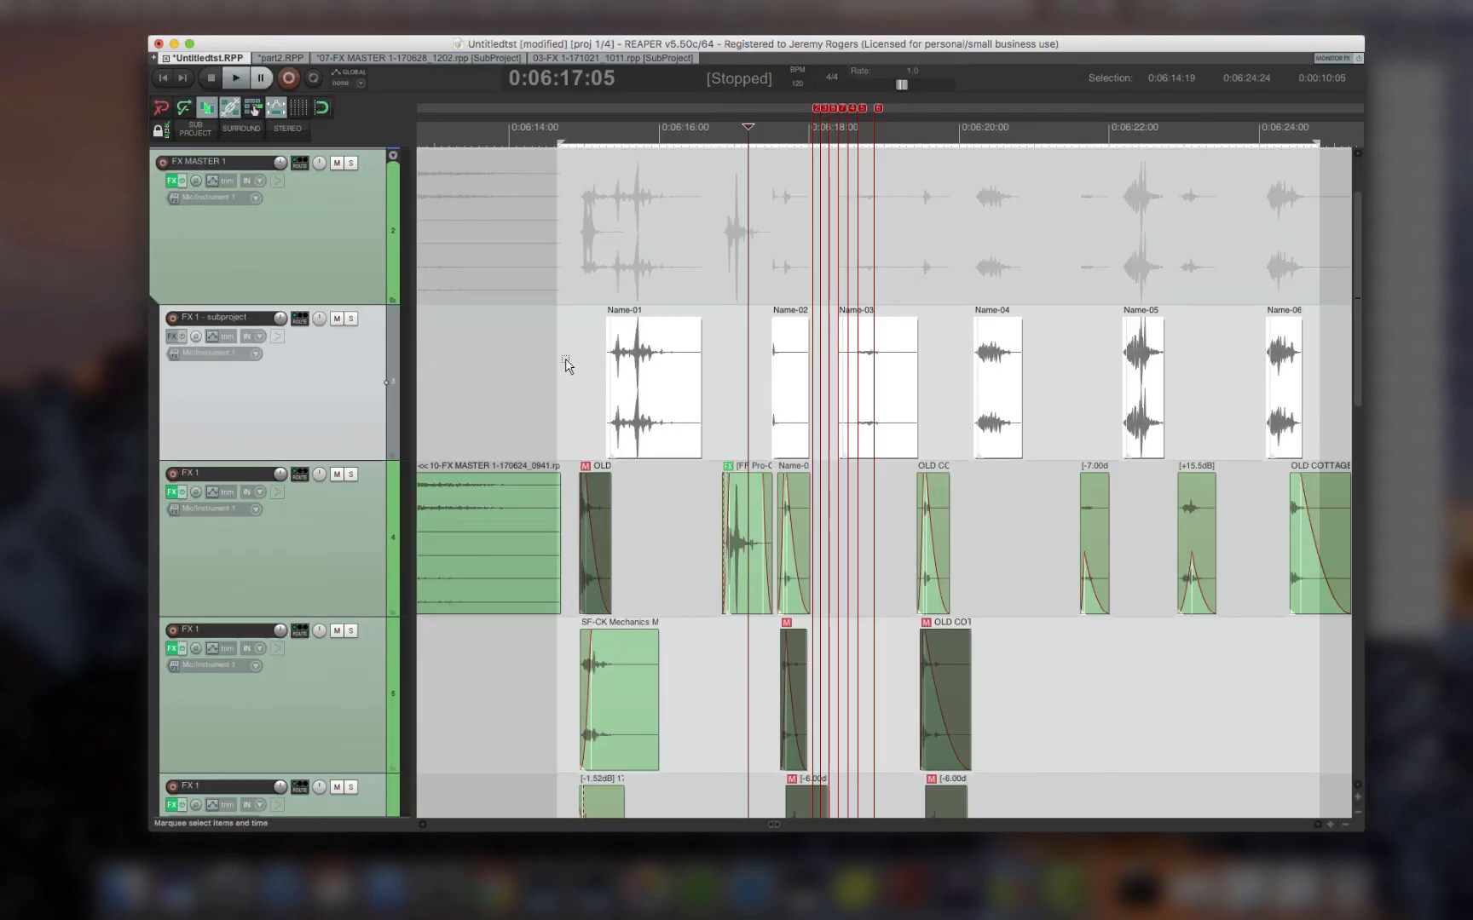